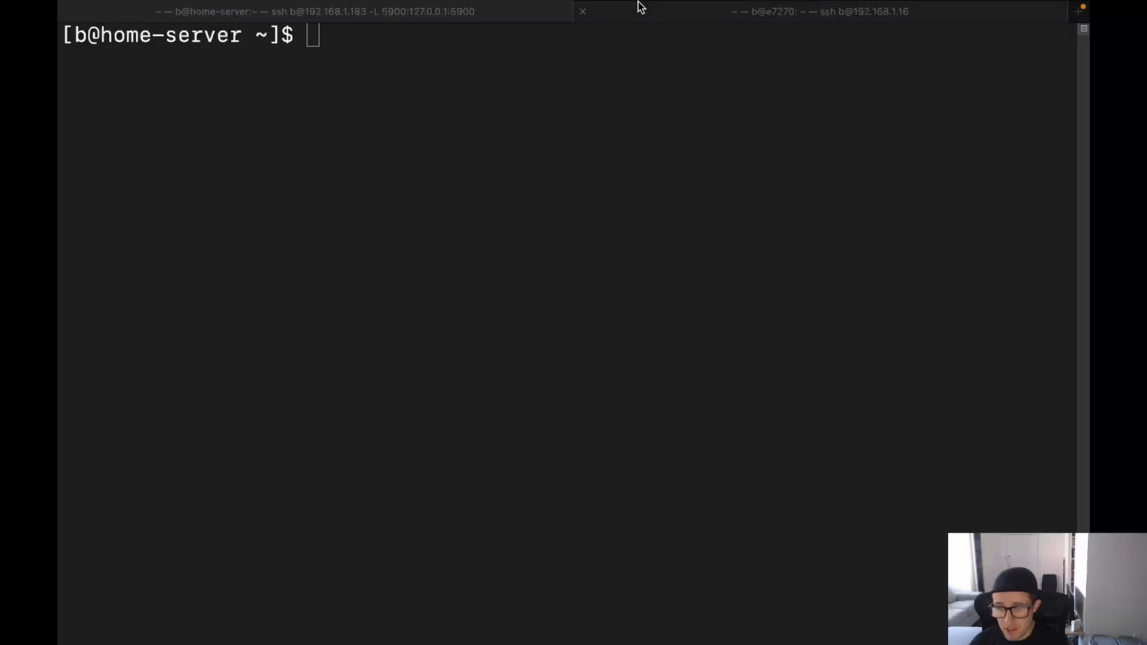
- Show the win-11 VM's details with 'sudo virsh dominfo win-11'
{"action": "type", "text": "sudo v"}
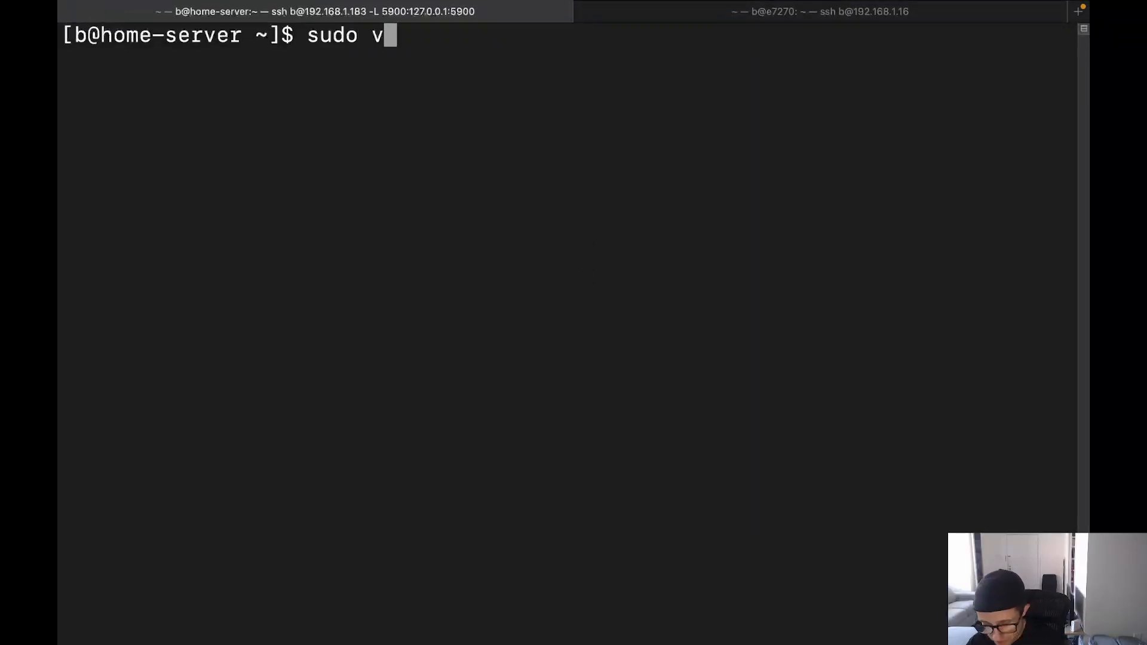
{"action": "type", "text": "irsh domin"}
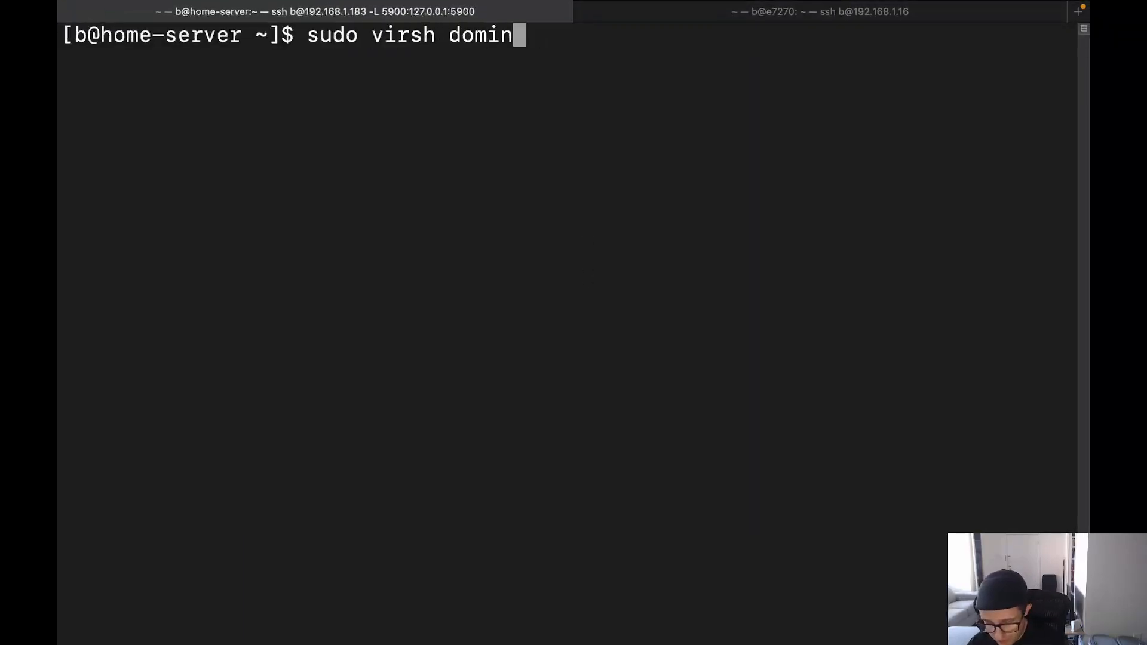
{"action": "type", "text": "fo win-11"}
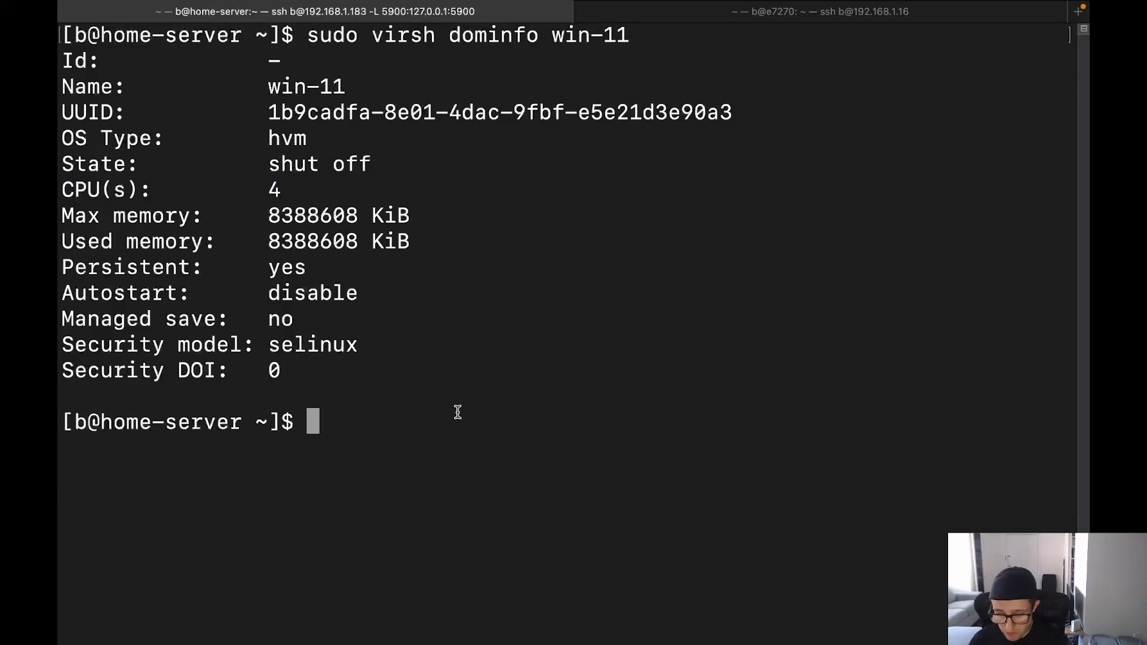
- Review the win-11 XML via 'sudo virsh edit win-11' and leave it unchanged
{"action": "type", "text": "sudo virsh"}
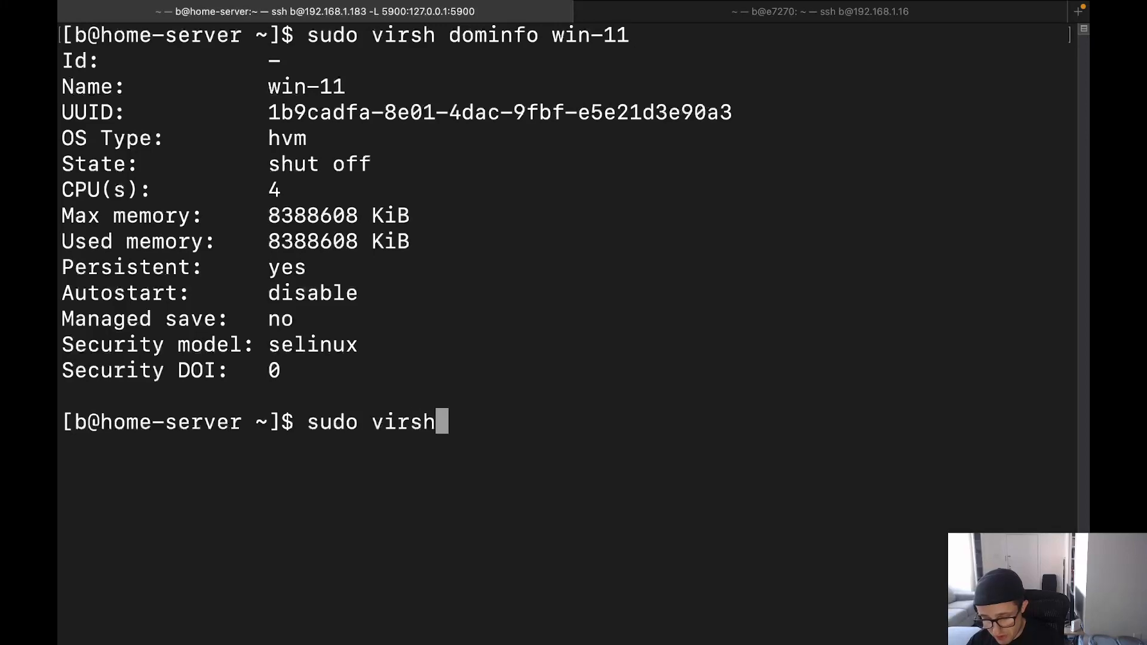
{"action": "type", "text": "edit win-1"}
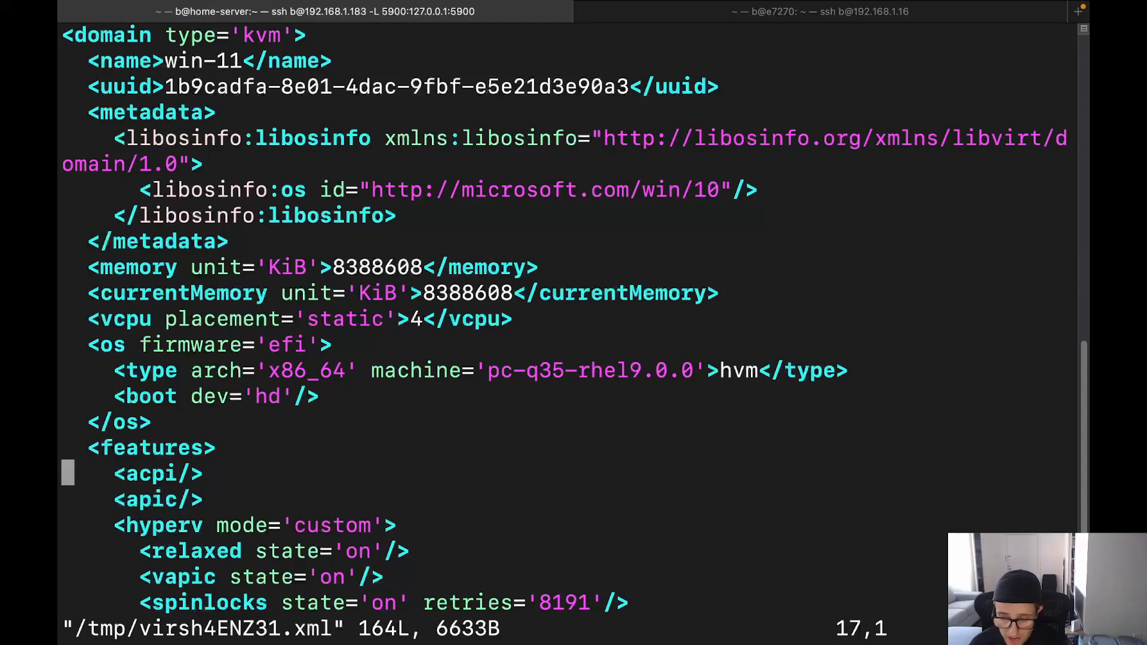
{"action": "scroll", "scroll_direction": "down", "scroll_amount": 3}
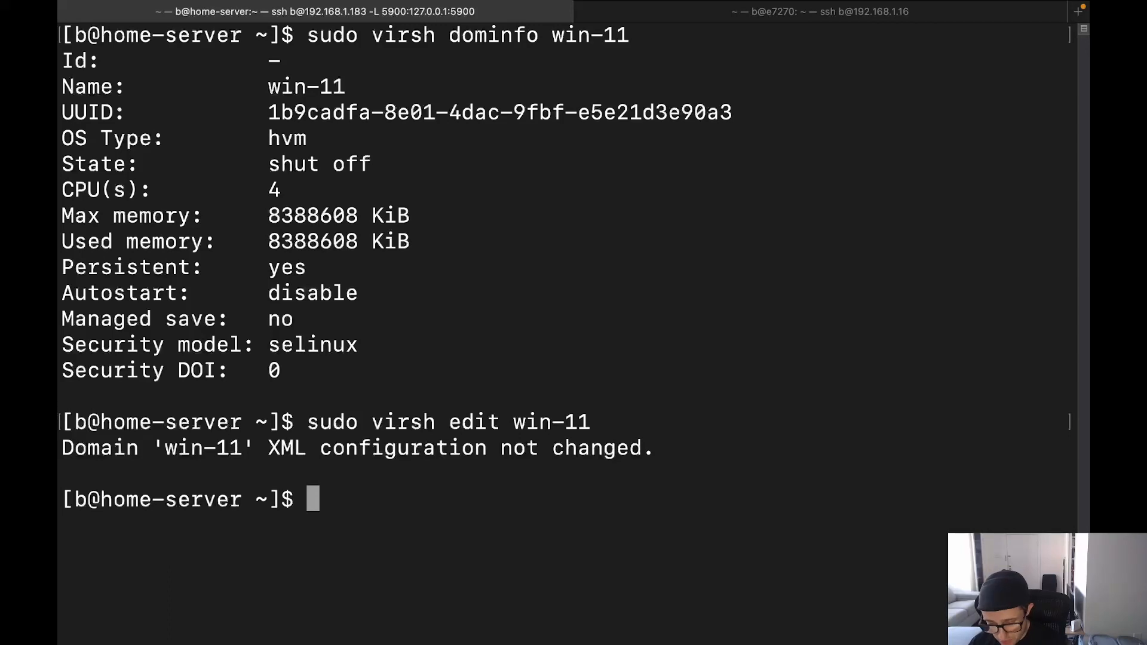
- Boot the VM with 'sudo virsh start win-11'
{"action": "type", "text": "sudo virs"}
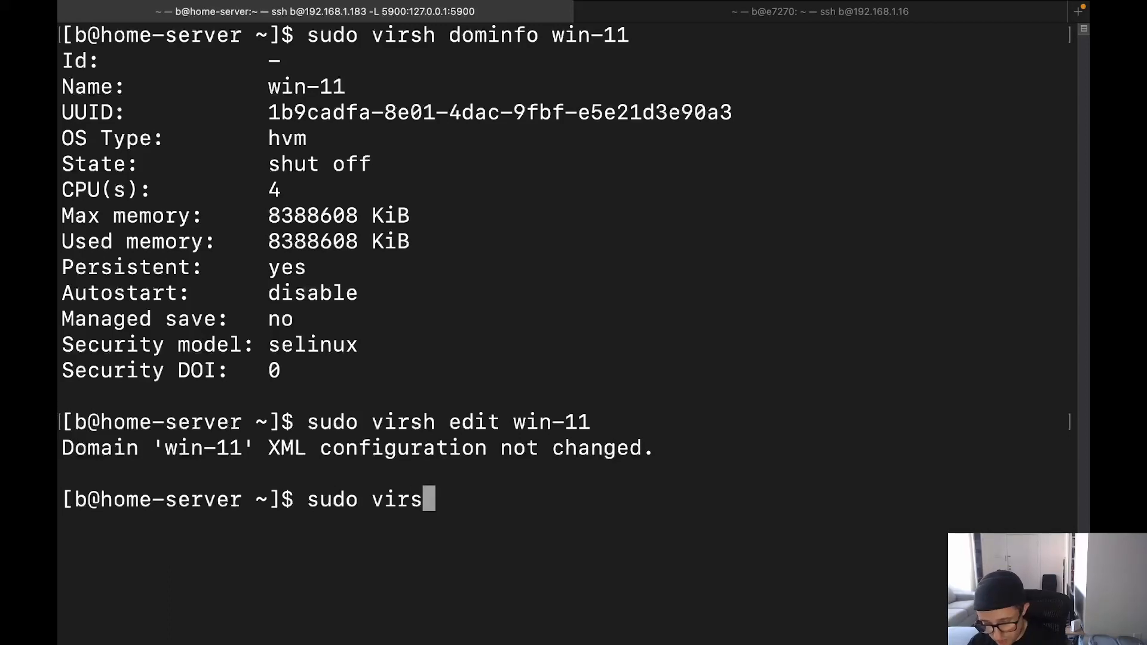
{"action": "type", "text": "h star"}
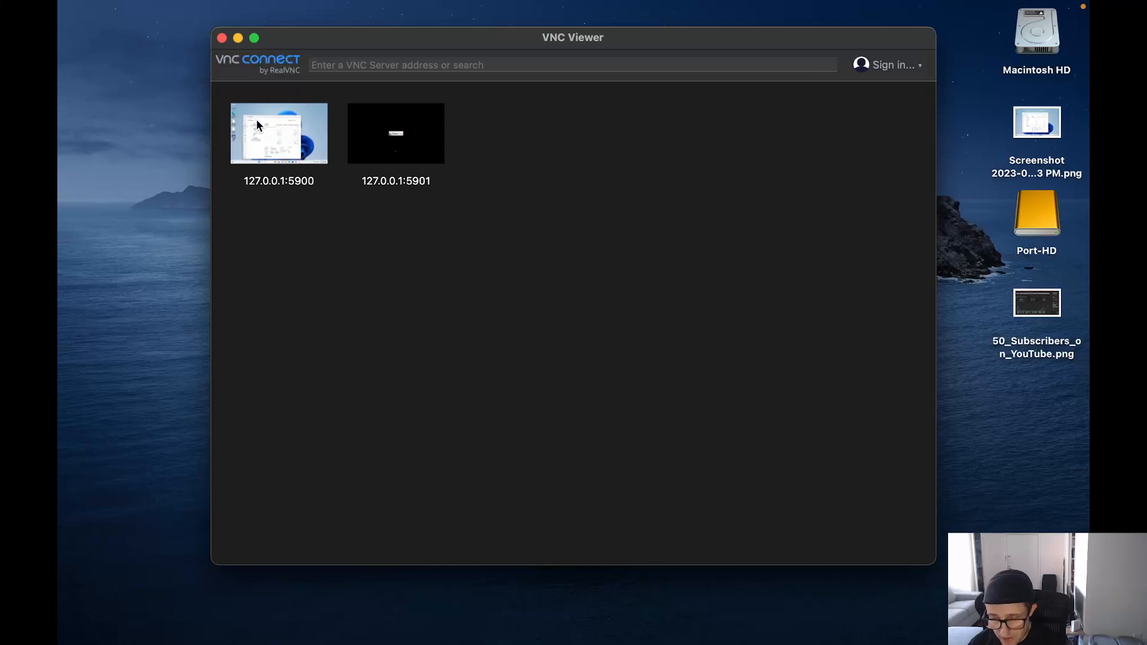
- Connect to the 127.0.0.1:5900 display, accepting the unencrypted-connection warning
{"action": "double_click", "coordinate": [278, 132]}
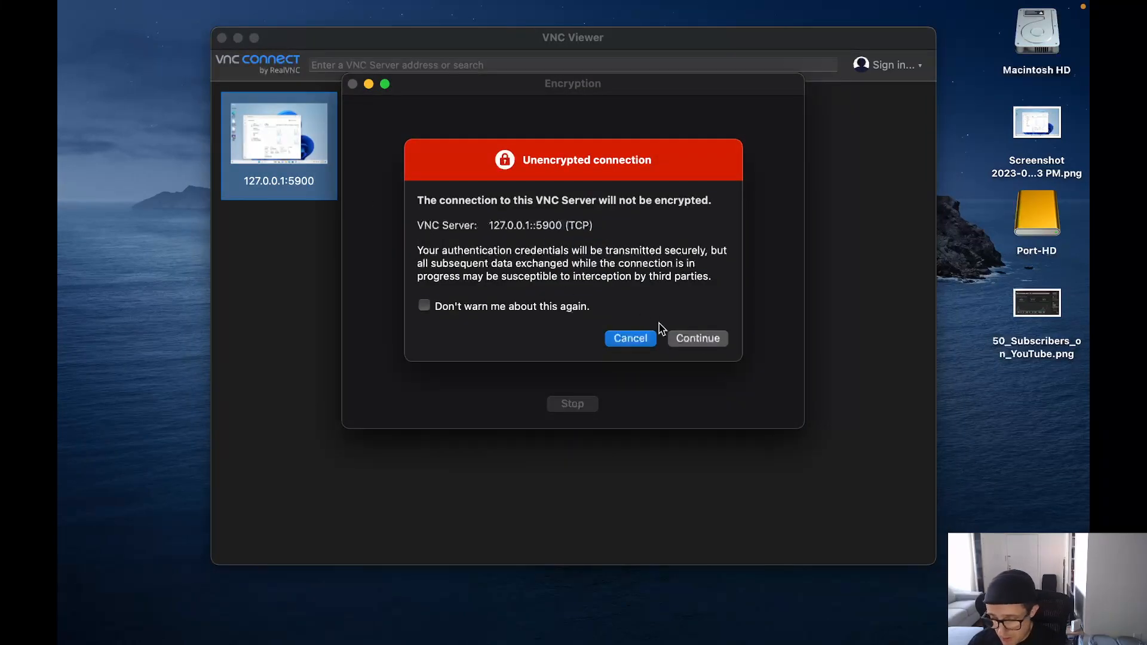
{"action": "left_click", "coordinate": [695, 338]}
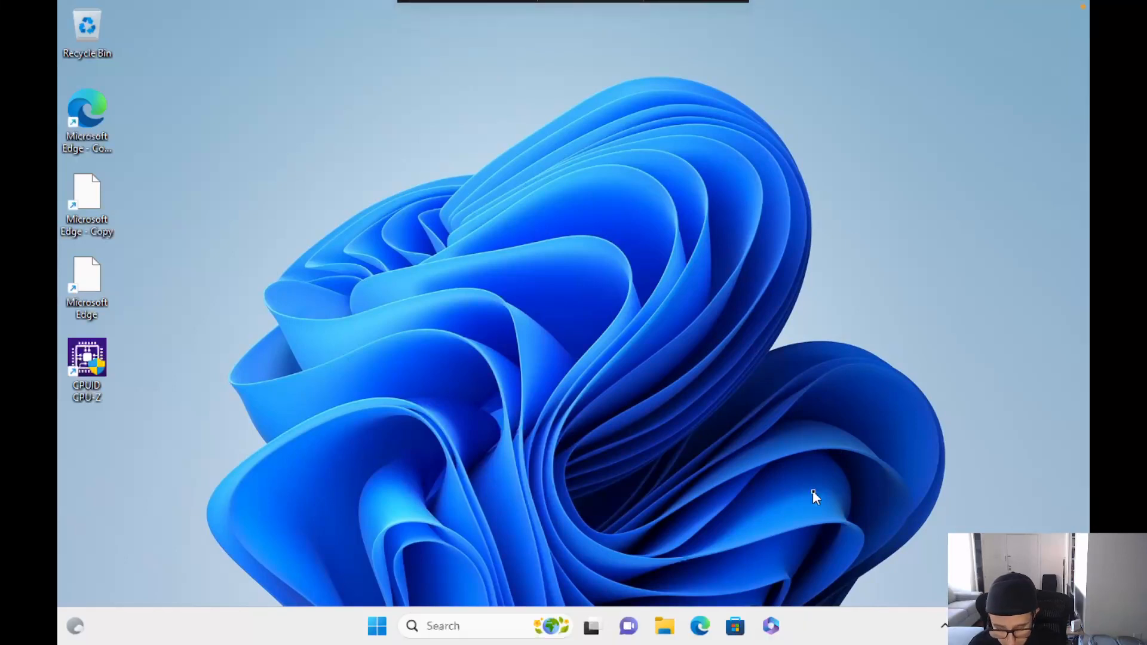
{"action": "mouse_move", "coordinate": [666, 376]}
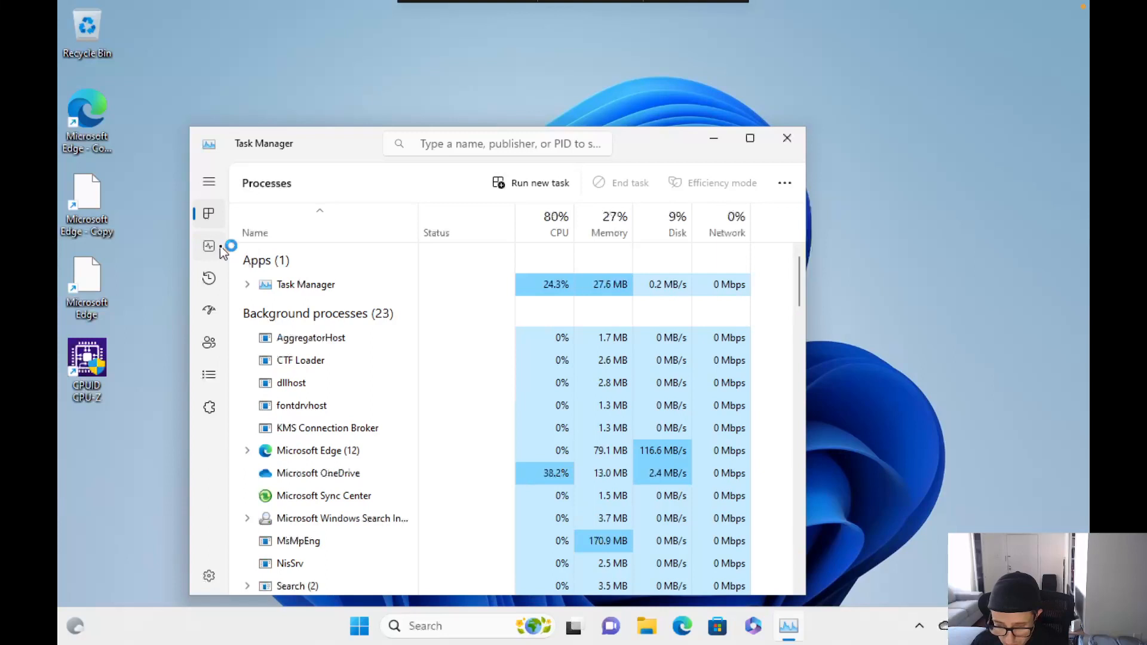
- View Task Manager's CPU performance details, then search the taskbar for Device Manager
{"action": "left_click", "coordinate": [208, 246]}
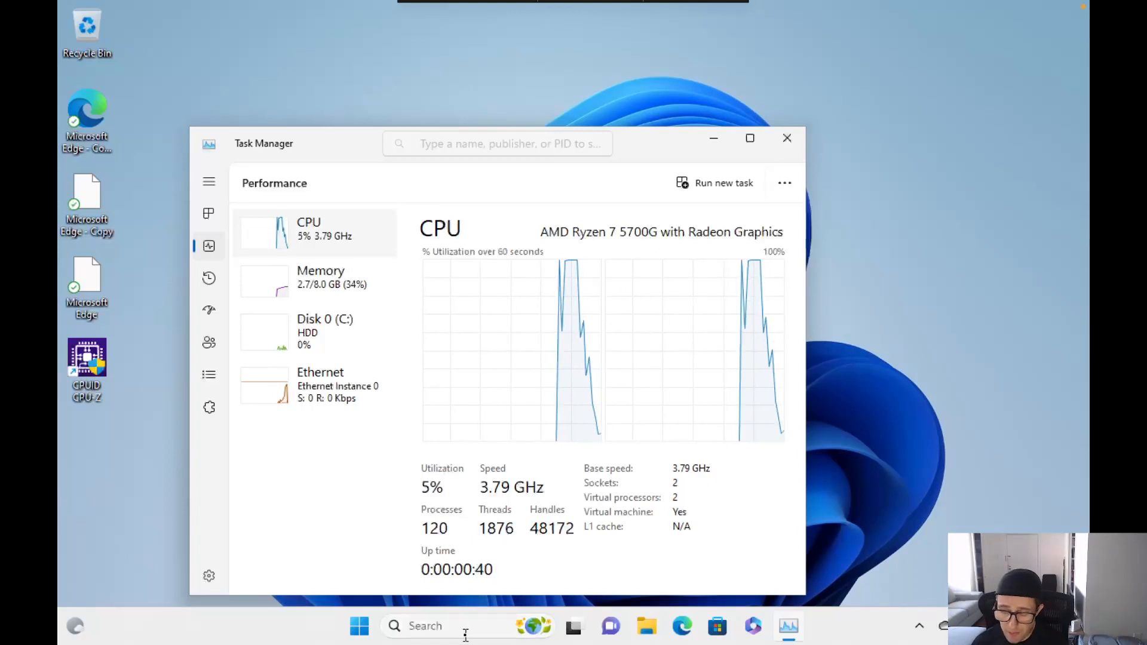
{"action": "type", "text": "devi"}
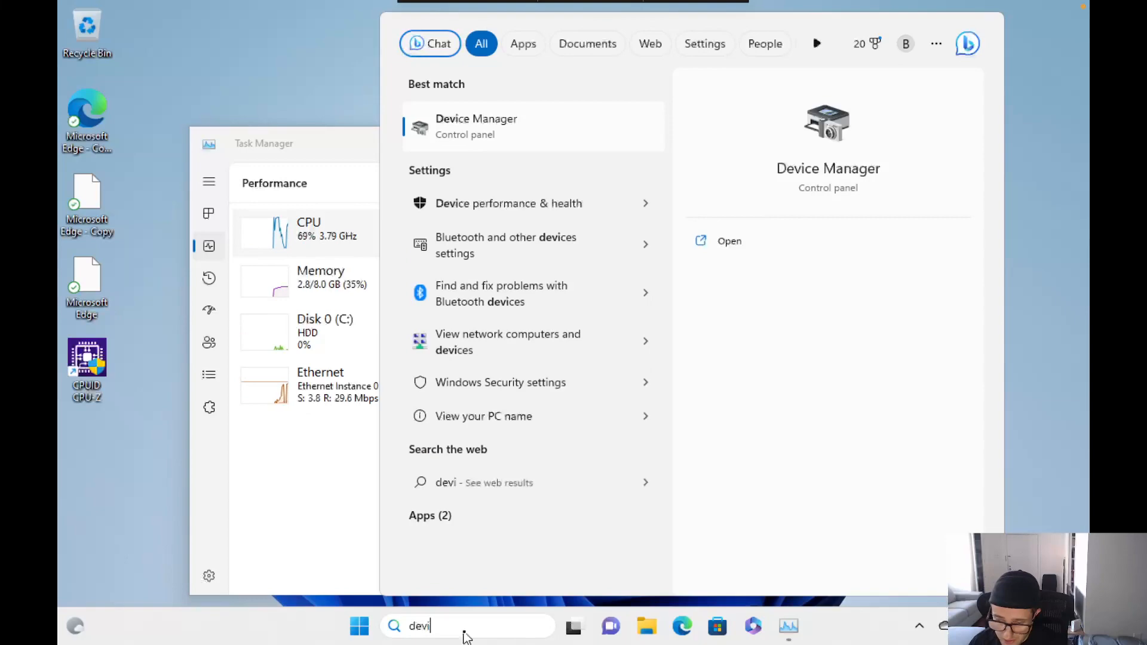
- Check Device Manager's processor list, then search for and launch CPU-Z
{"action": "left_click", "coordinate": [475, 126]}
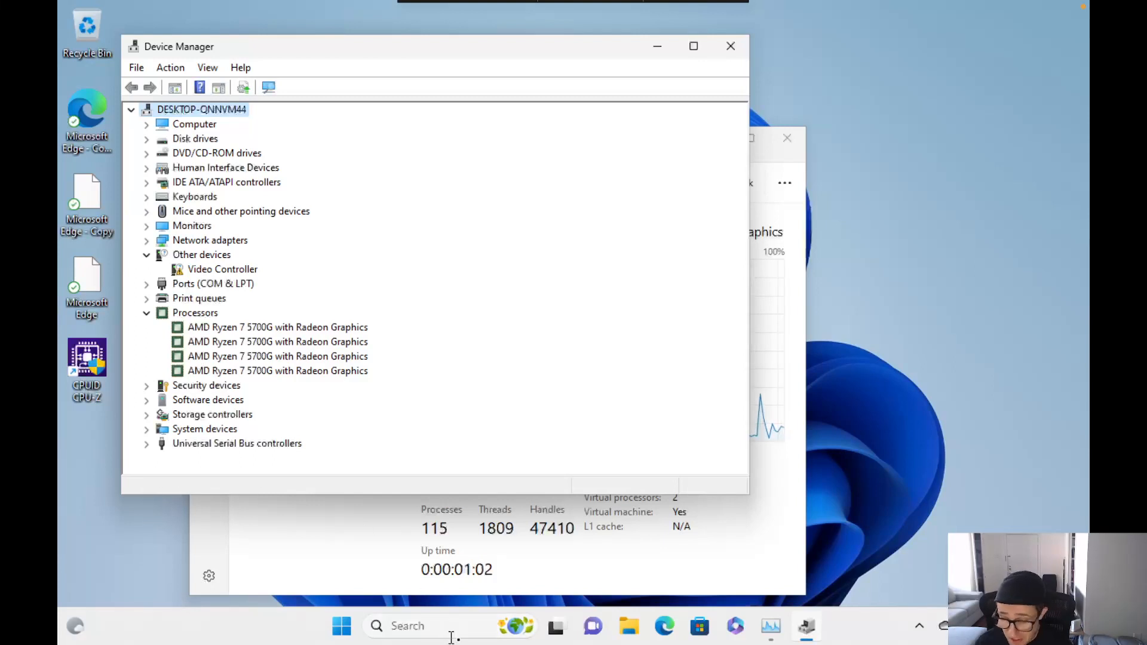
{"action": "left_click", "coordinate": [376, 625]}
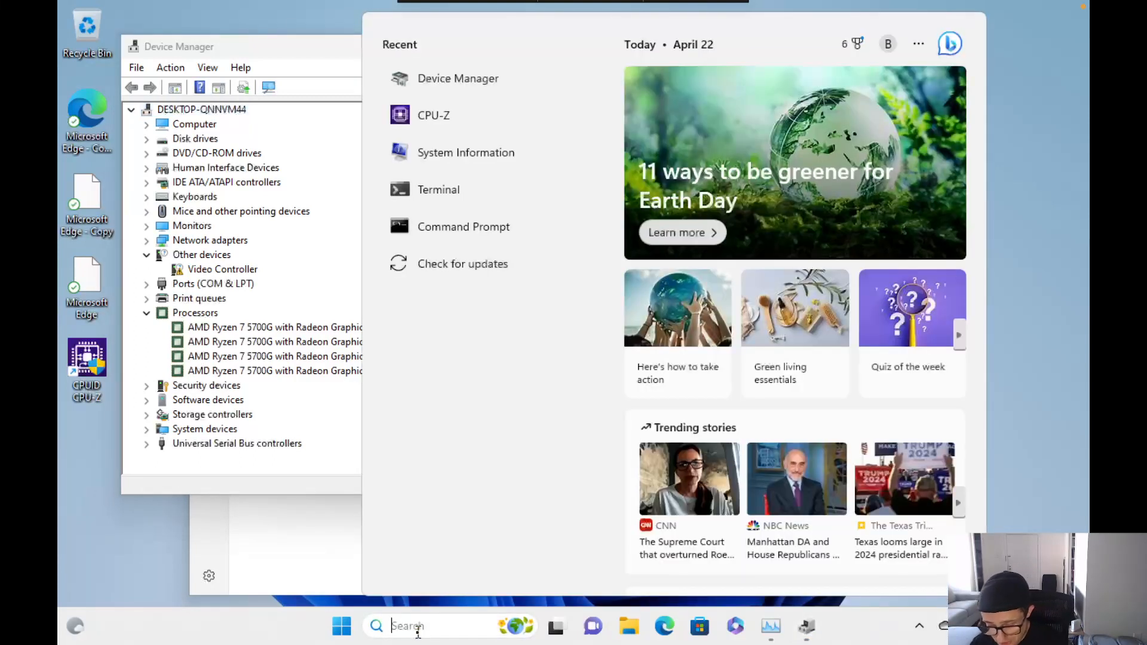
{"action": "type", "text": "cpuz"}
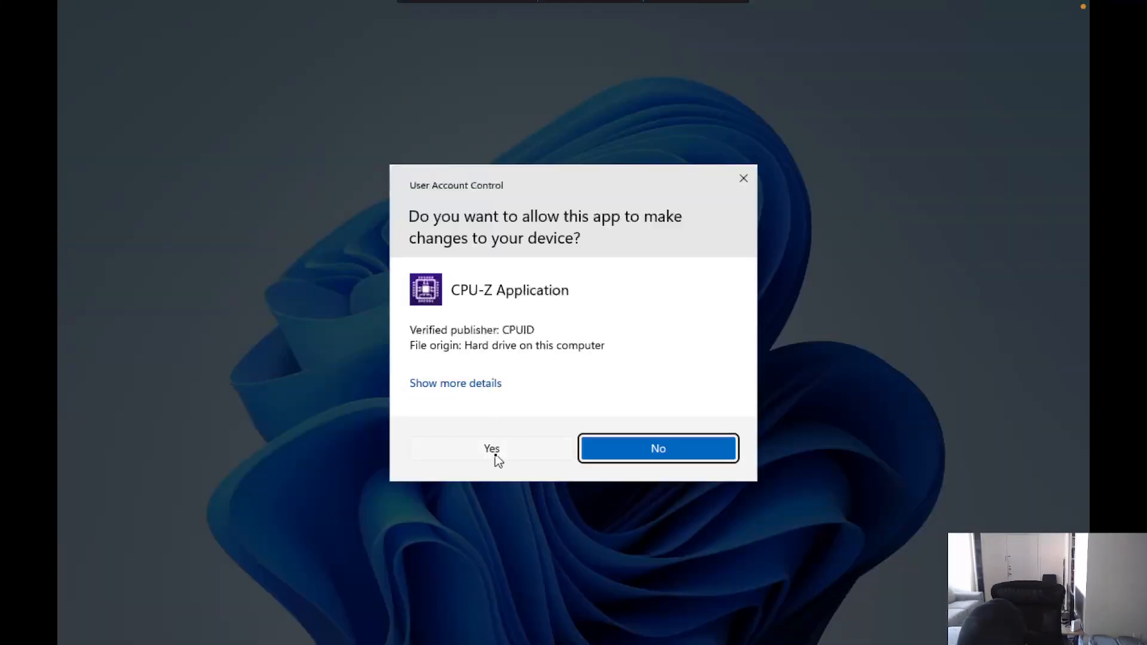
- Allow CPU-Z to run and switch sockets in the Selection dropdown to compare their cores
{"action": "left_click", "coordinate": [491, 448]}
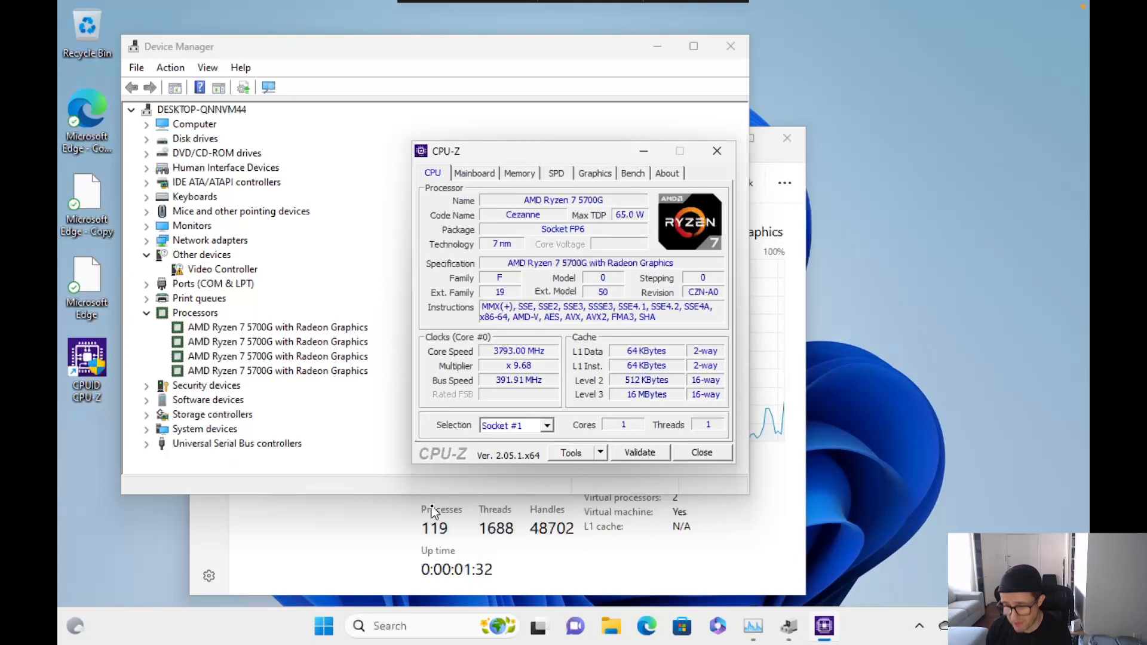
{"action": "mouse_move", "coordinate": [398, 531]}
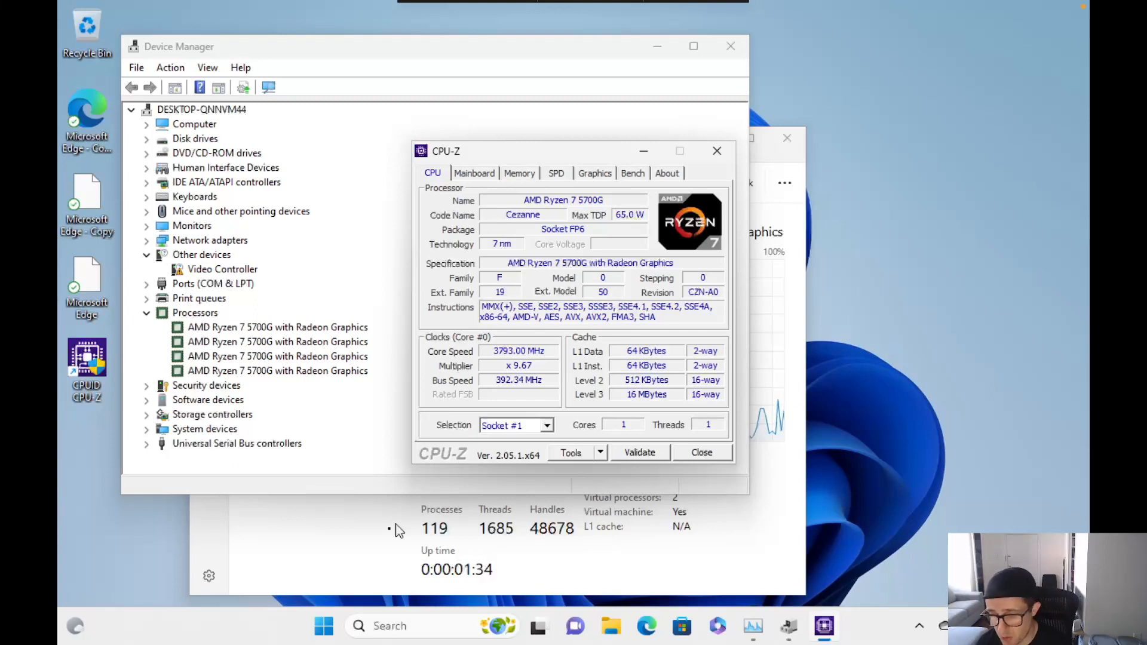
{"action": "mouse_move", "coordinate": [475, 454]}
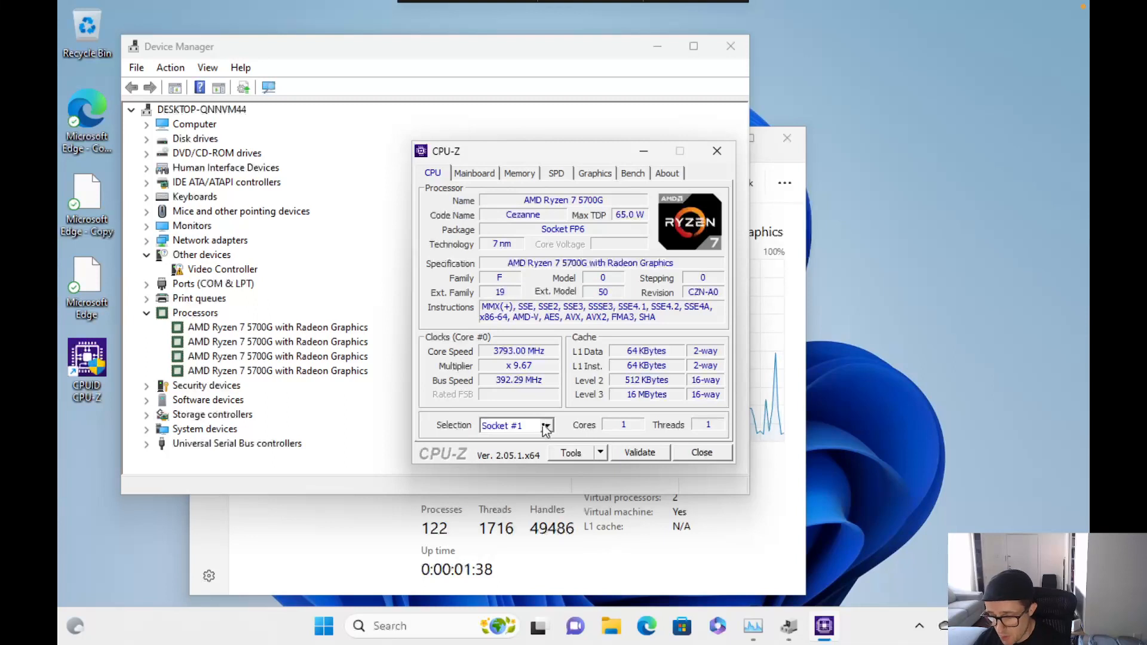
{"action": "left_click", "coordinate": [545, 425]}
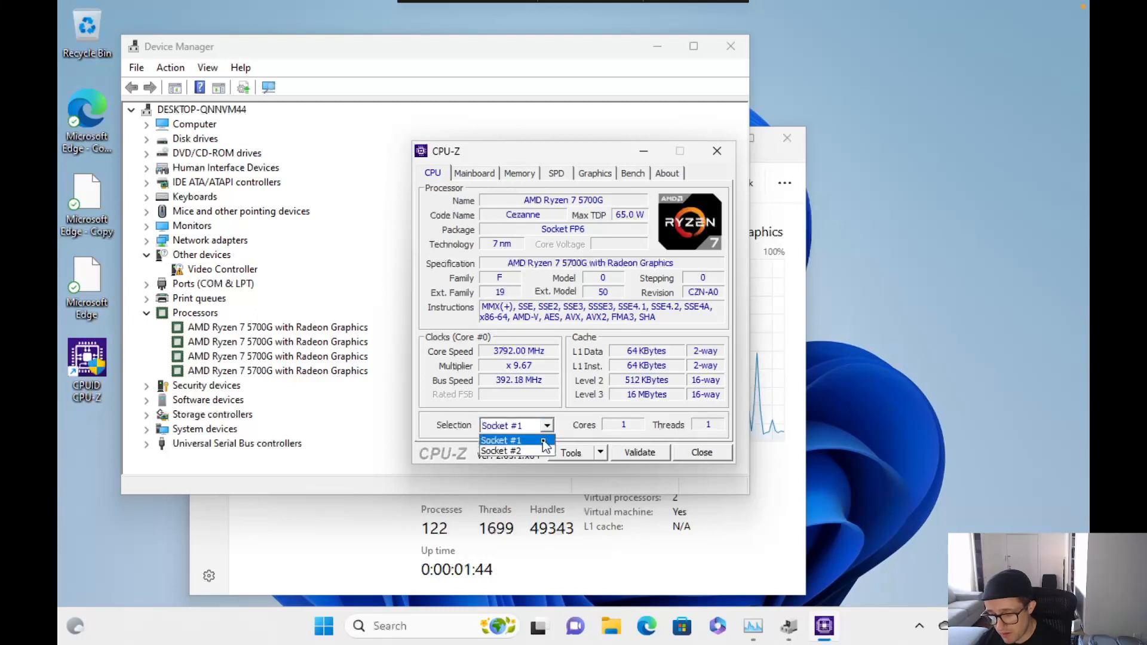
{"action": "left_click", "coordinate": [500, 450]}
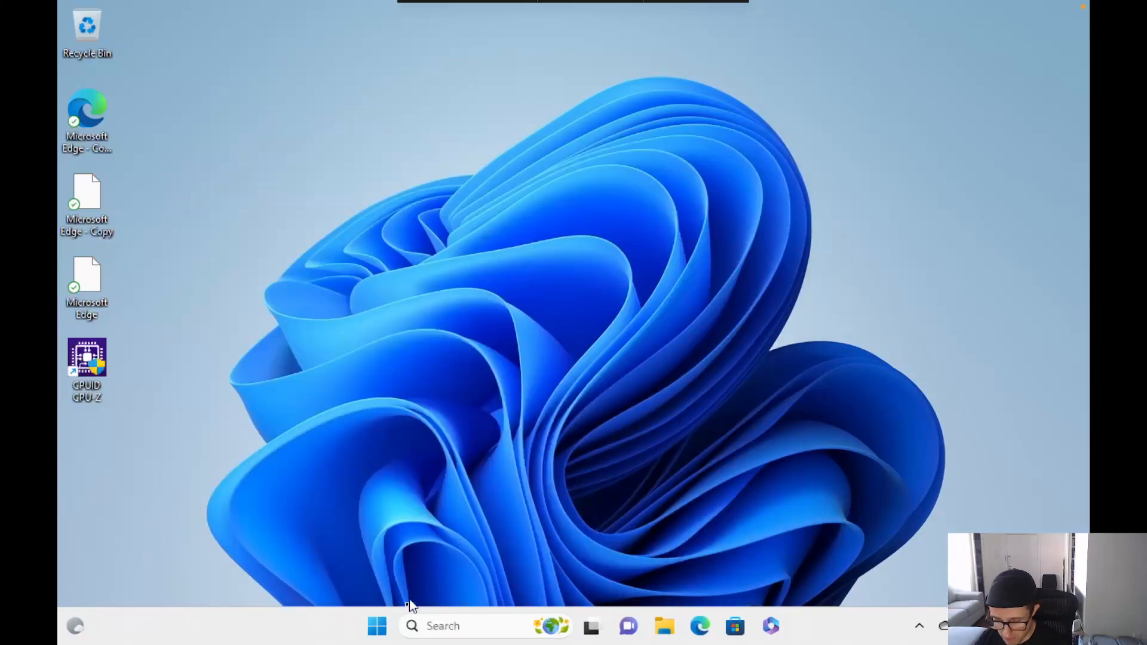
- Shut down Windows 11 from the Start menu's power options
{"action": "left_click", "coordinate": [376, 625]}
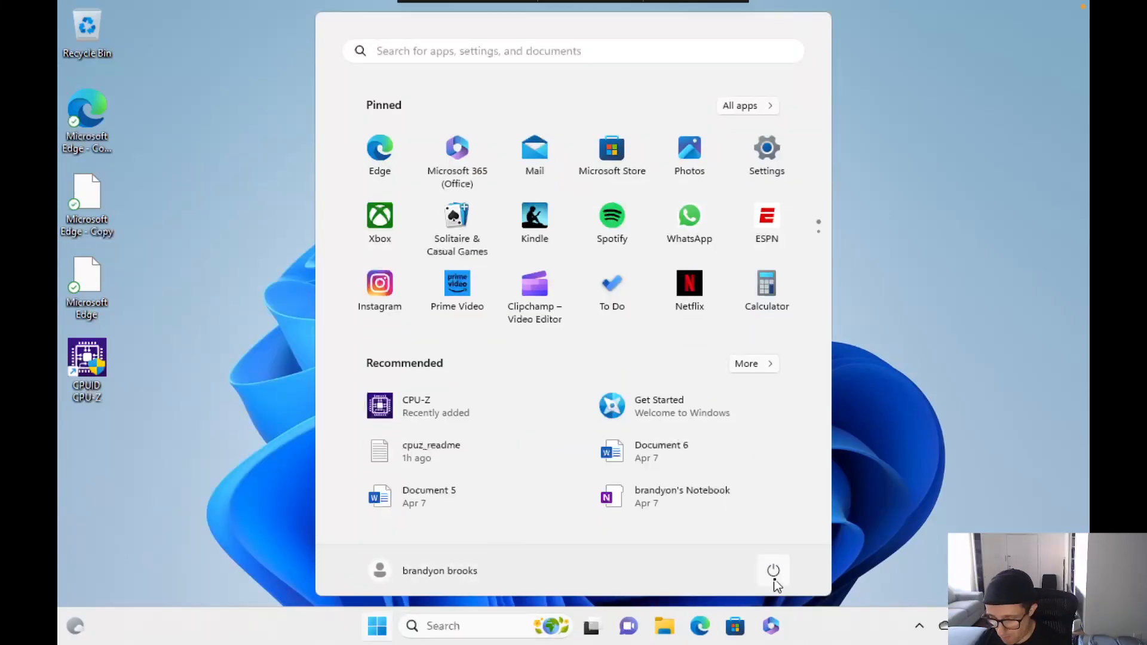
{"action": "left_click", "coordinate": [772, 571]}
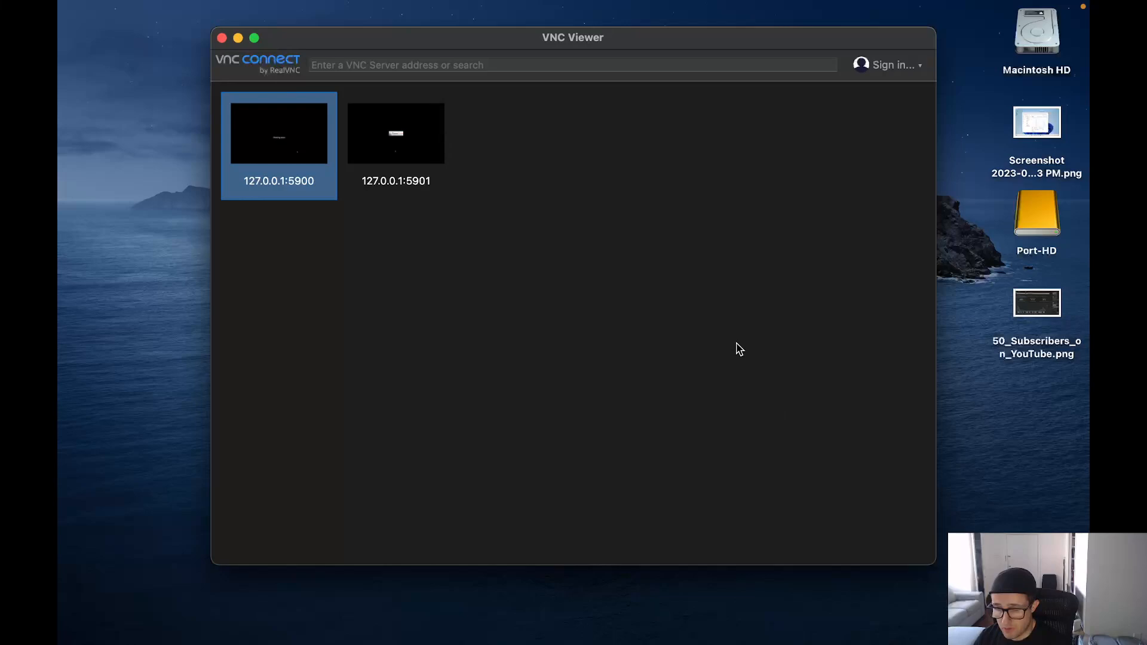
{"action": "mouse_move", "coordinate": [935, 77]}
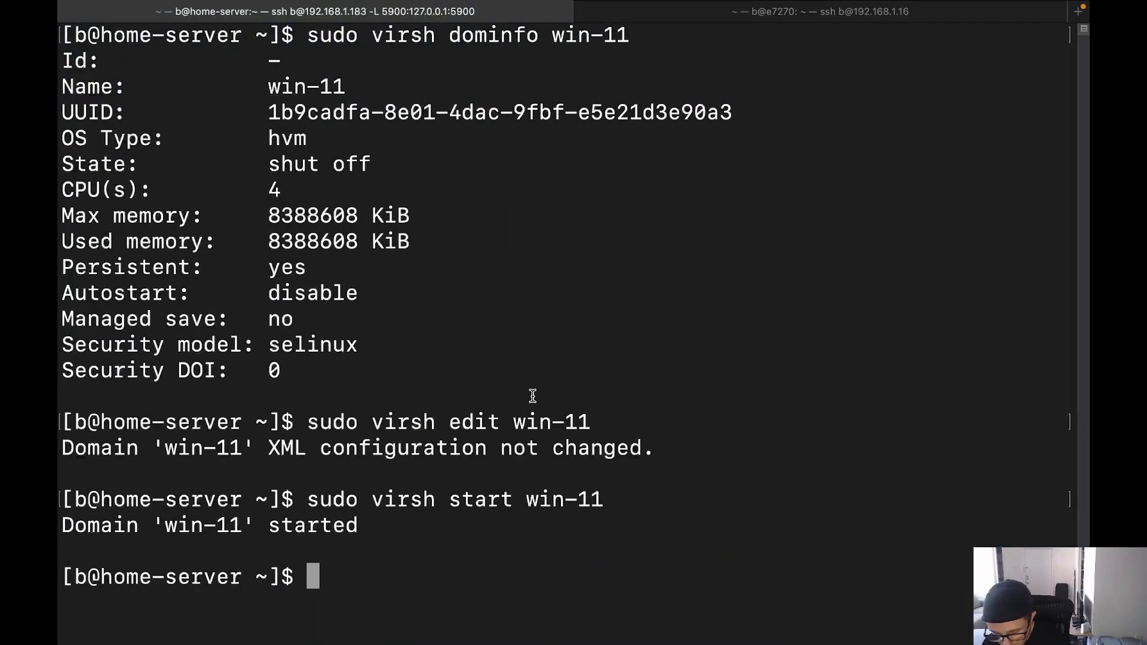
- Create win-11-test via virt-install with 4 vCPUs (1 socket, 2 cores, 2 threads), then abort the wait
{"action": "type", "text": "sudo"}
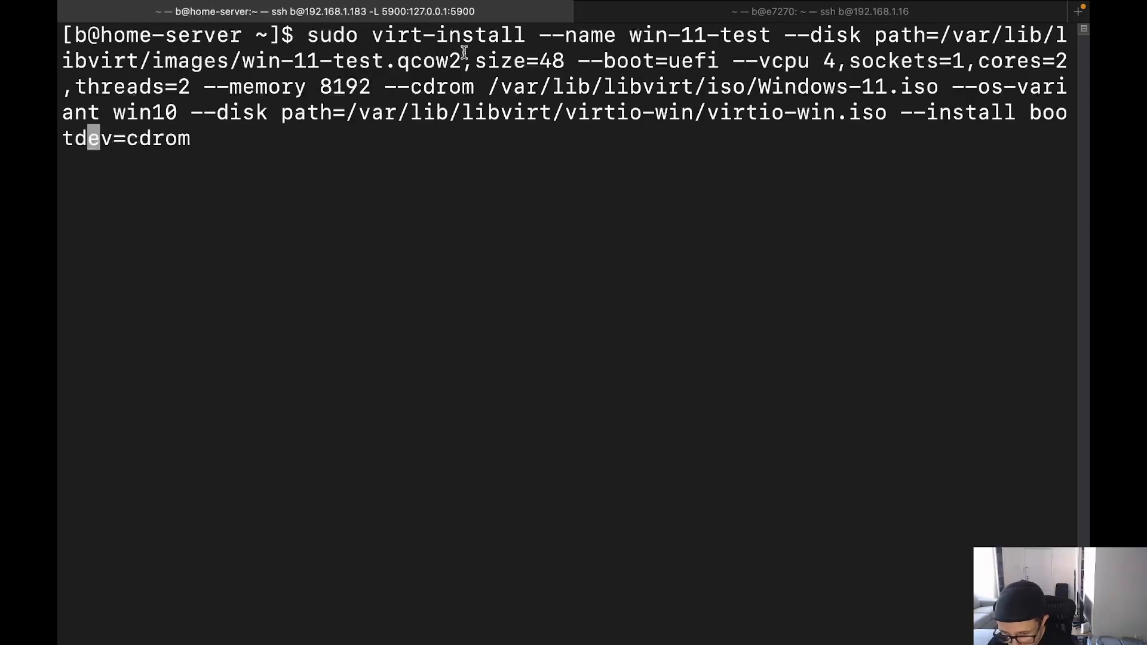
{"action": "mouse_move", "coordinate": [627, 135]}
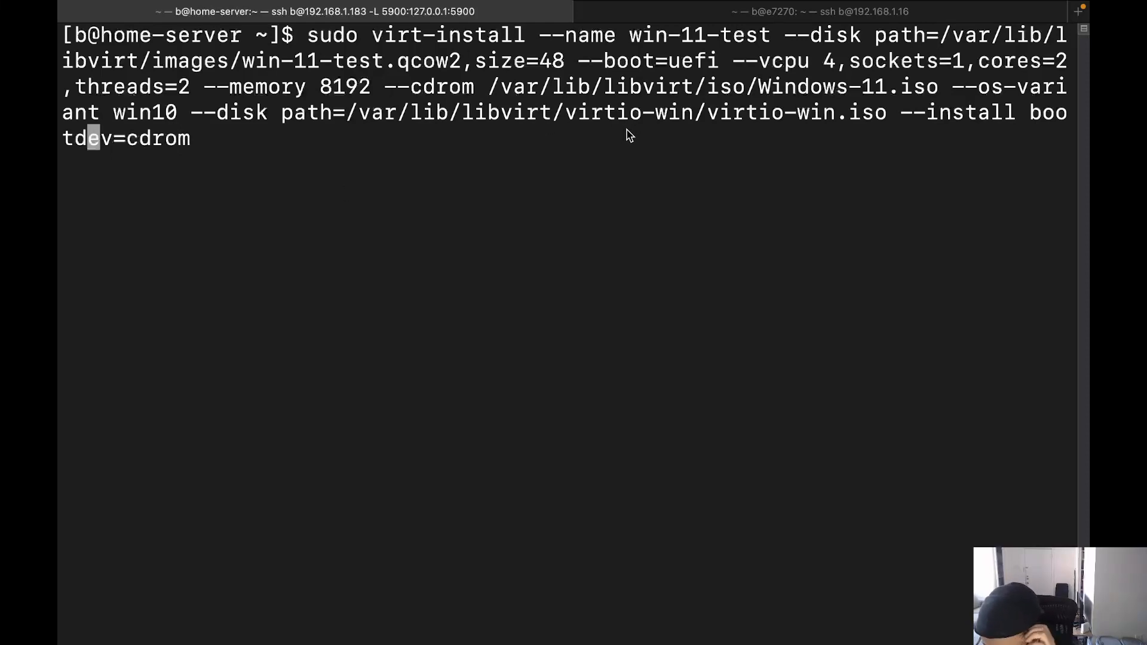
{"action": "mouse_move", "coordinate": [259, 71]}
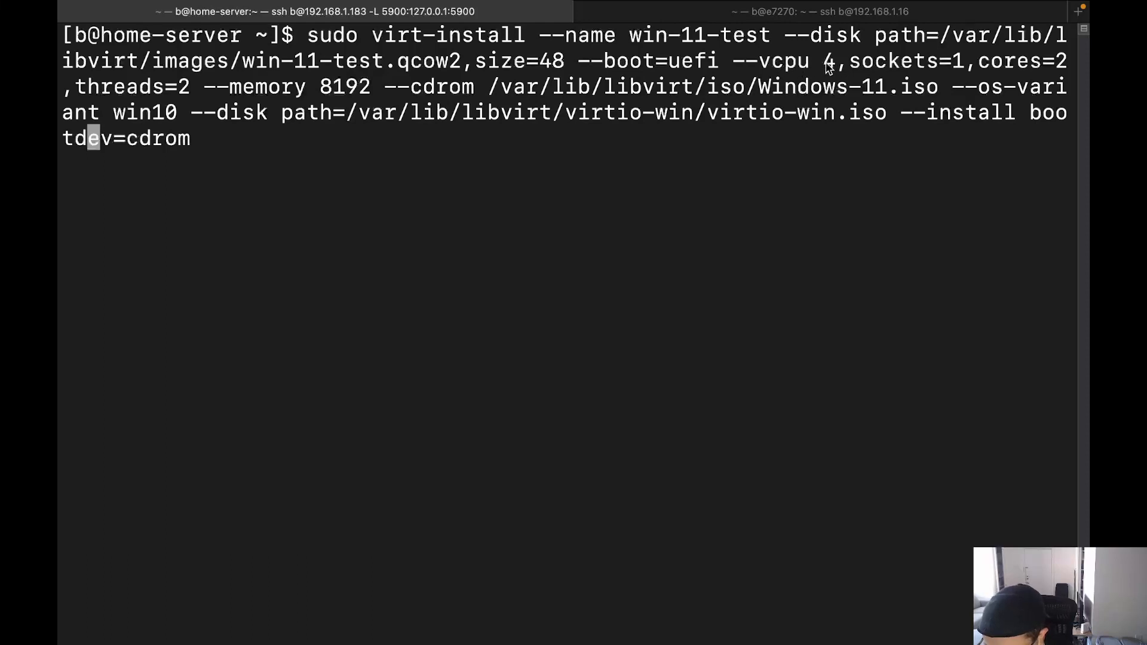
{"action": "mouse_move", "coordinate": [950, 56]}
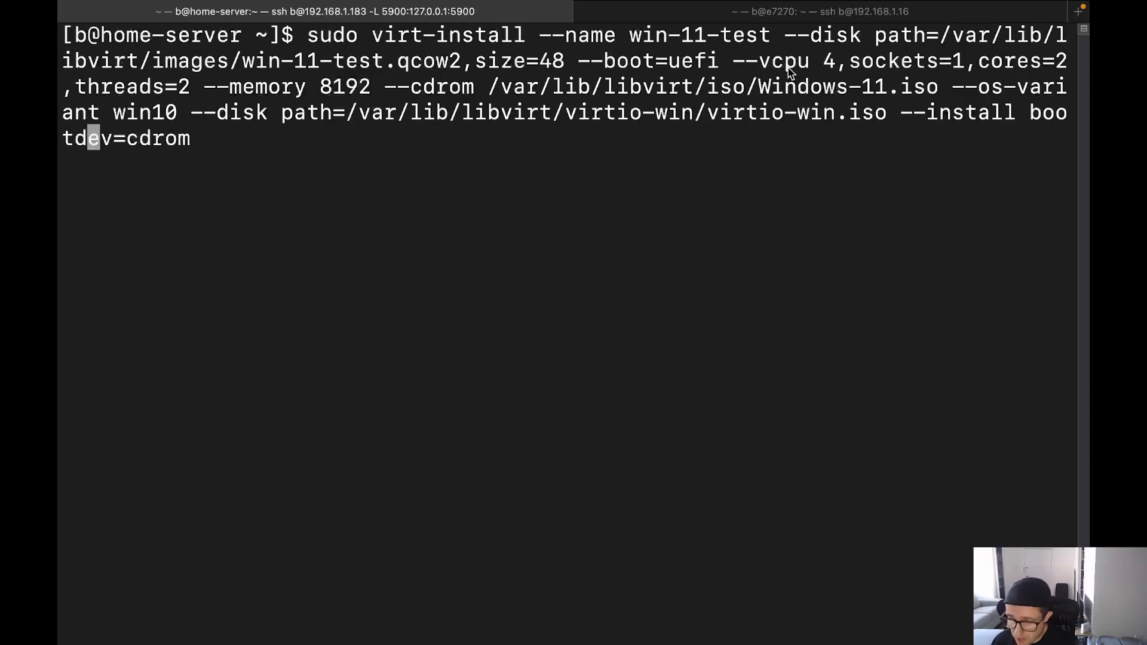
{"action": "mouse_move", "coordinate": [868, 75]}
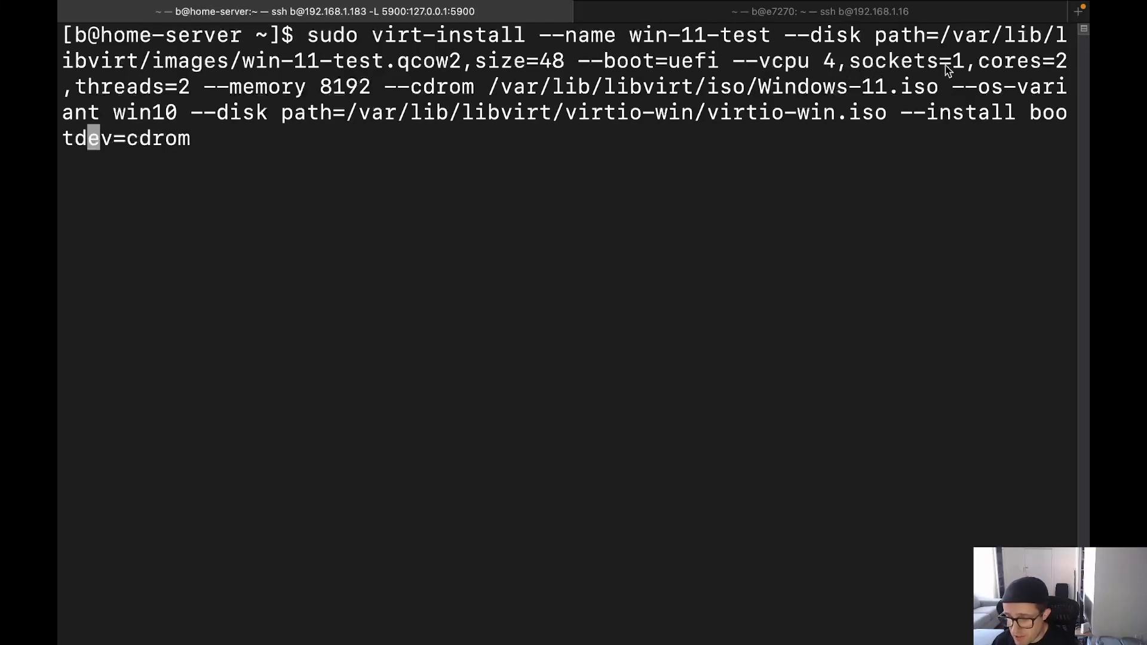
{"action": "mouse_move", "coordinate": [1082, 65]}
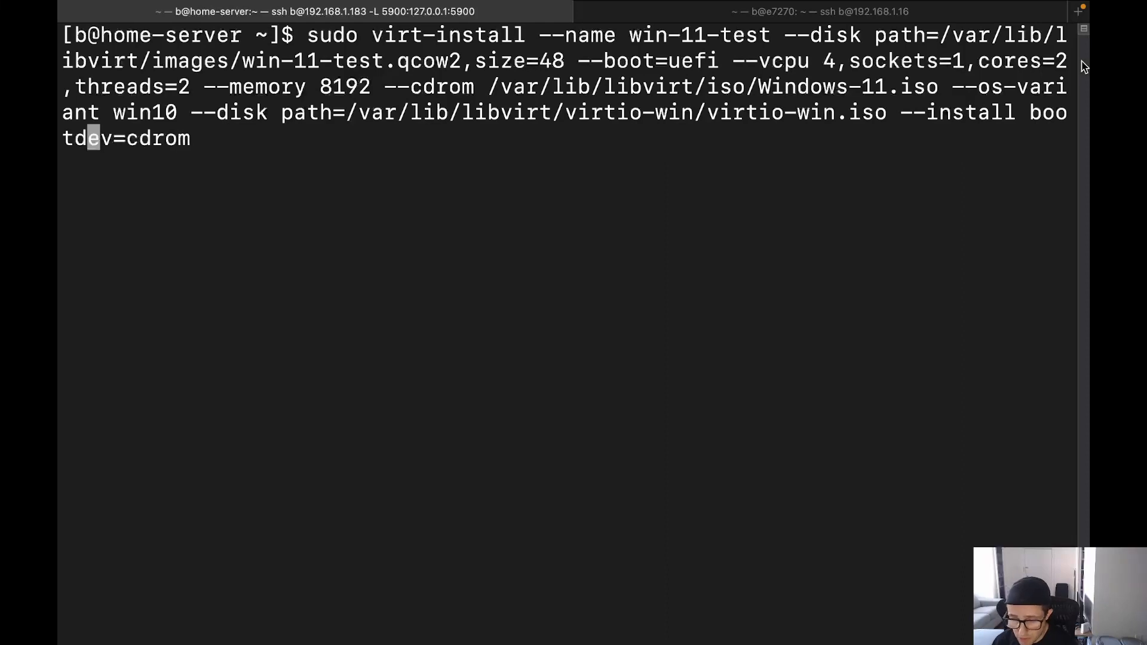
{"action": "mouse_move", "coordinate": [476, 92]}
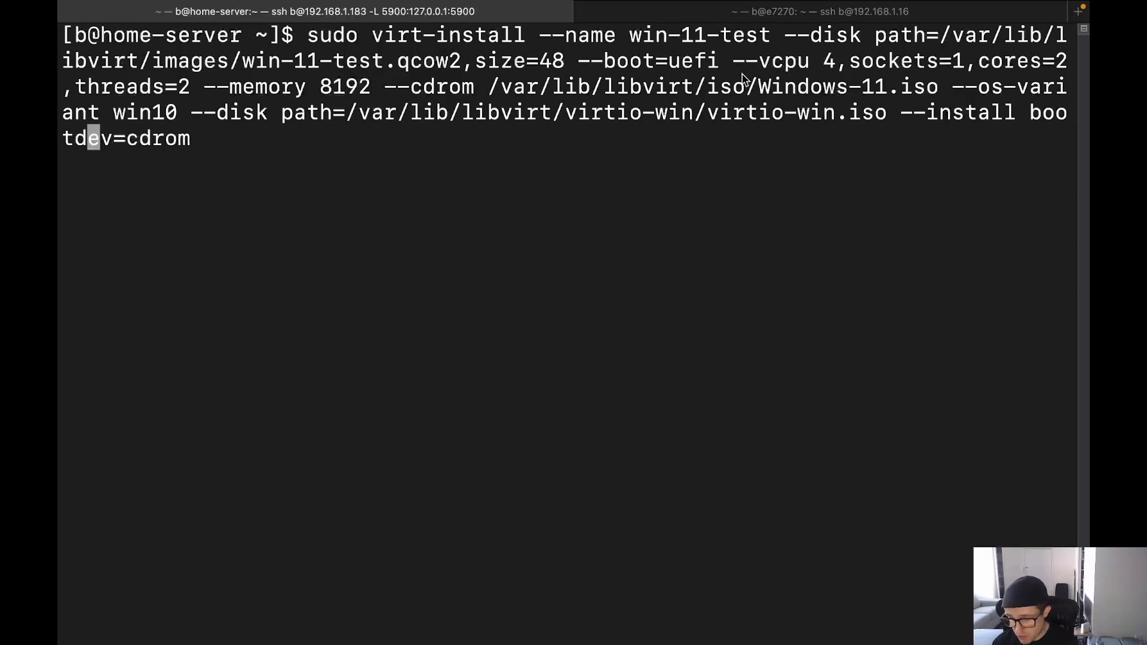
{"action": "mouse_move", "coordinate": [827, 66]}
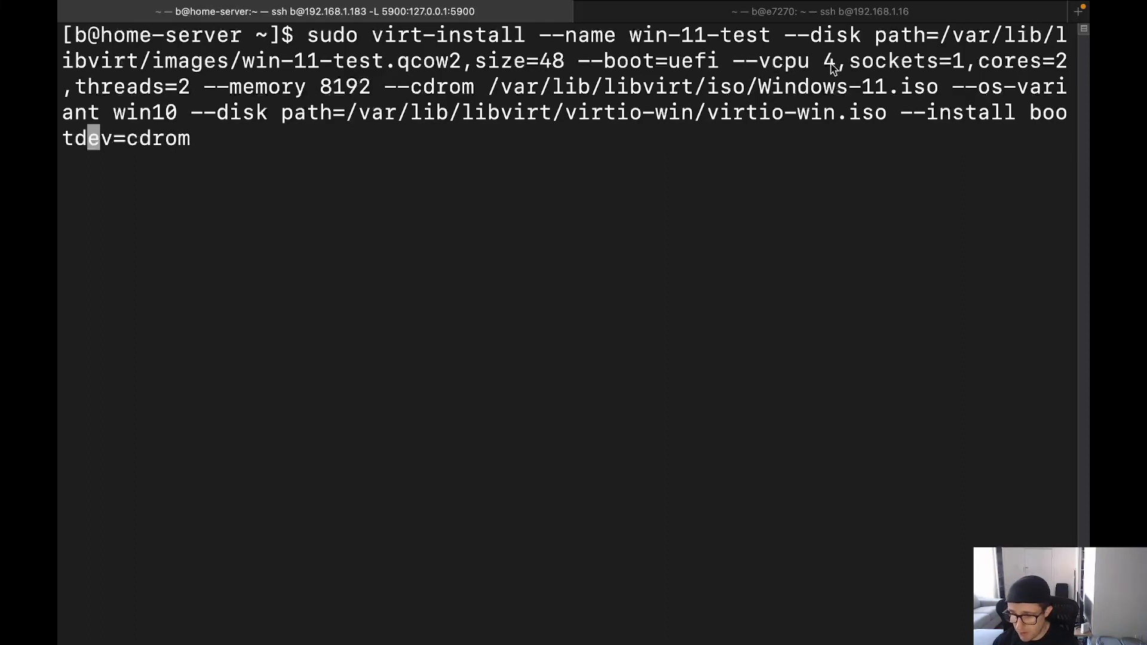
{"action": "mouse_move", "coordinate": [1008, 76]}
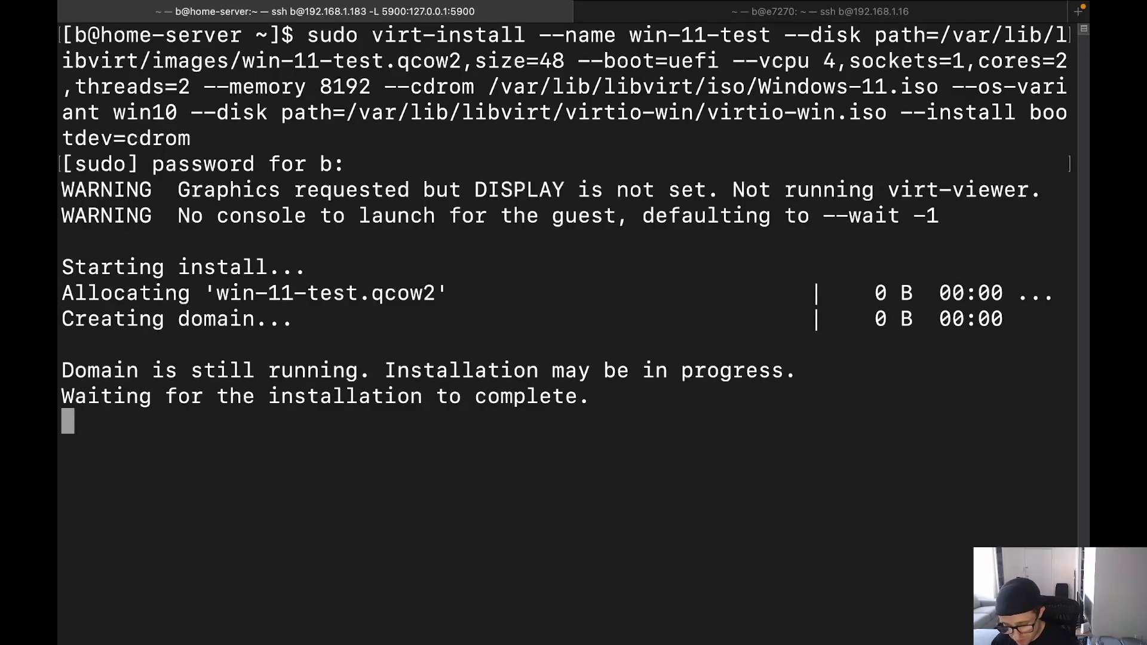
{"action": "key", "text": "ctrl+c"}
{"action": "type", "text": "sudo"}
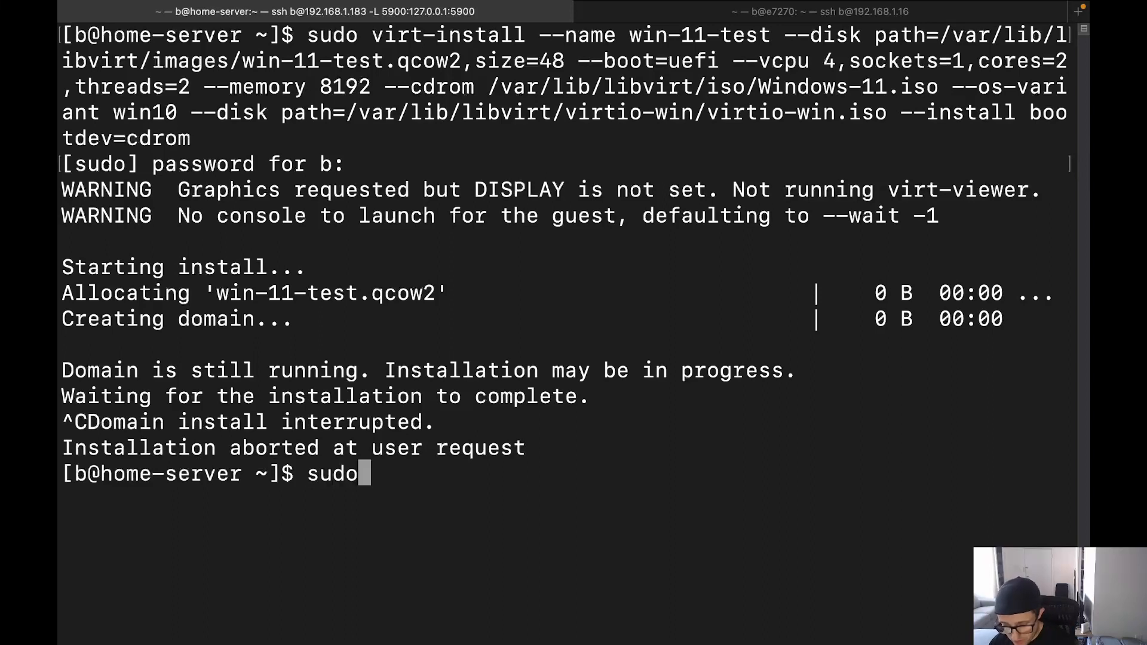
- Bring up win-11-test's XML with 'virsh edit win-11-test'
{"action": "type", "text": "virsh"}
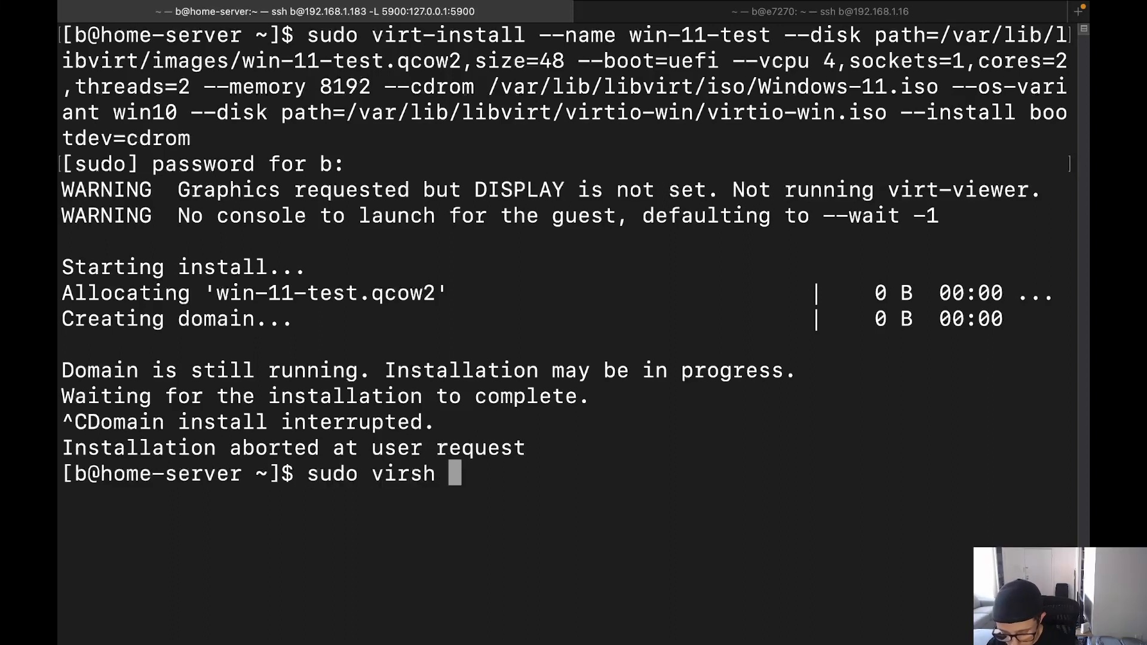
{"action": "type", "text": "edit"}
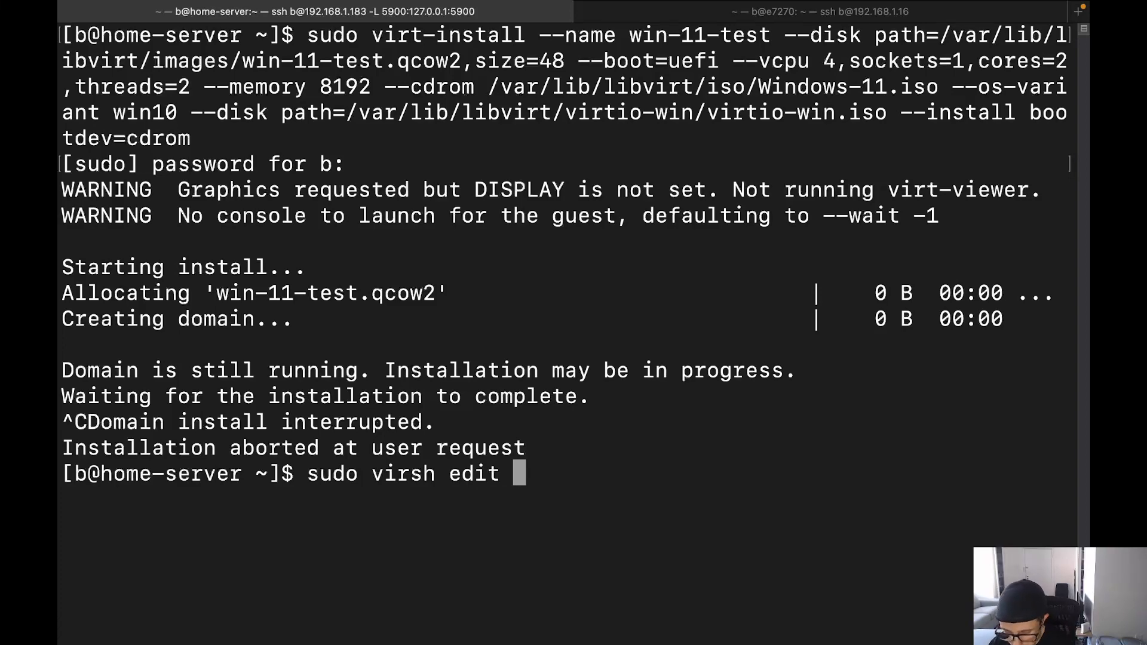
{"action": "type", "text": "win-11-test"}
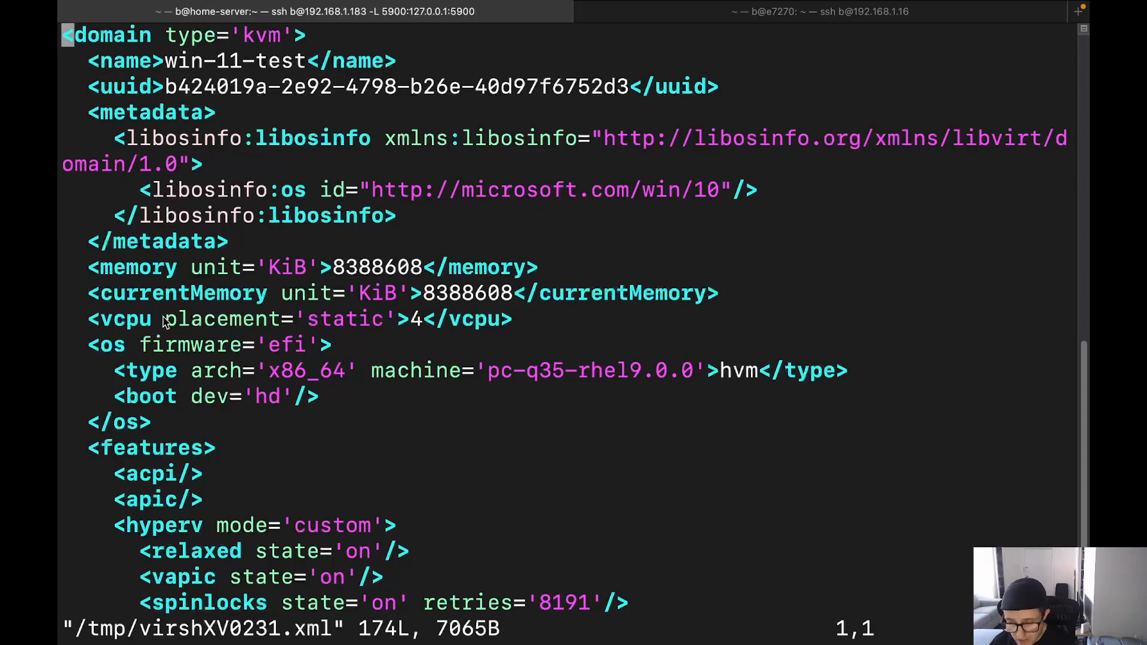
{"action": "mouse_move", "coordinate": [424, 330]}
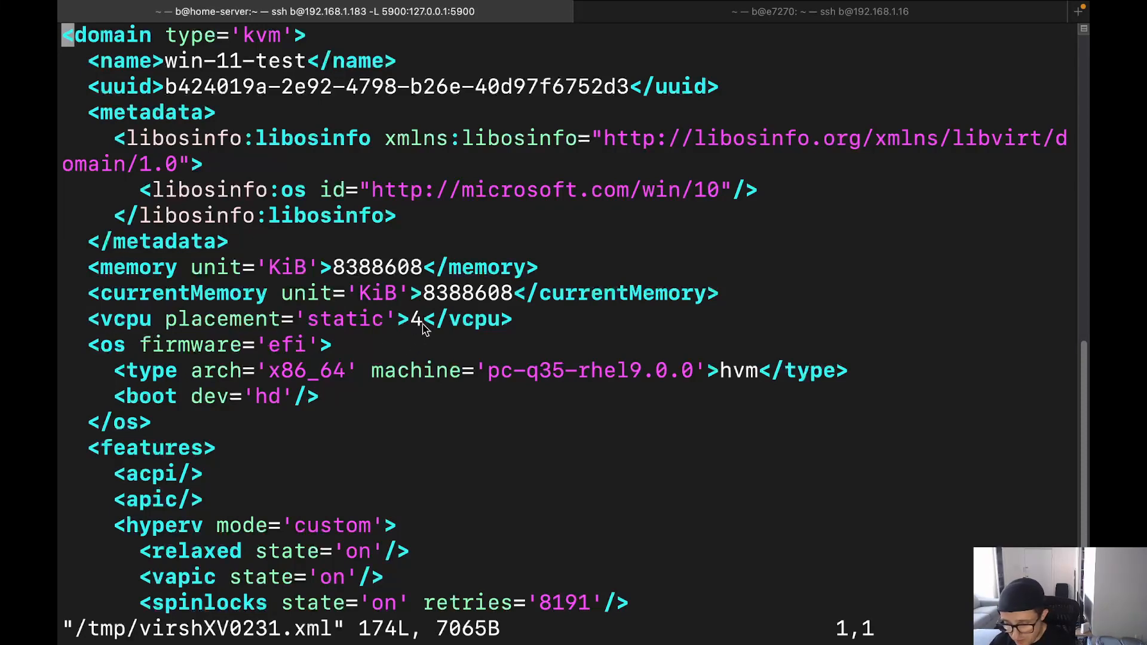
{"action": "mouse_move", "coordinate": [145, 362]}
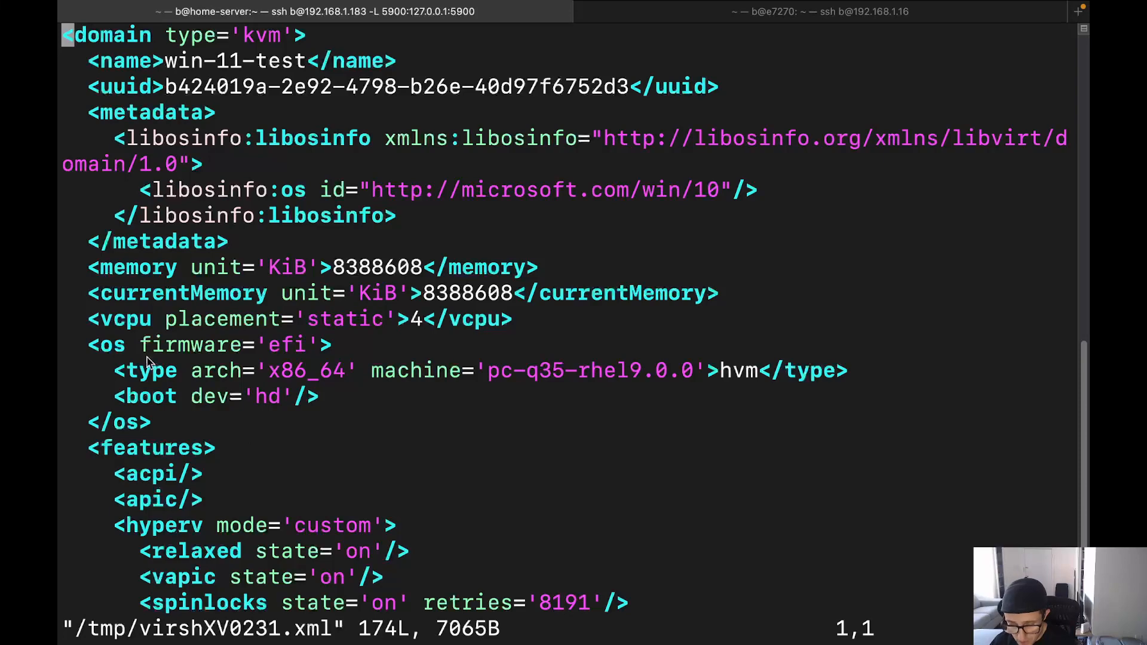
{"action": "scroll", "scroll_direction": "down", "scroll_amount": 3}
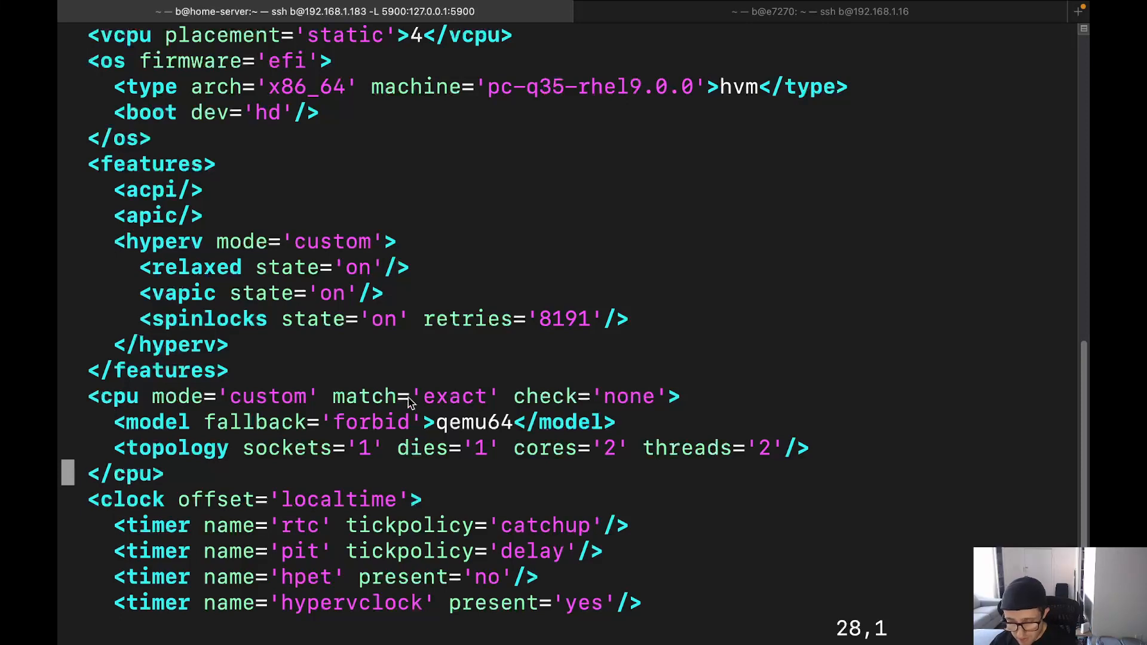
{"action": "mouse_move", "coordinate": [409, 410]}
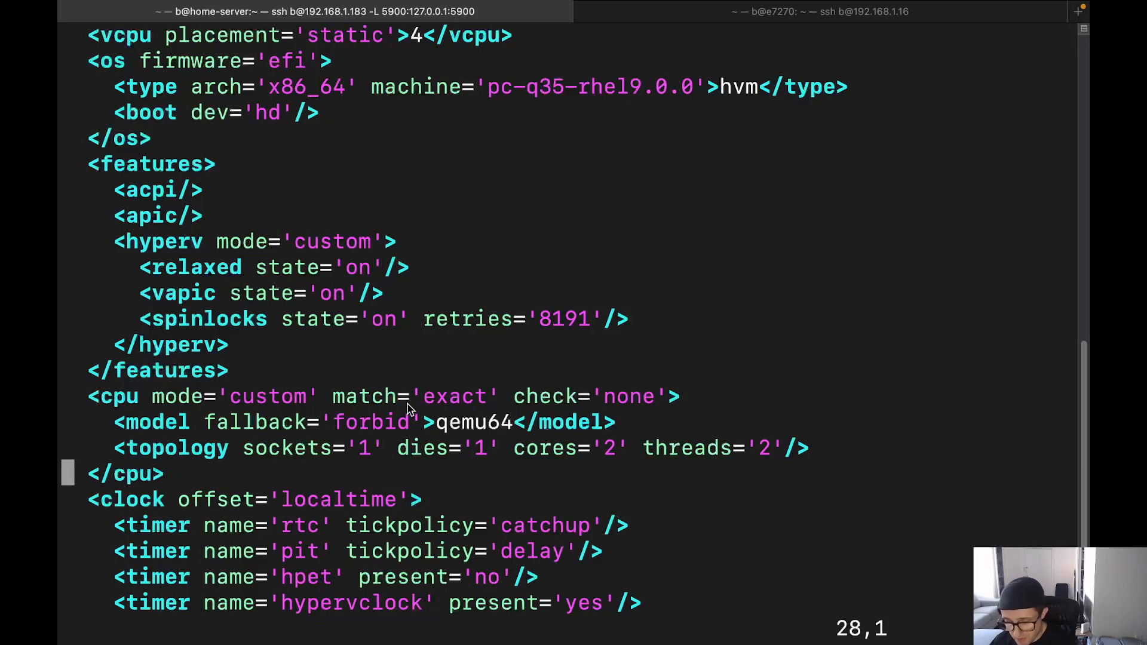
{"action": "mouse_move", "coordinate": [223, 406]}
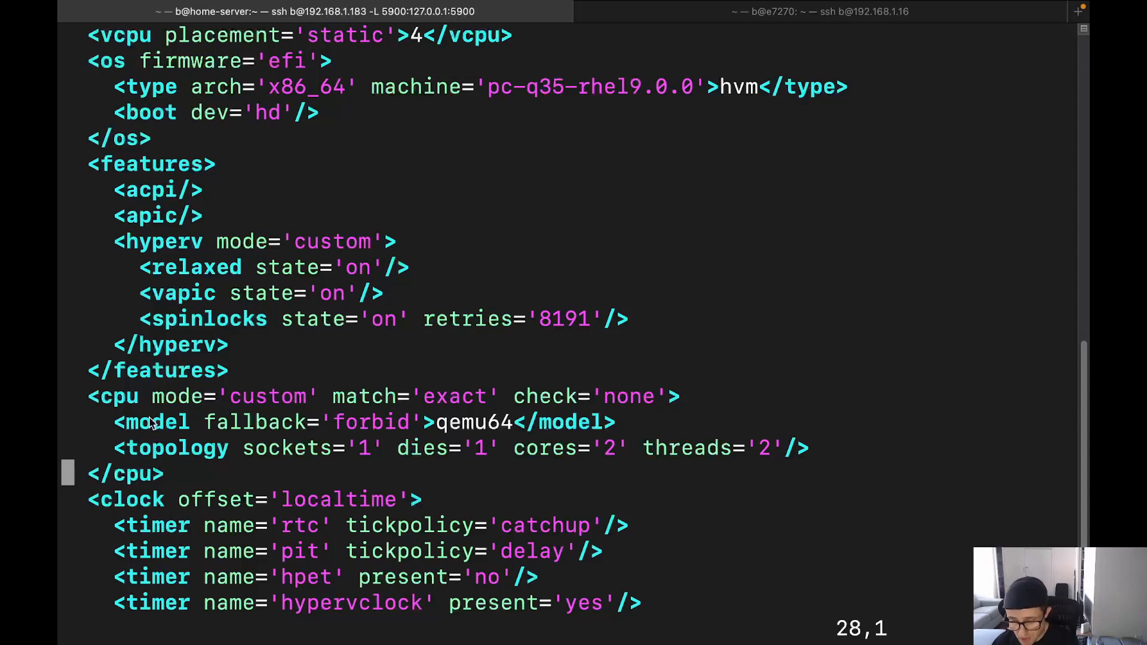
{"action": "mouse_move", "coordinate": [224, 416]}
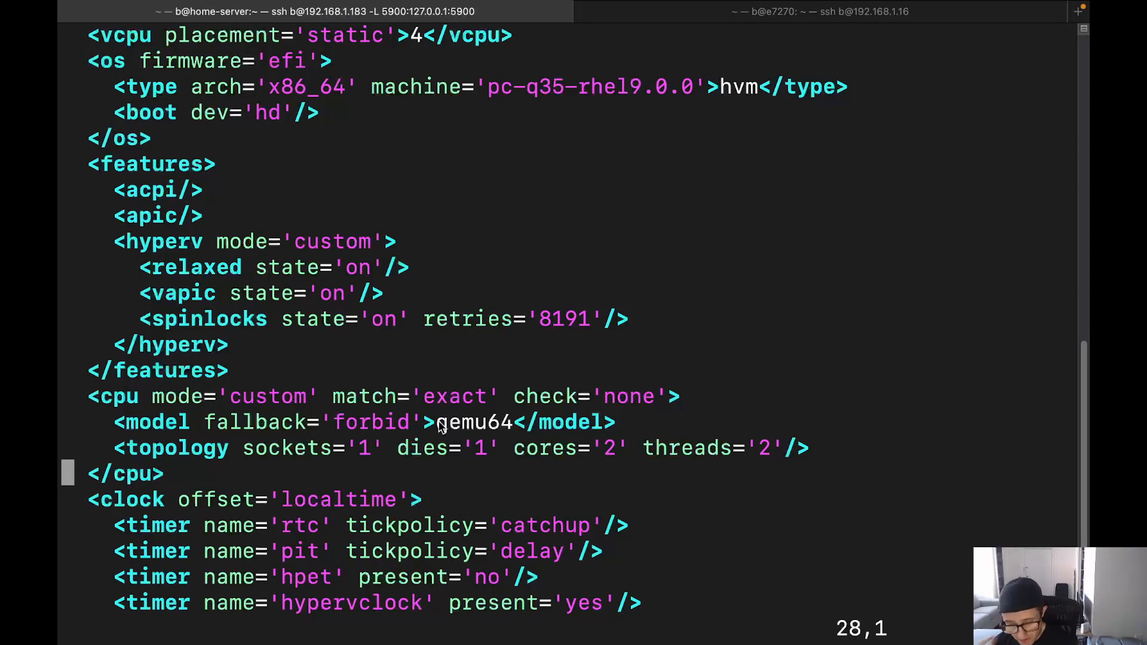
{"action": "mouse_move", "coordinate": [130, 449]}
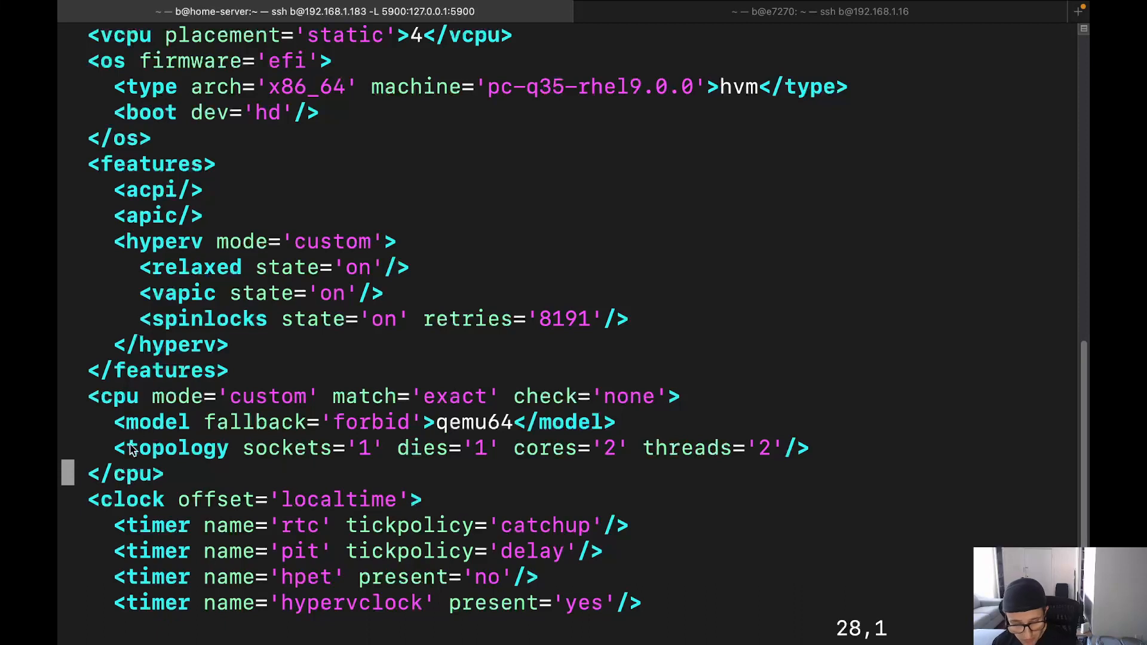
{"action": "mouse_move", "coordinate": [289, 454]}
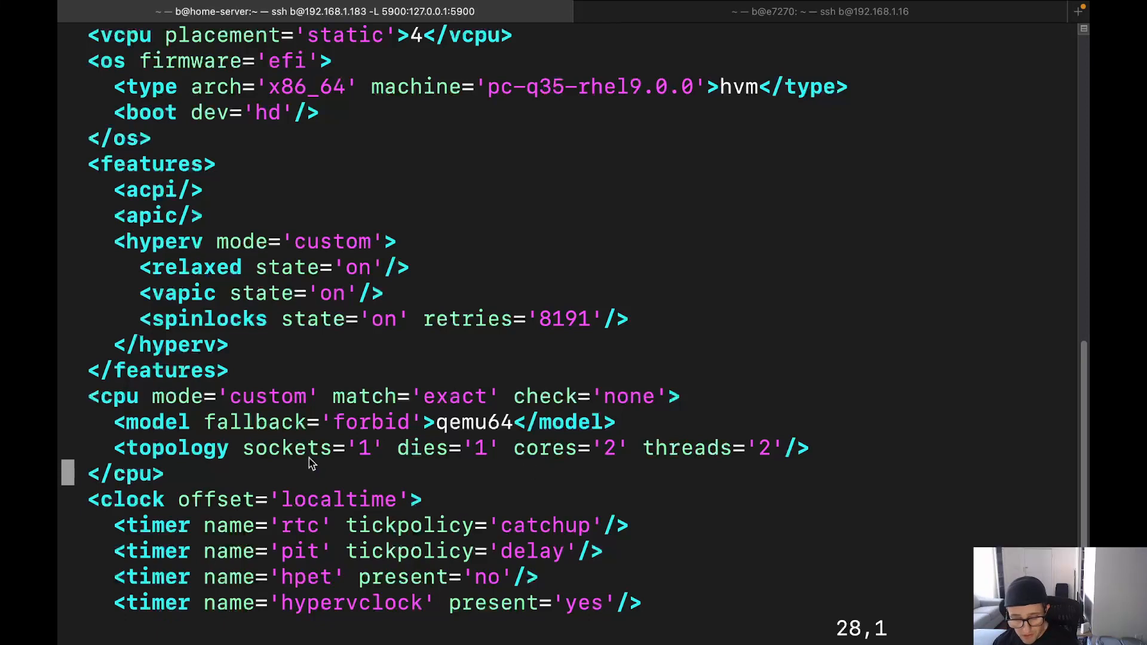
{"action": "mouse_move", "coordinate": [782, 472]}
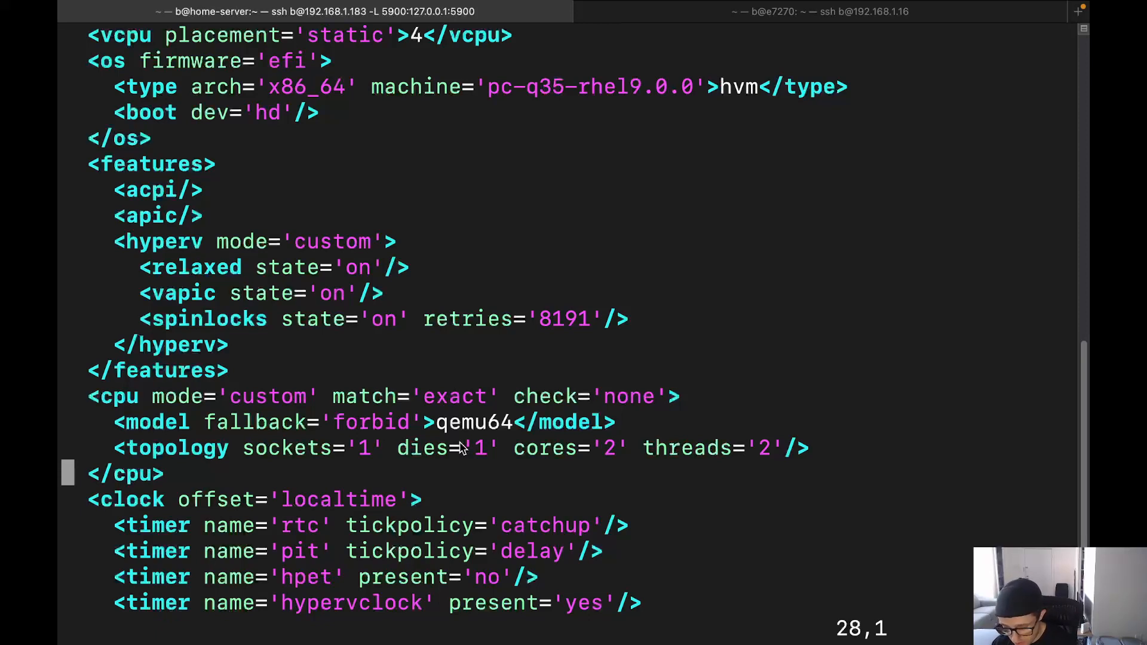
{"action": "type", "text": ":wq"}
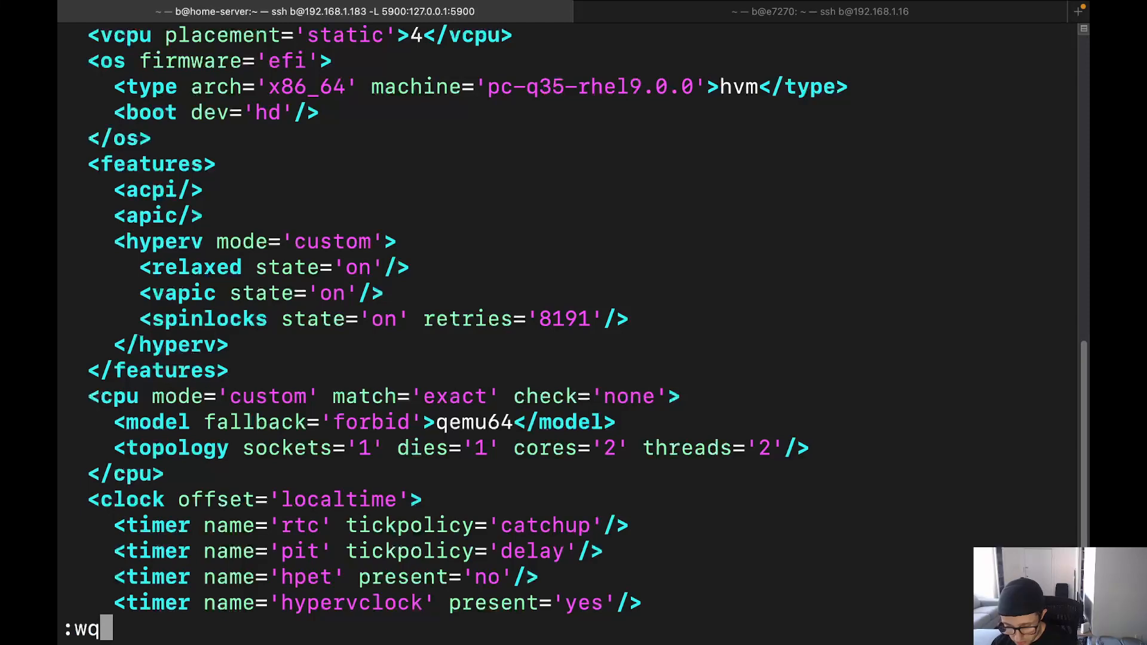
{"action": "type", "text": ":q!"}
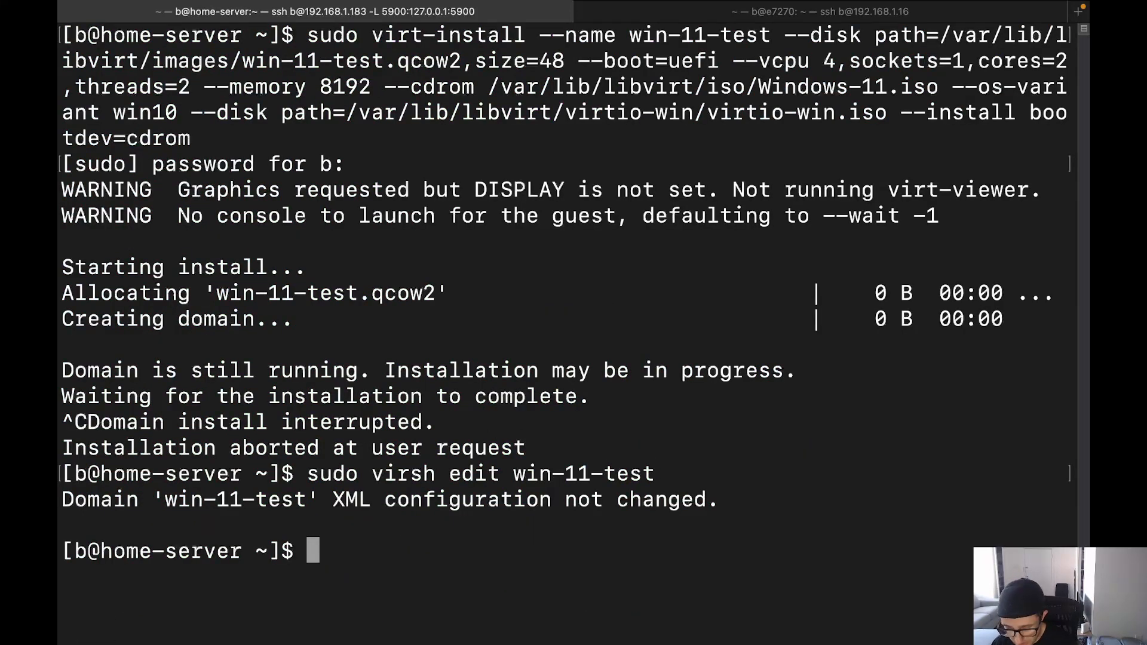
- Clear the screen and prepare 'sudo virsh edit win-11' at the prompt
{"action": "type", "text": "clear"}
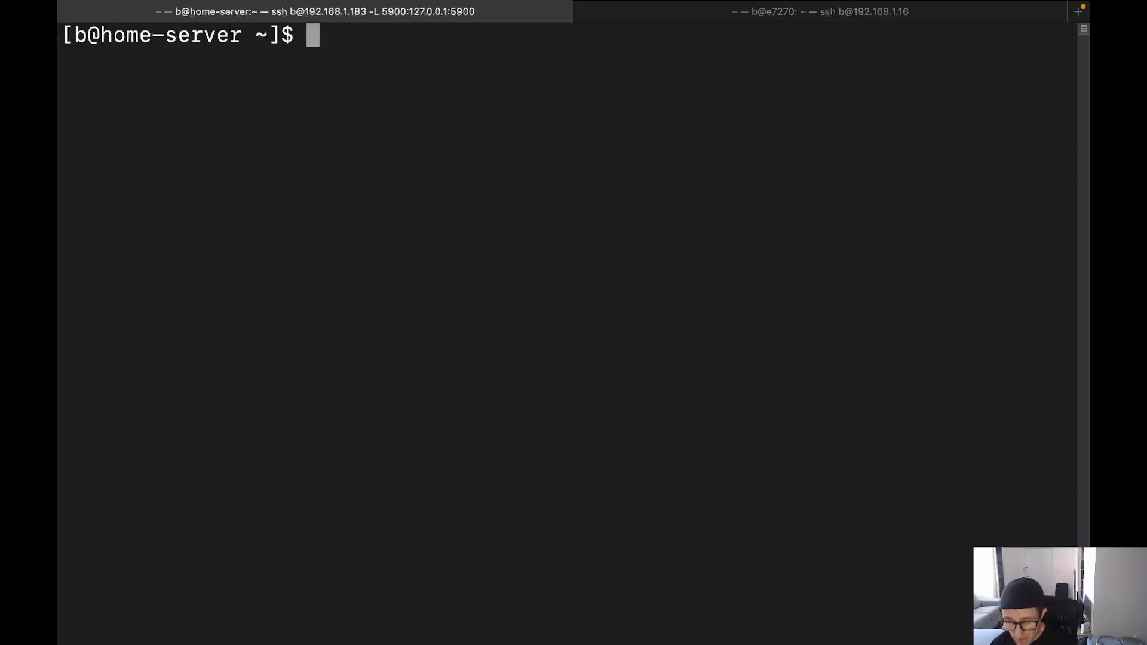
{"action": "type", "text": "sudo vir"}
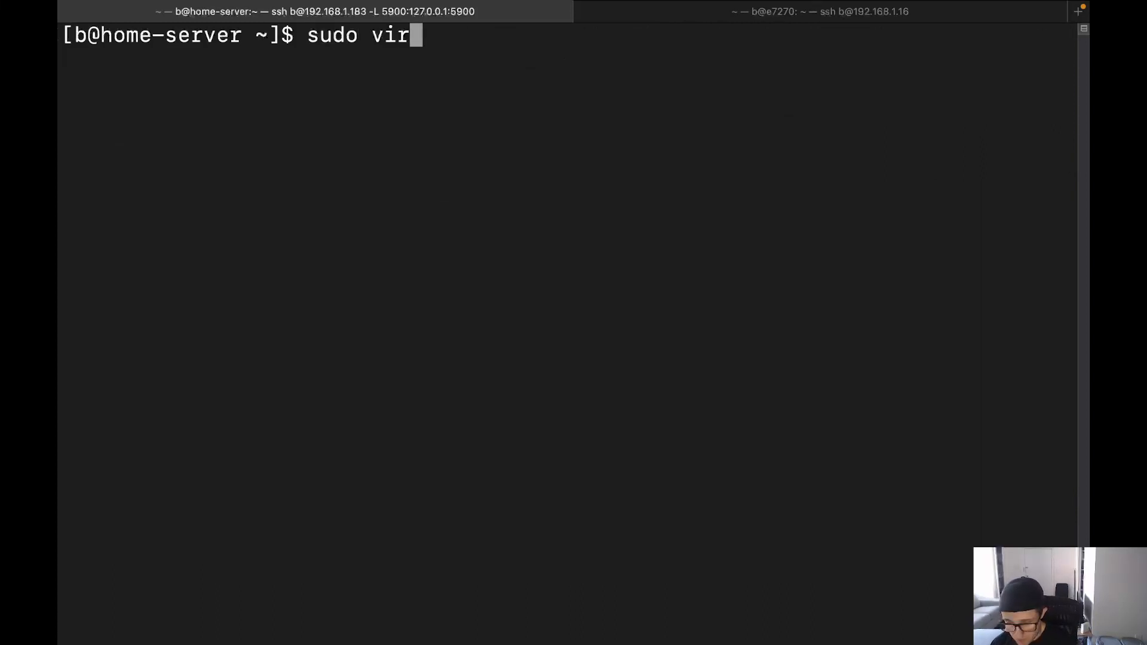
{"action": "type", "text": "sh edit win"}
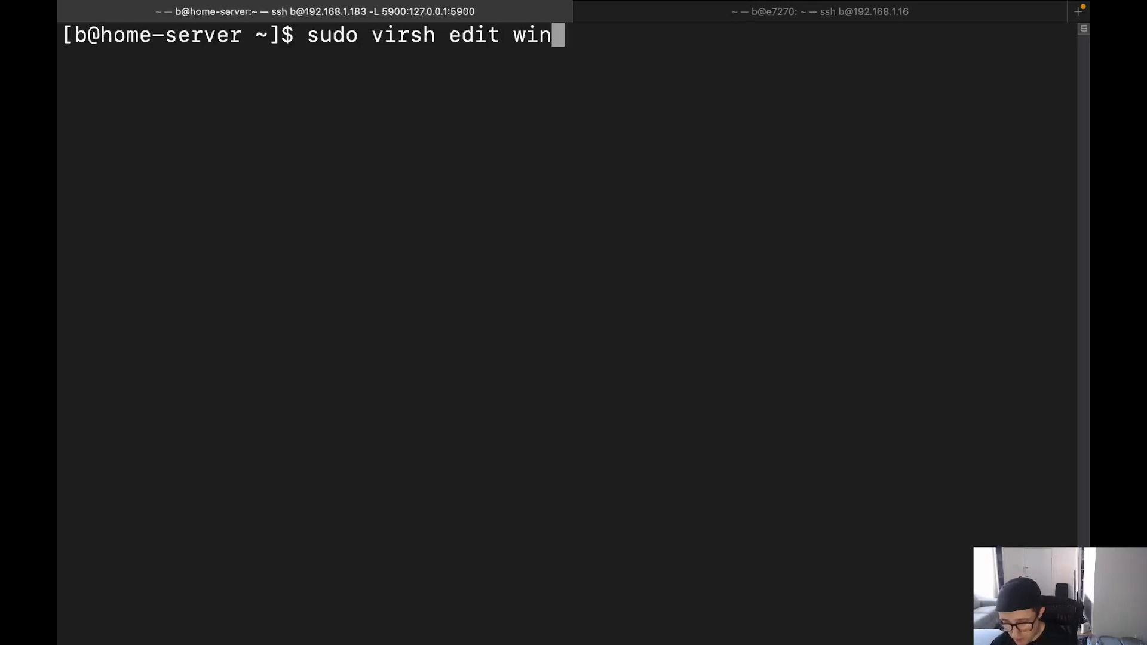
{"action": "type", "text": "-1"}
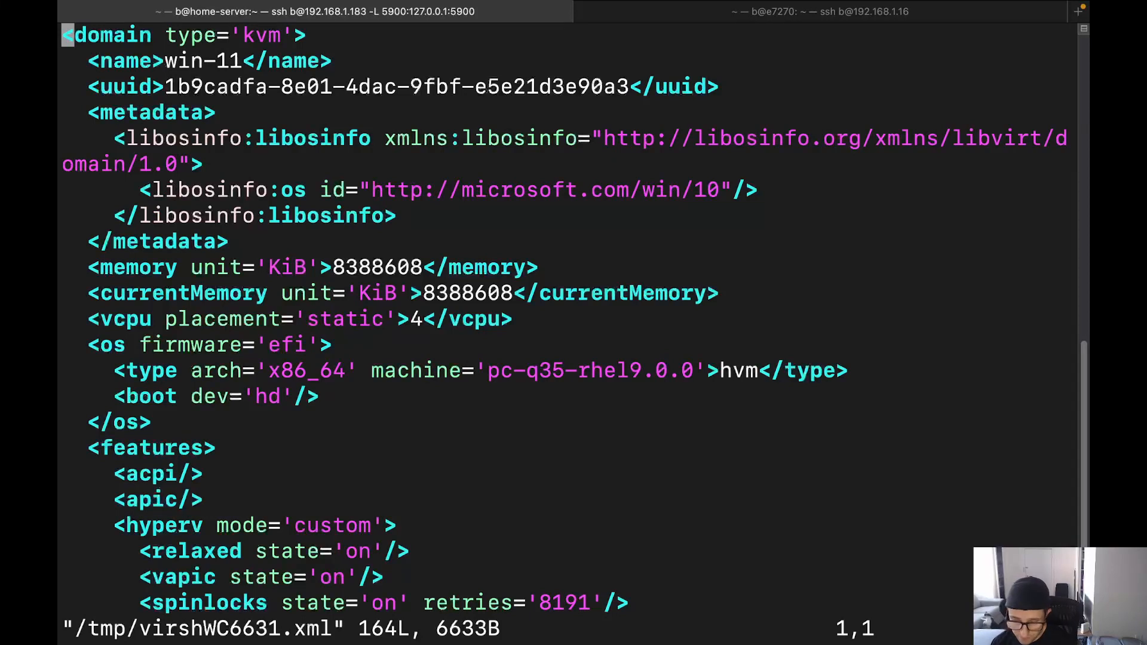
- Open win-11's XML in vim and navigate to the cpu host-passthrough line
{"action": "key", "text": "j"}
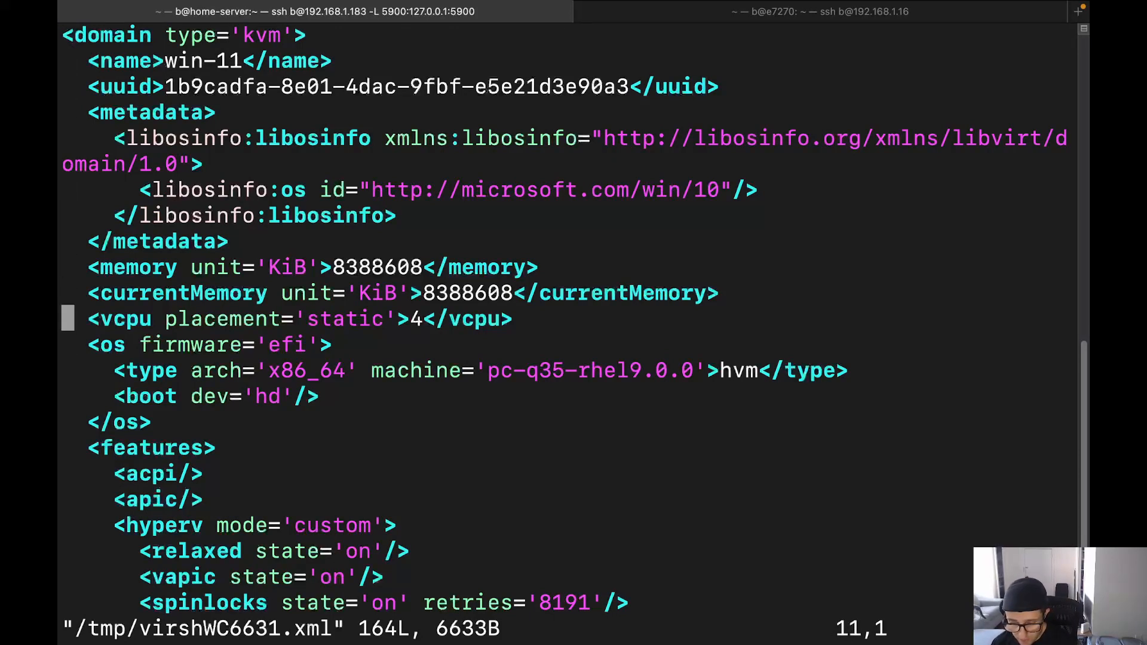
{"action": "scroll", "scroll_direction": "down", "scroll_amount": 3}
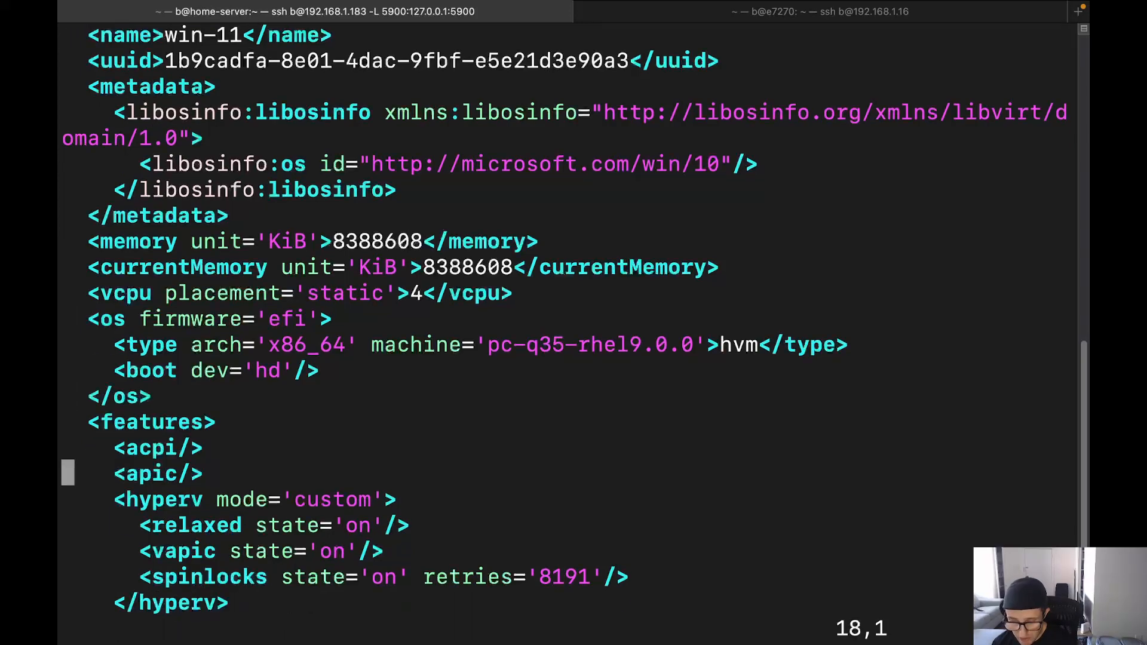
{"action": "key", "text": "g"}
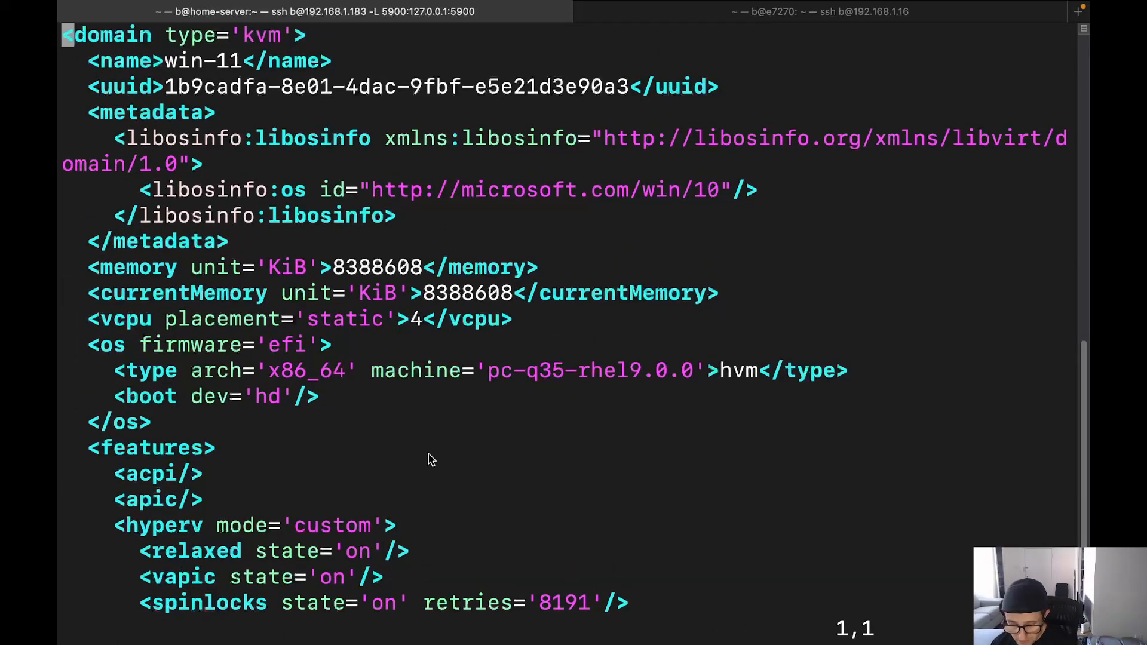
{"action": "scroll", "scroll_direction": "down", "scroll_amount": 3}
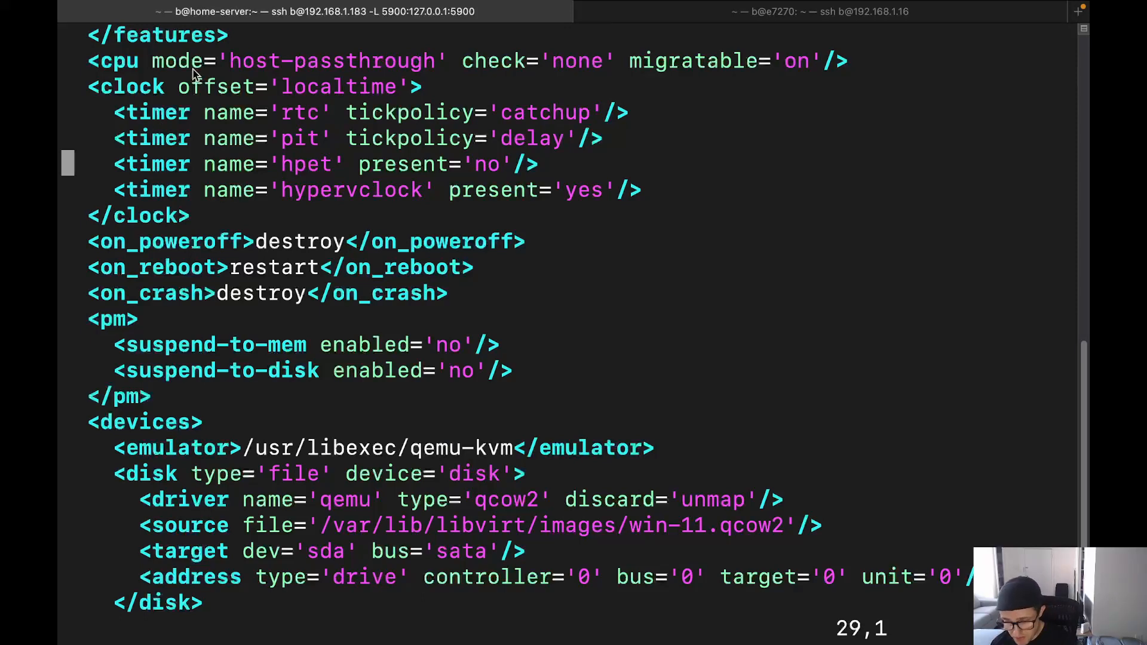
{"action": "mouse_move", "coordinate": [289, 66]}
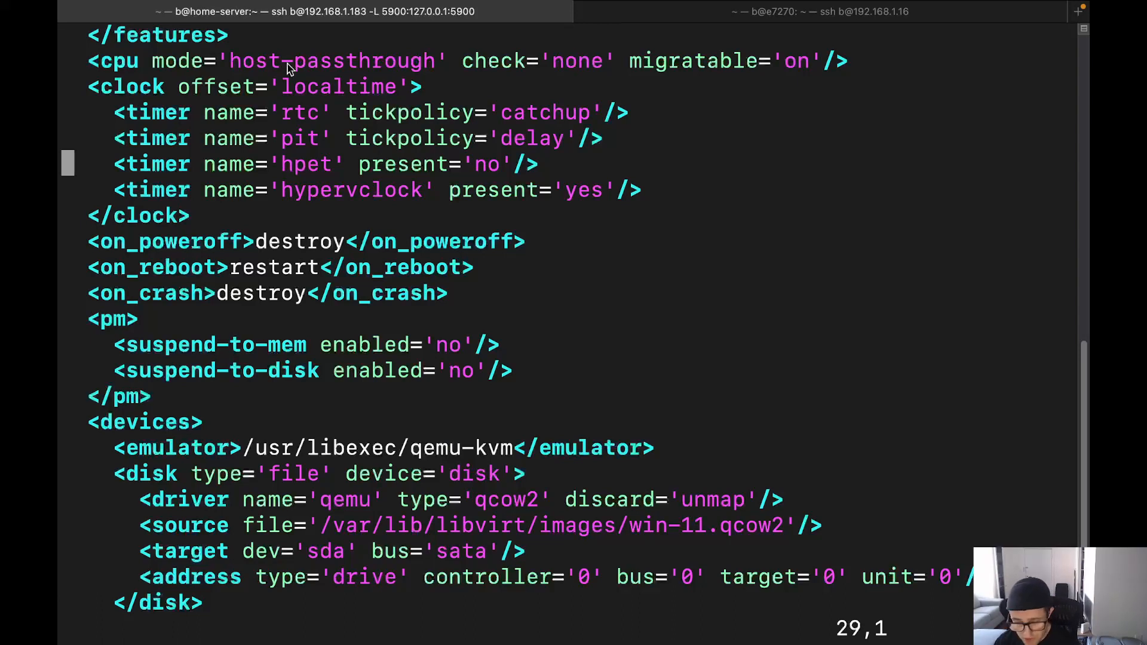
{"action": "mouse_move", "coordinate": [145, 80]}
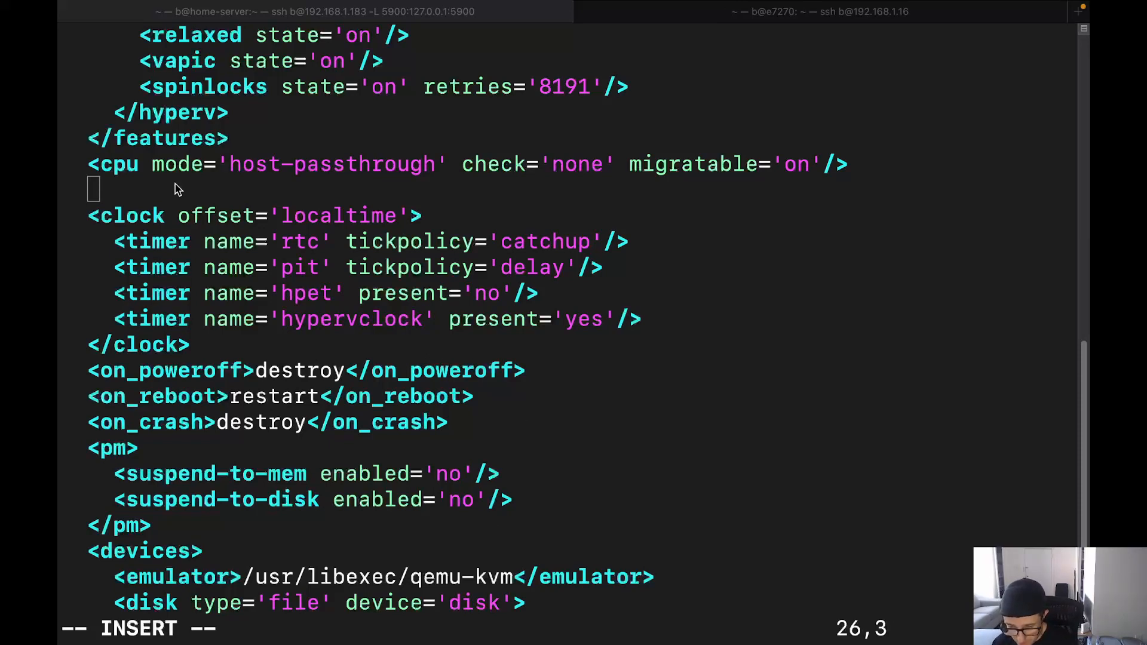
- Insert <topology sockets='1' cores='4' threads='2'/> and make the <cpu> element wrap it
{"action": "type", "text": "<topology sockets='1' cores='4' threads='2'/>"}
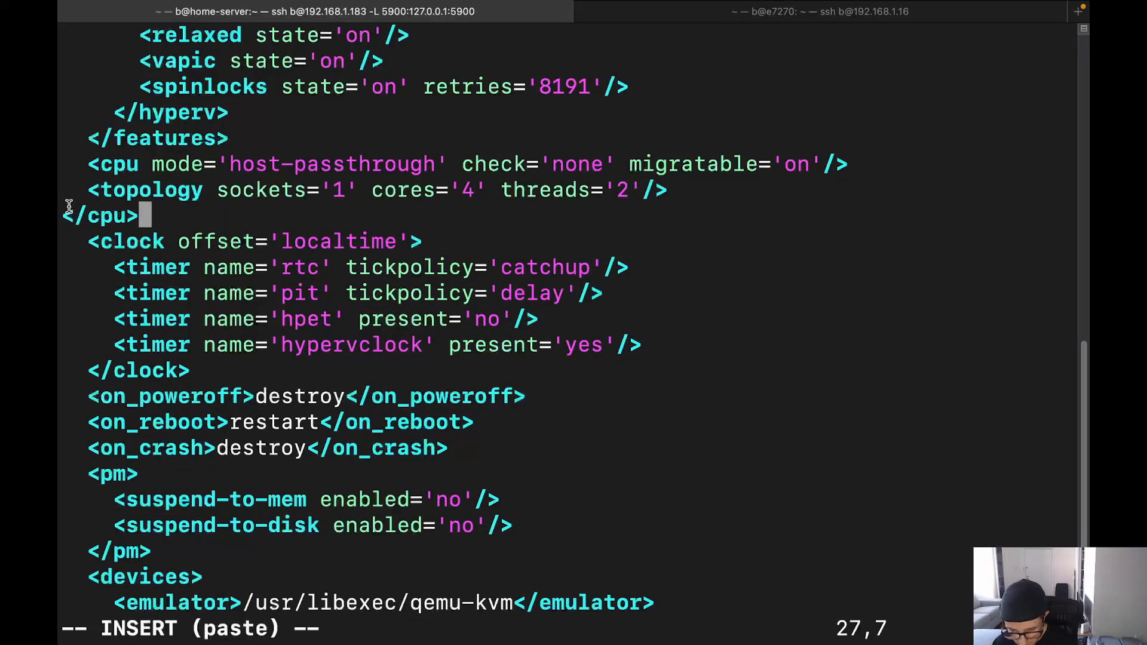
{"action": "key", "text": "0"}
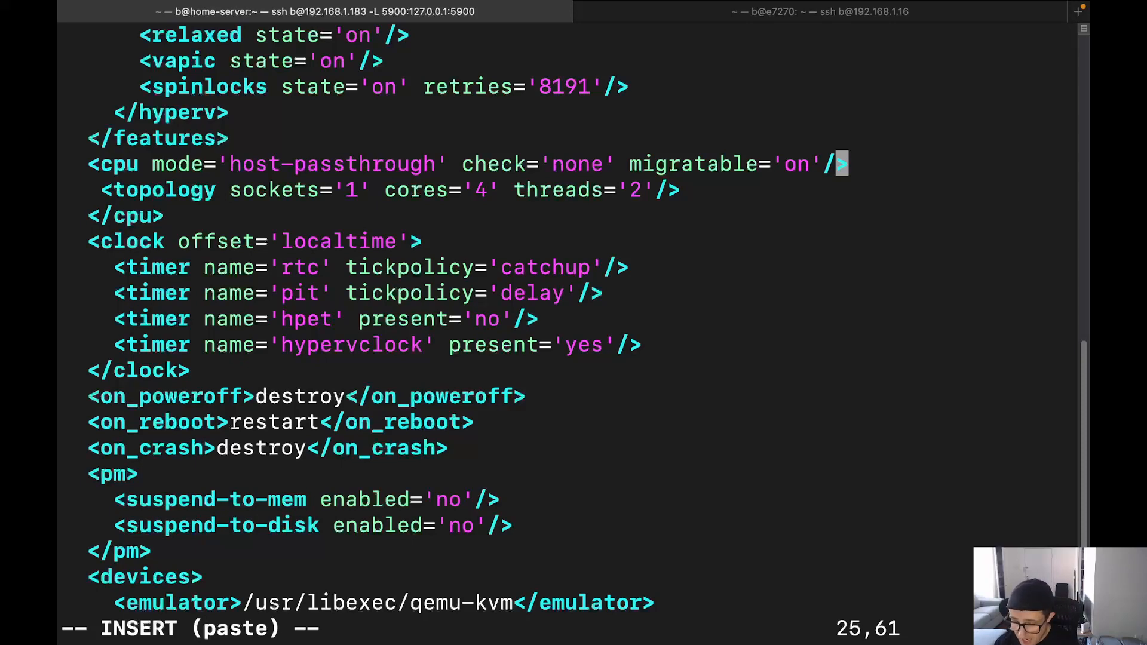
{"action": "key", "text": "BackSpace"}
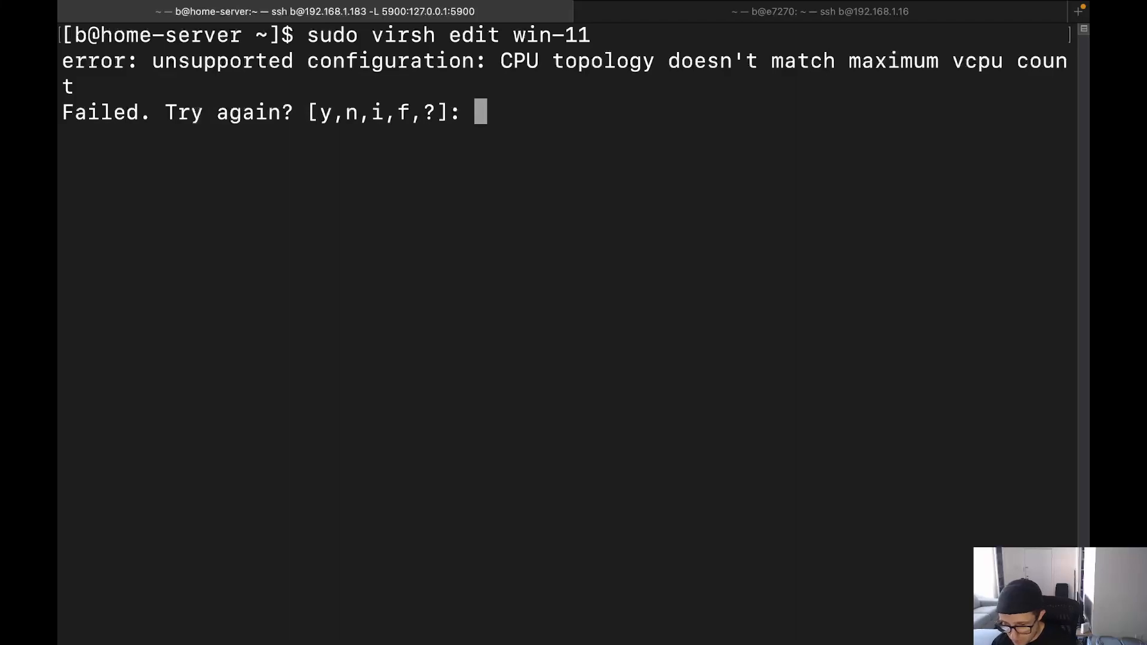
- Edit the win-11 XML so the CPU topology reads cores='2', and save it with :wq!
{"action": "type", "text": "i"}
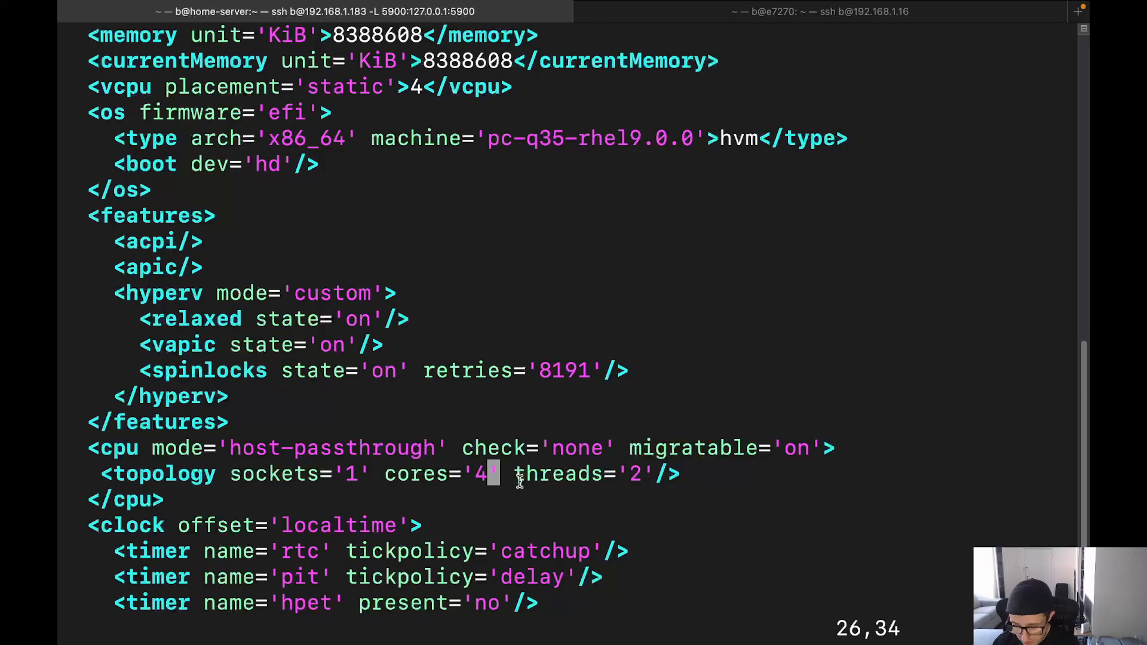
{"action": "type", "text": ":wq!"}
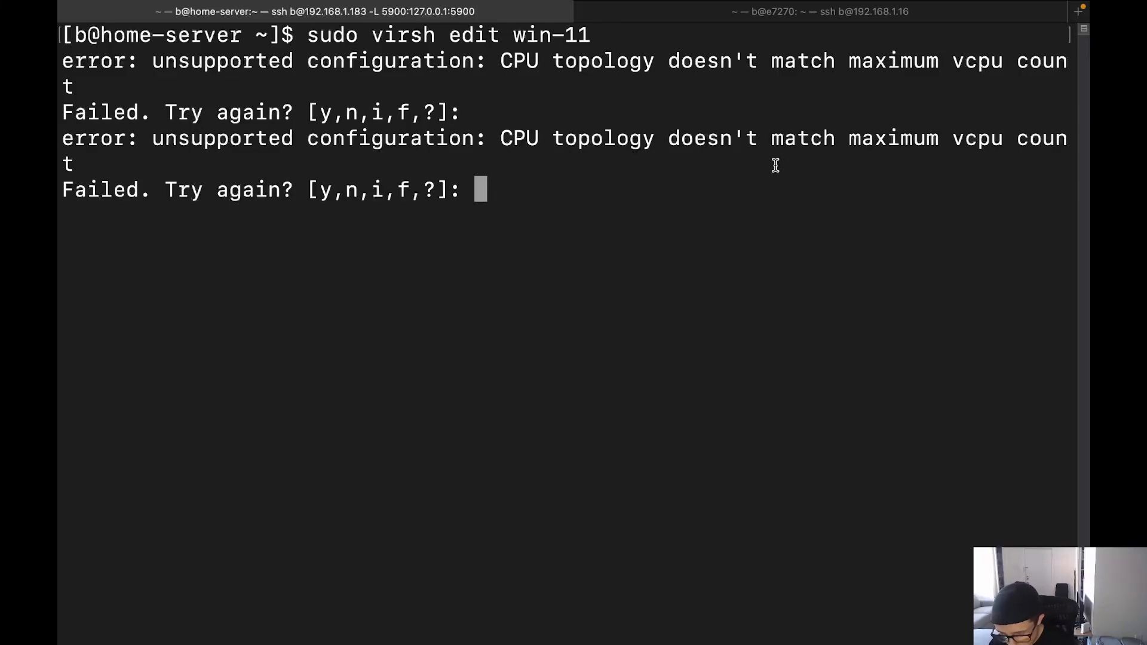
{"action": "type", "text": "i"}
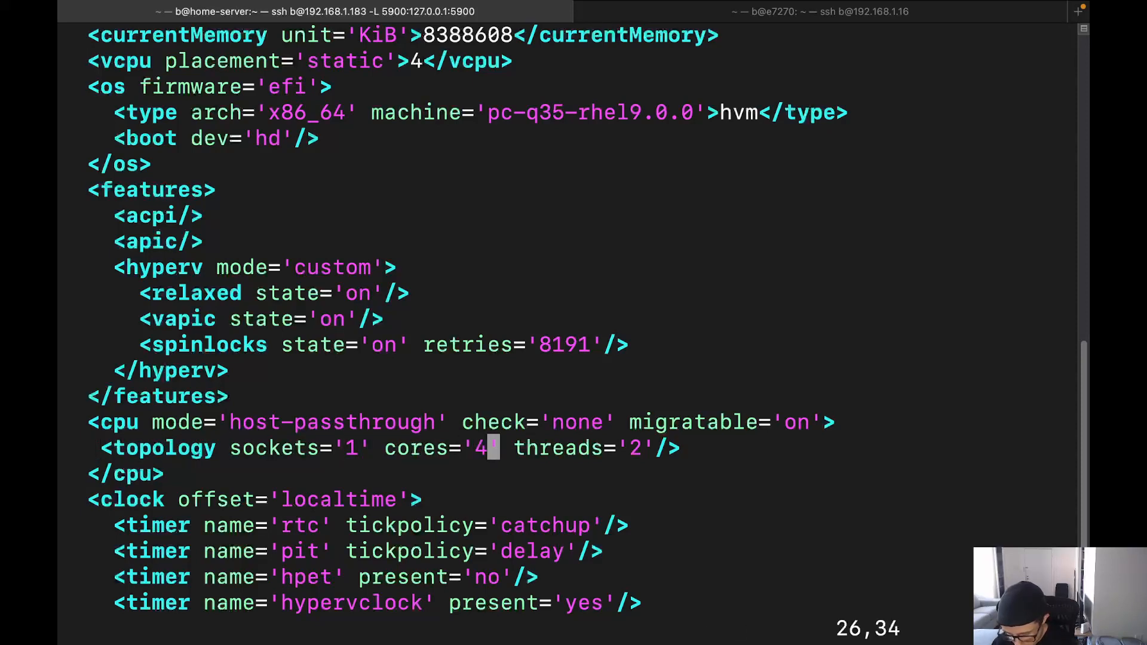
{"action": "key", "text": "x"}
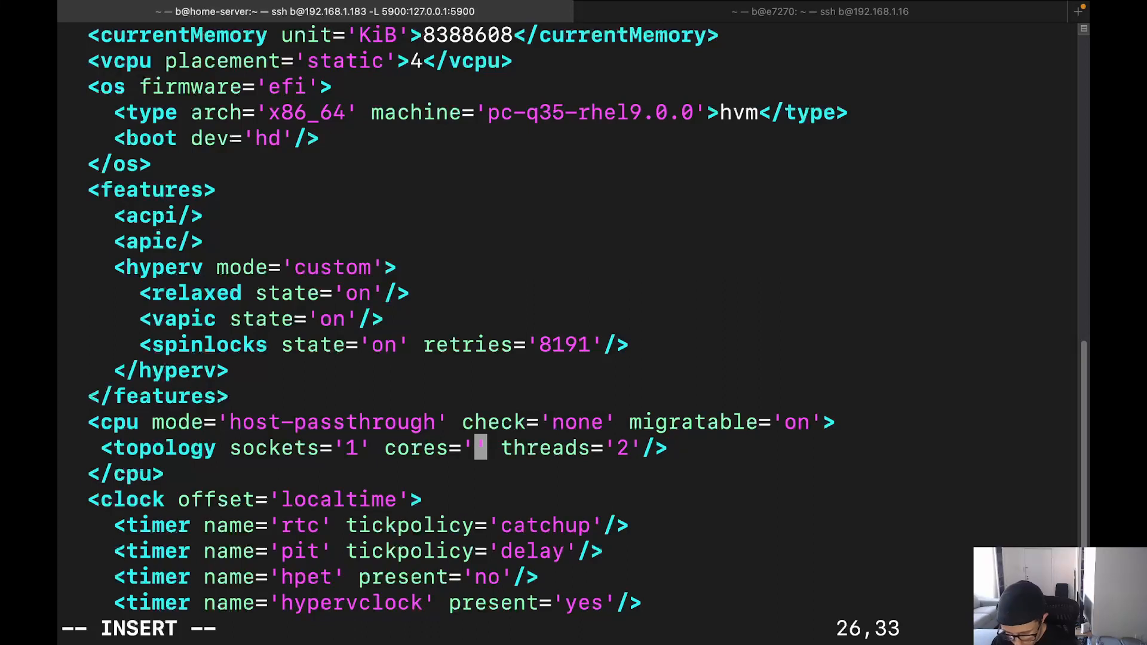
{"action": "type", "text": "2"}
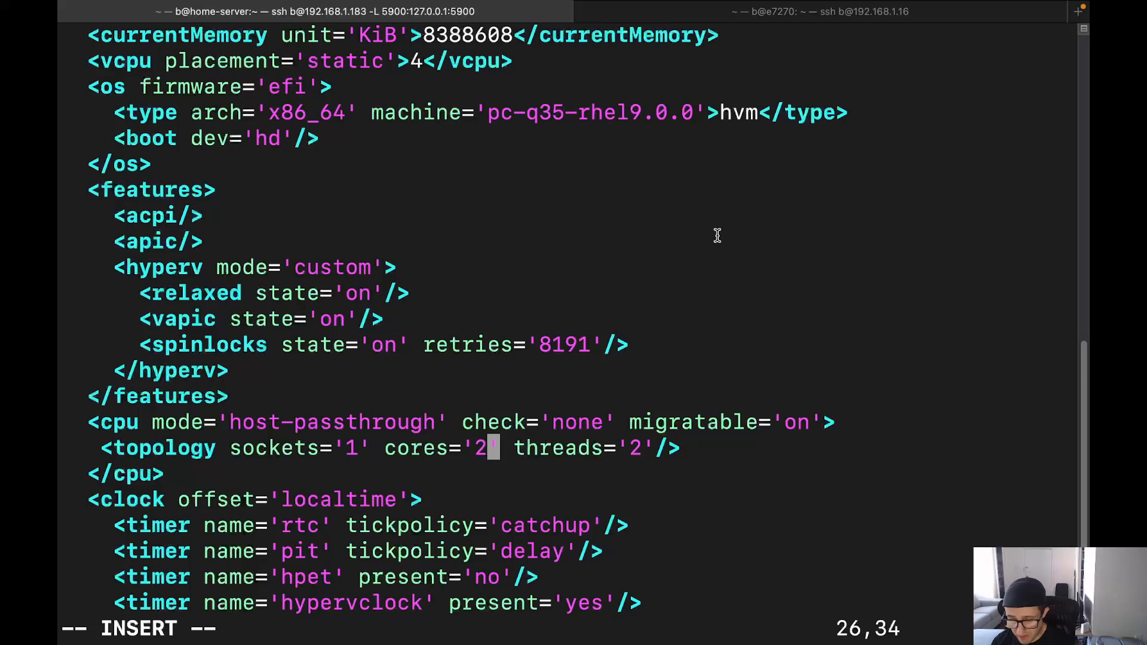
{"action": "mouse_move", "coordinate": [541, 400]}
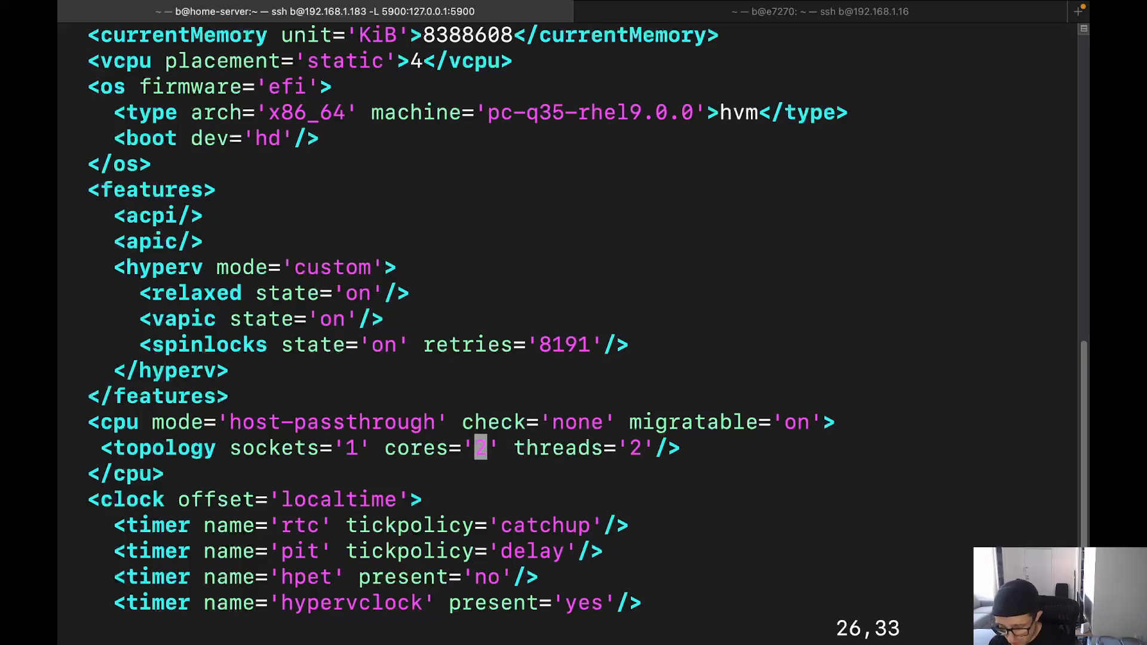
{"action": "type", "text": ":wq!"}
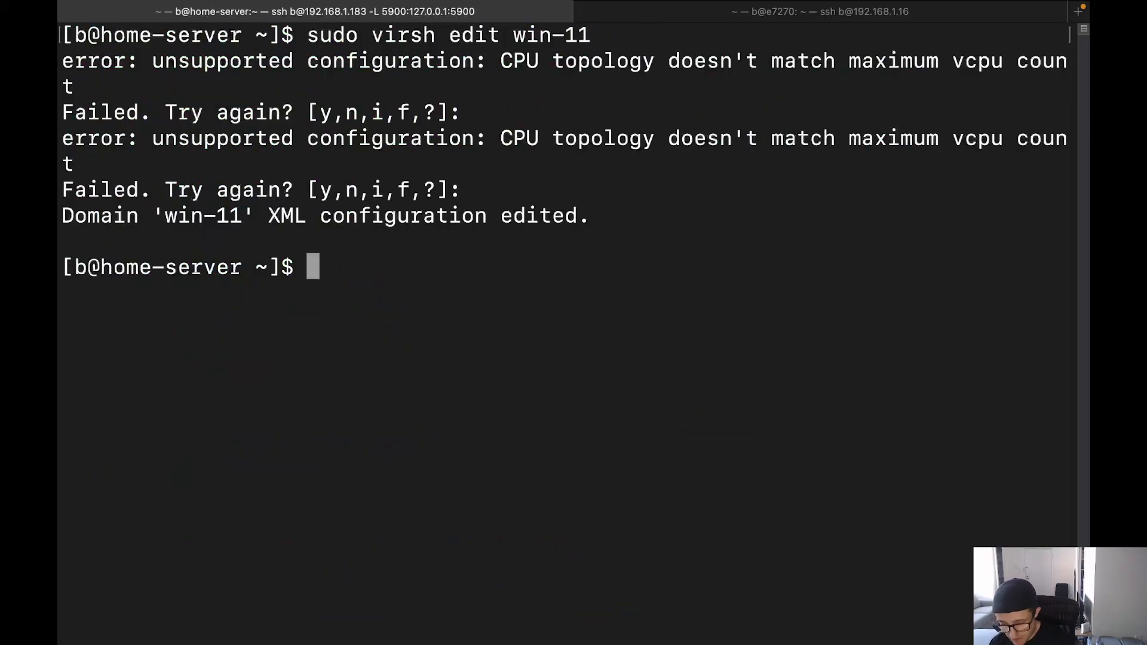
- Start the win-11 domain with sudo virsh start win-11
{"action": "type", "text": "sudo virsh star"}
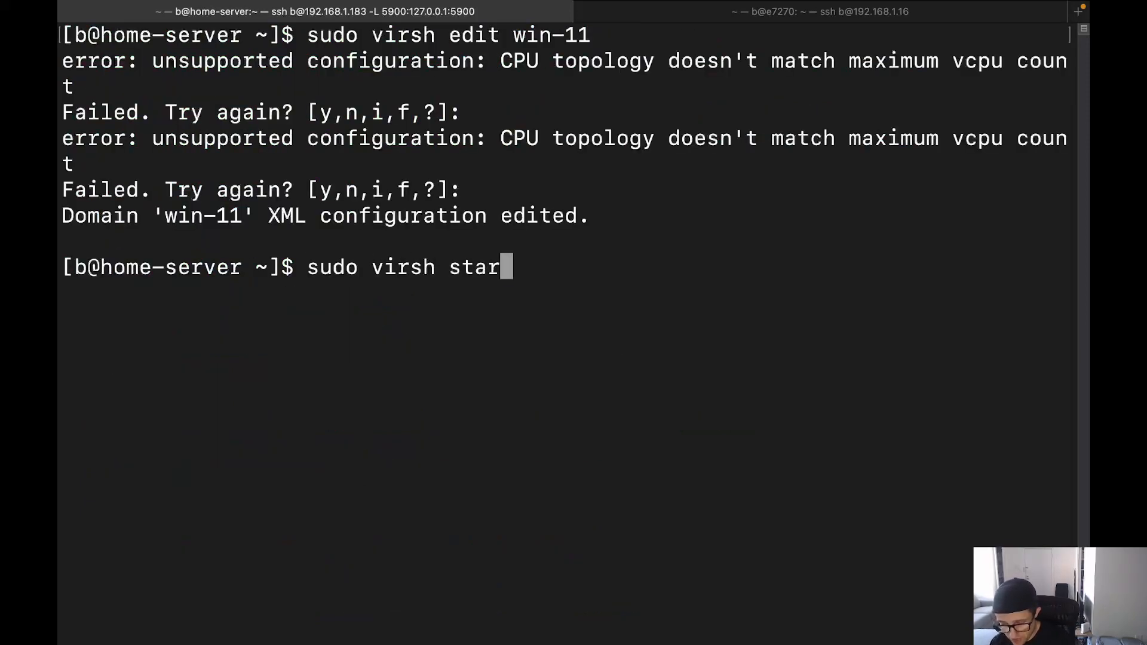
{"action": "type", "text": "t"}
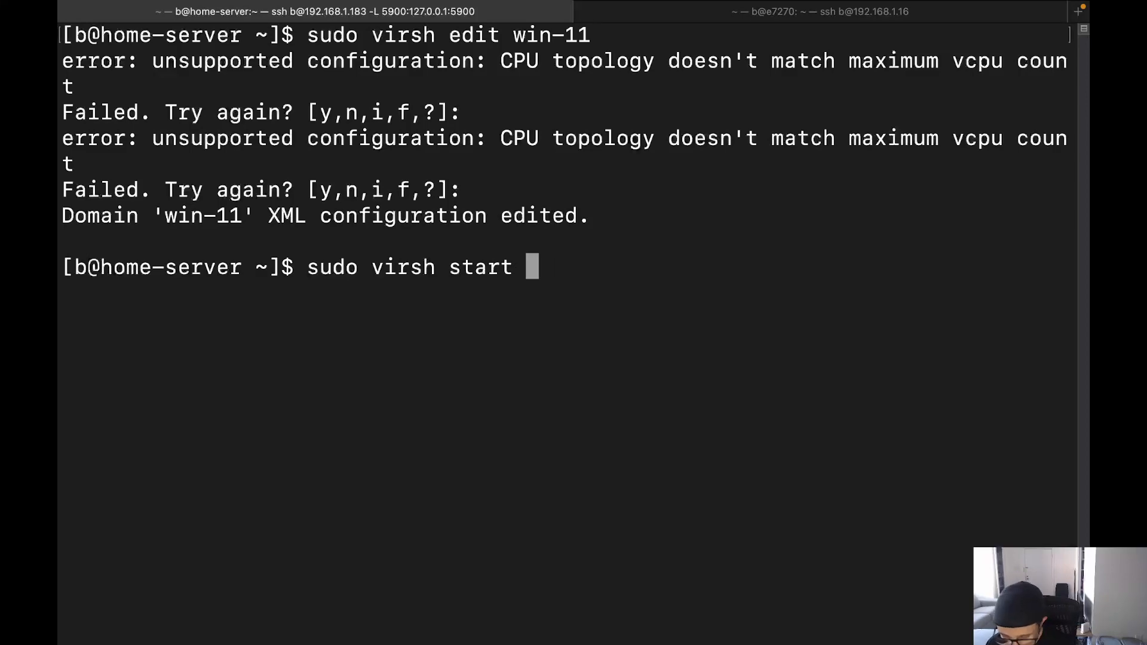
{"action": "type", "text": "win-11"}
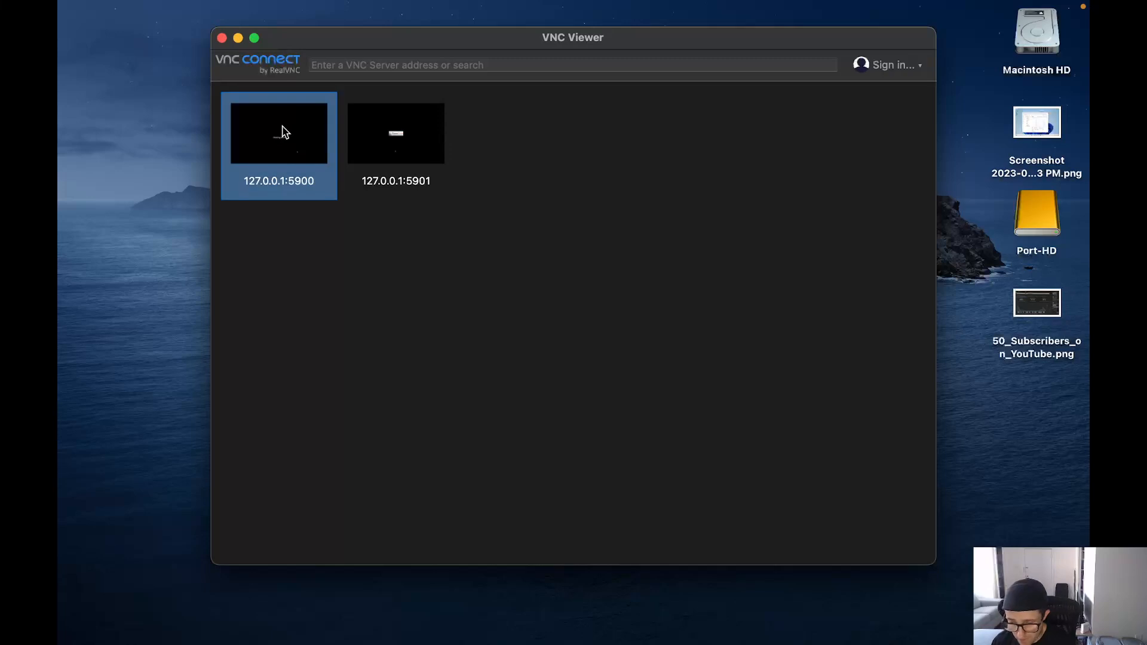
- Connect to 127.0.0.1:5900, reach the VM's firmware setup screen, then disconnect the session
{"action": "double_click", "coordinate": [278, 132]}
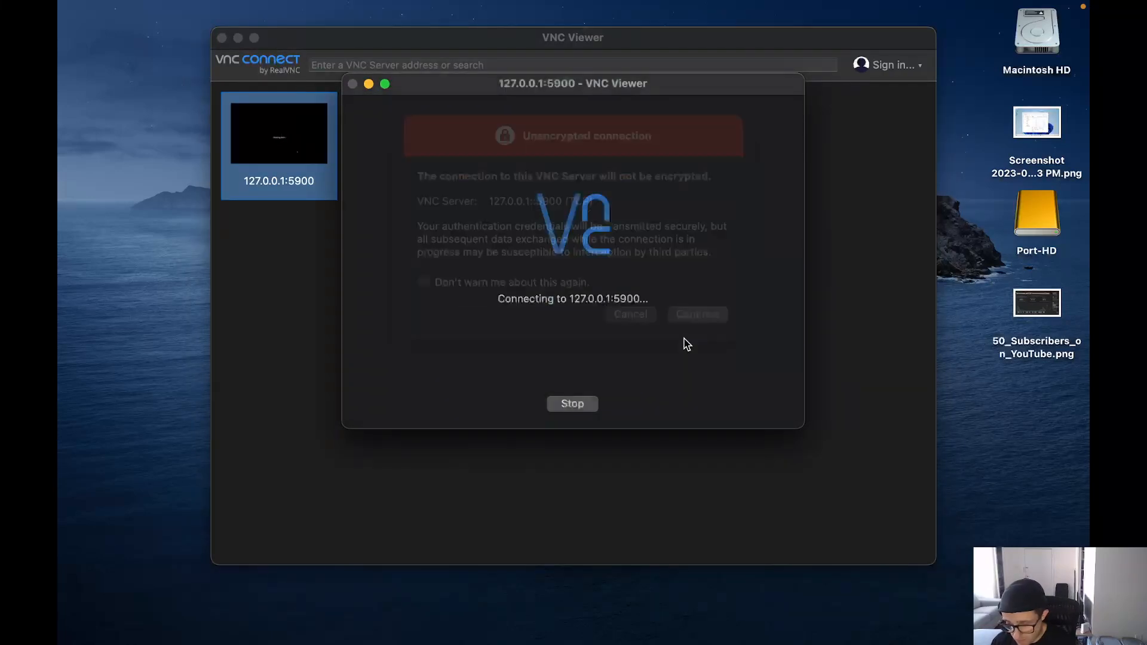
{"action": "left_click", "coordinate": [696, 314]}
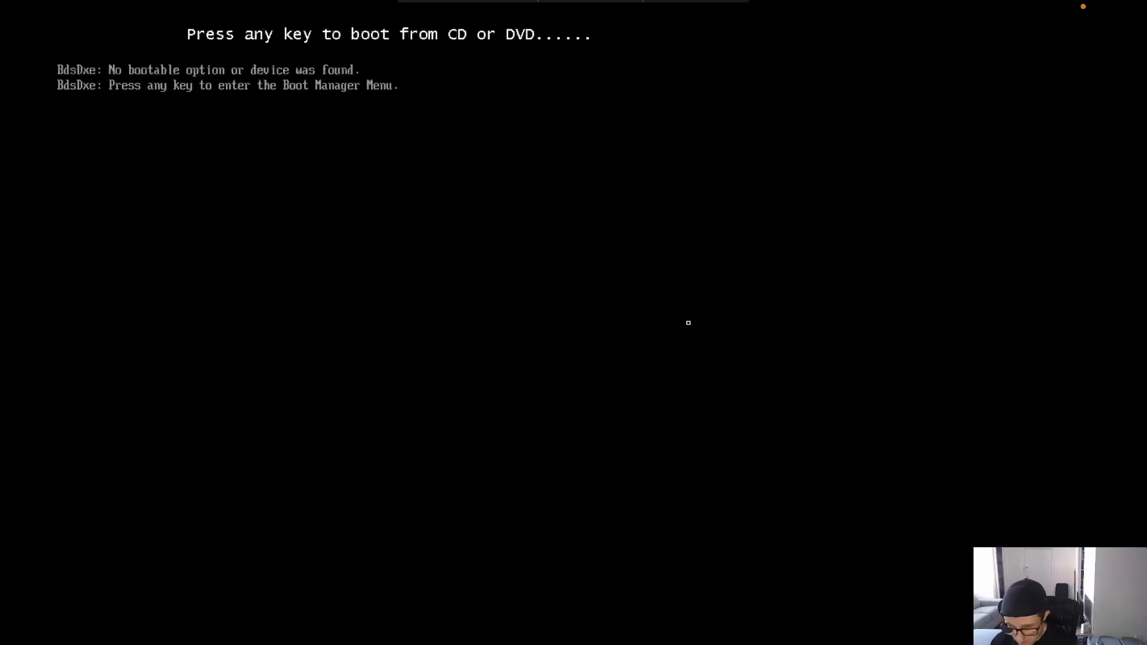
{"action": "key", "text": "enter"}
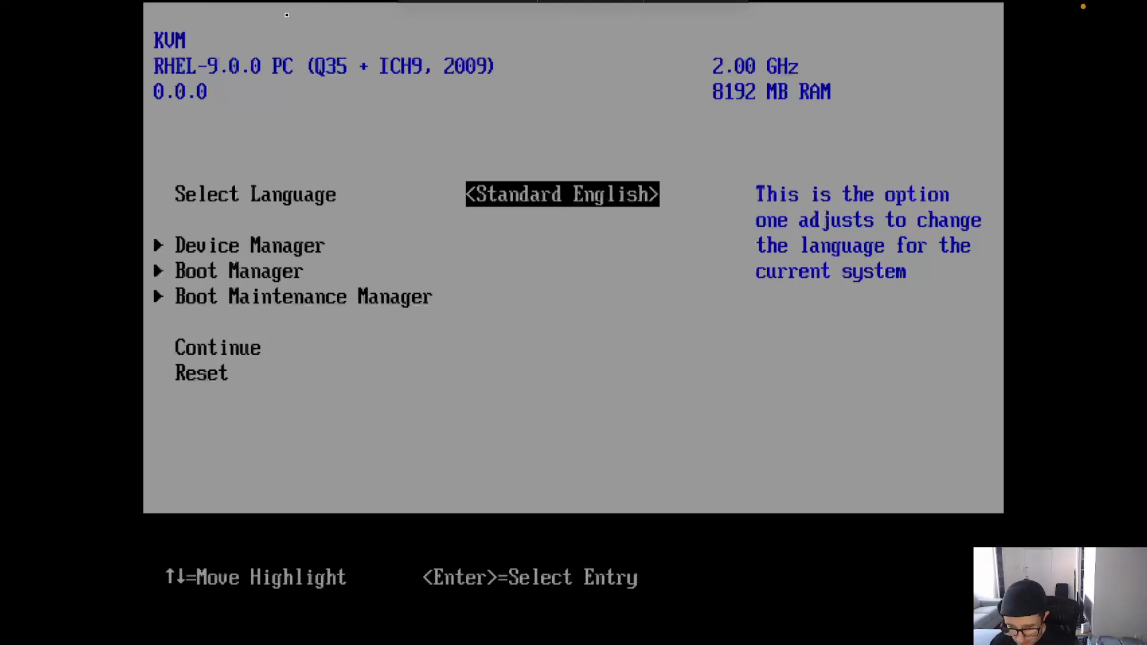
{"action": "mouse_move", "coordinate": [109, 21]}
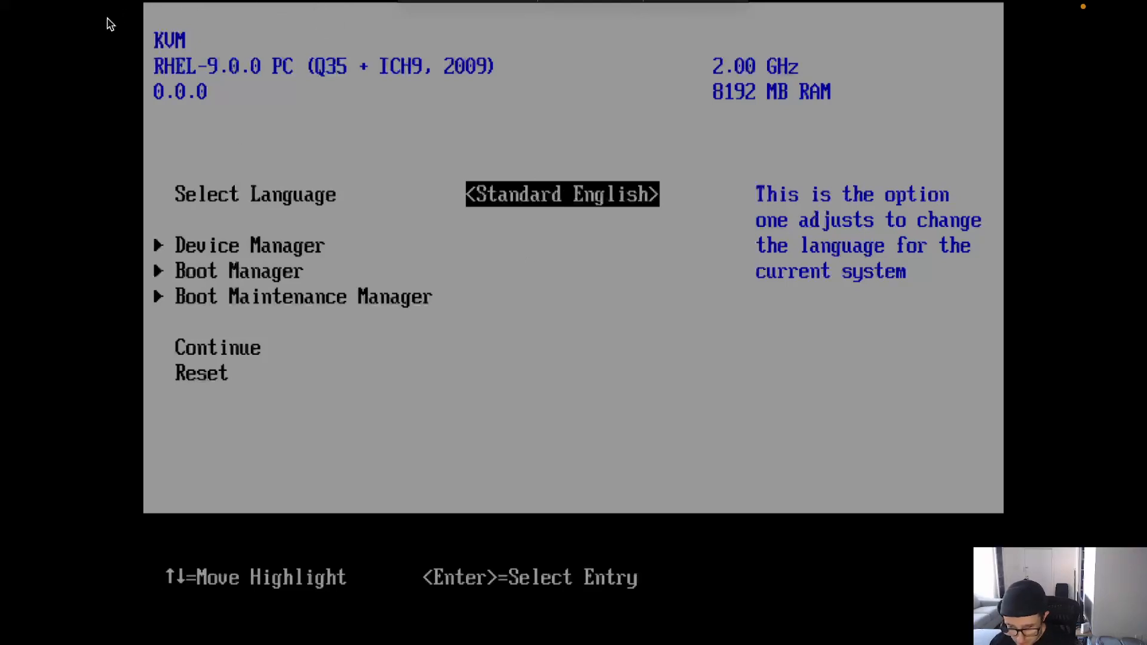
{"action": "mouse_move", "coordinate": [203, 5]}
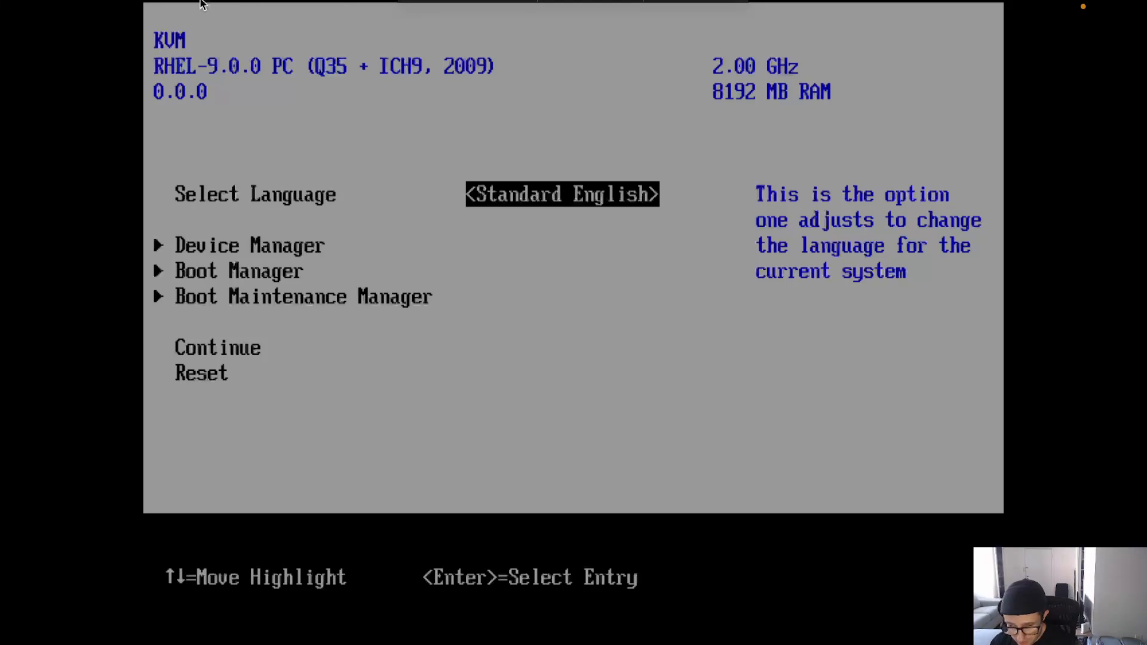
{"action": "mouse_move", "coordinate": [546, 106]}
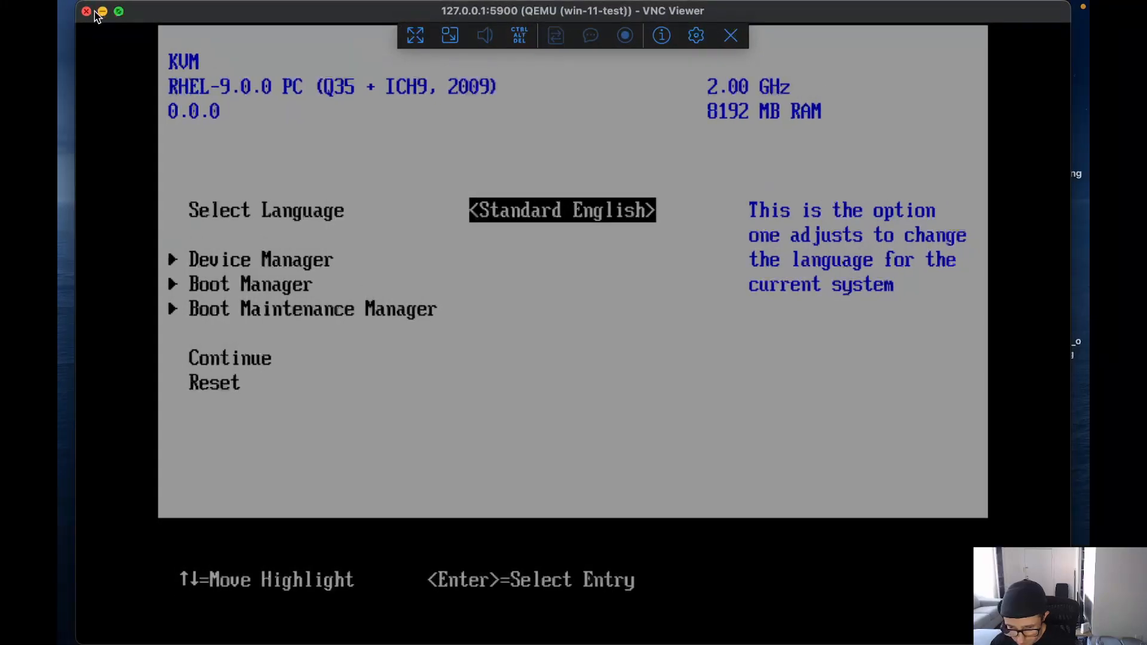
{"action": "left_click", "coordinate": [86, 12]}
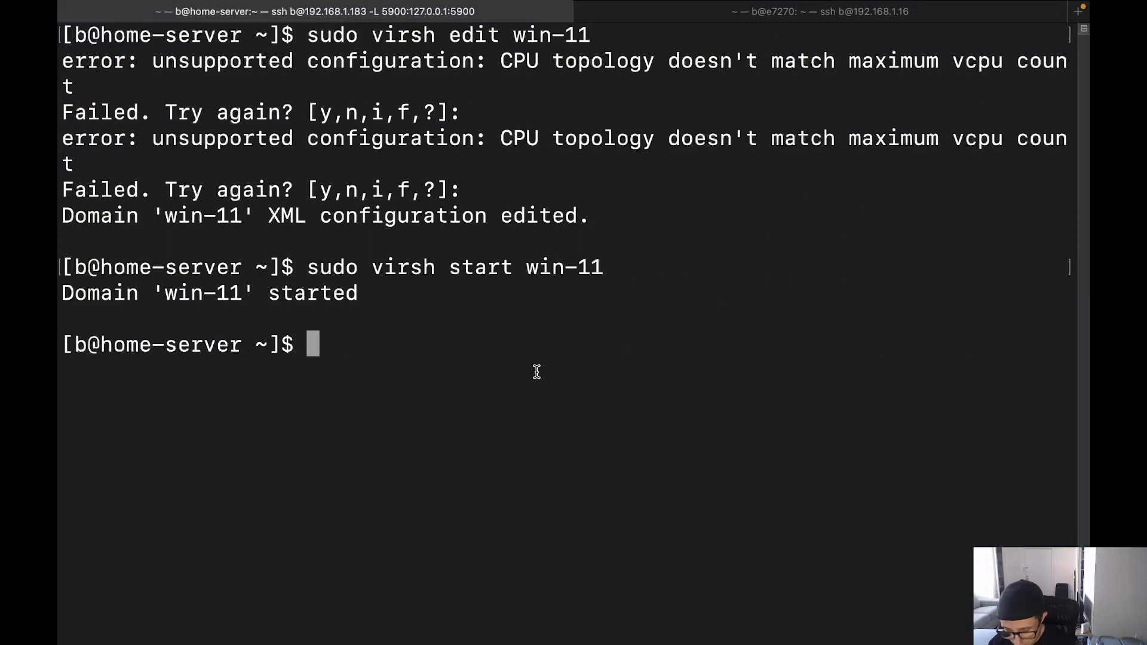
- Force off win-11-test with sudo virsh destroy, correcting the mistyped machine name
{"action": "type", "text": "sudo vir"}
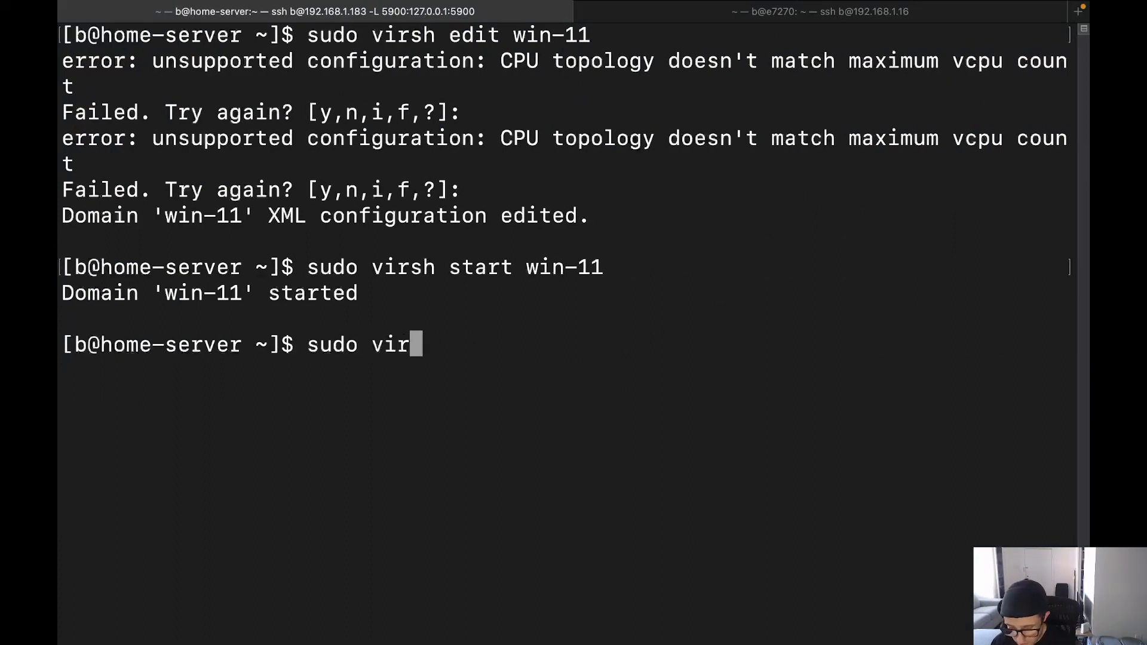
{"action": "type", "text": "sh dest"}
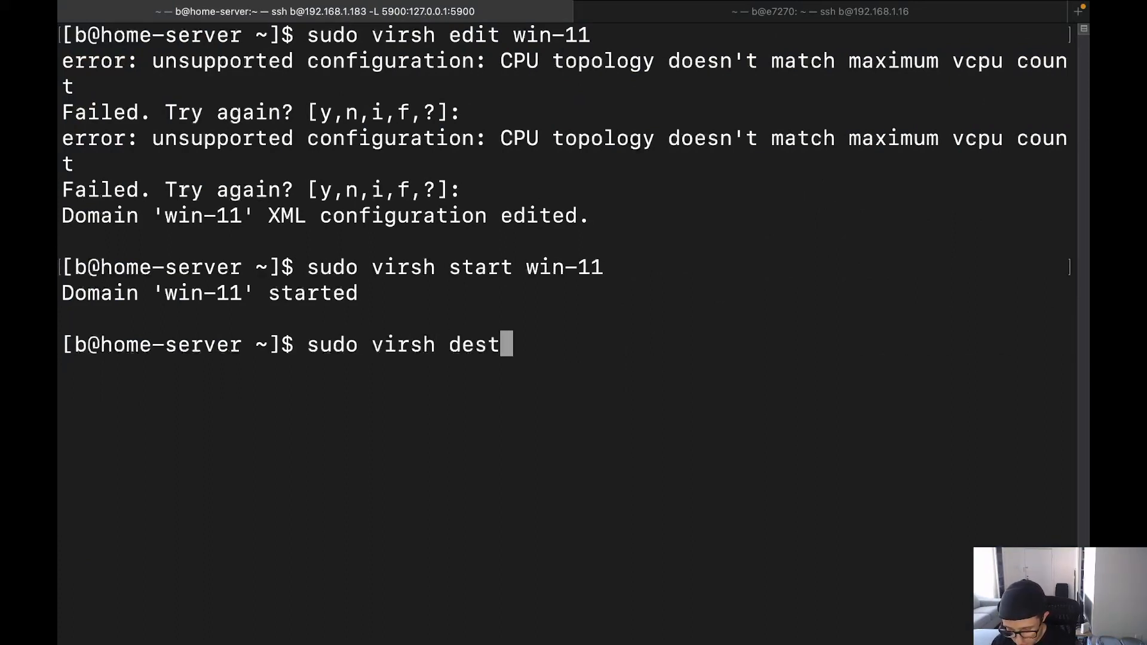
{"action": "type", "text": "roy"}
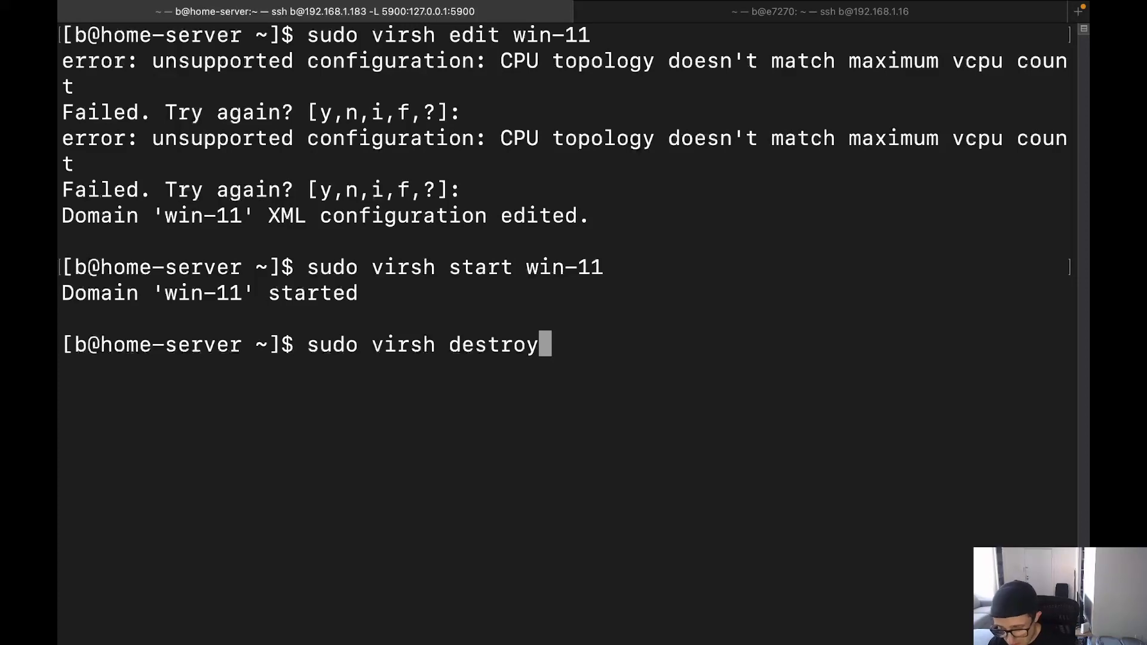
{"action": "type", "text": "win-test-11"}
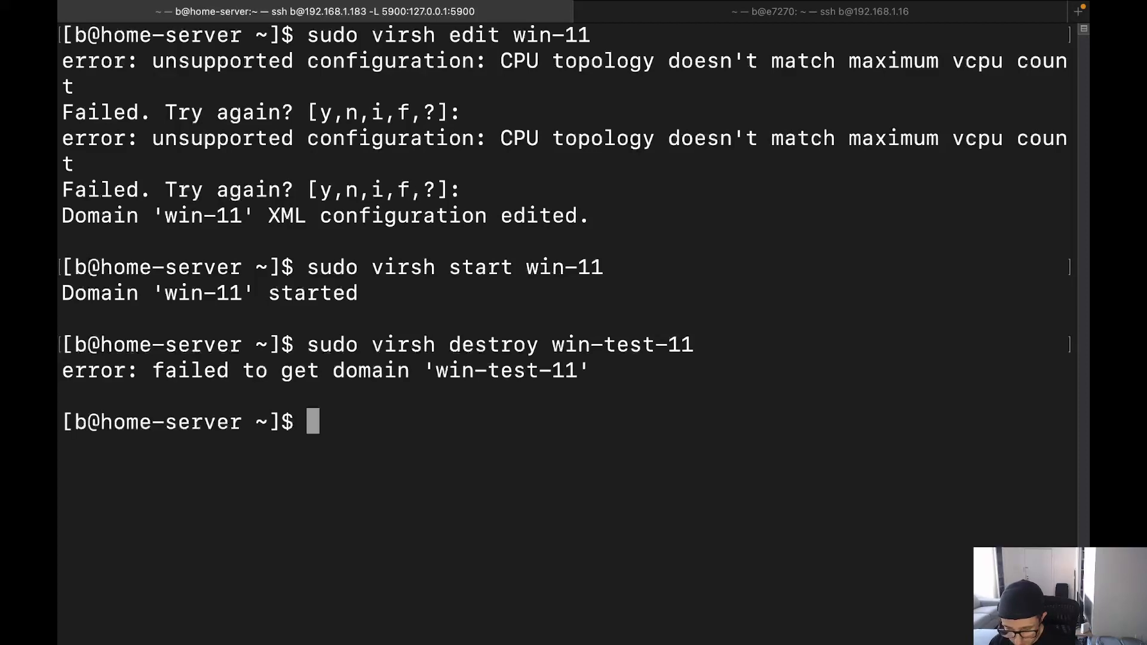
{"action": "type", "text": "sudo virsh destroy win-test-11"}
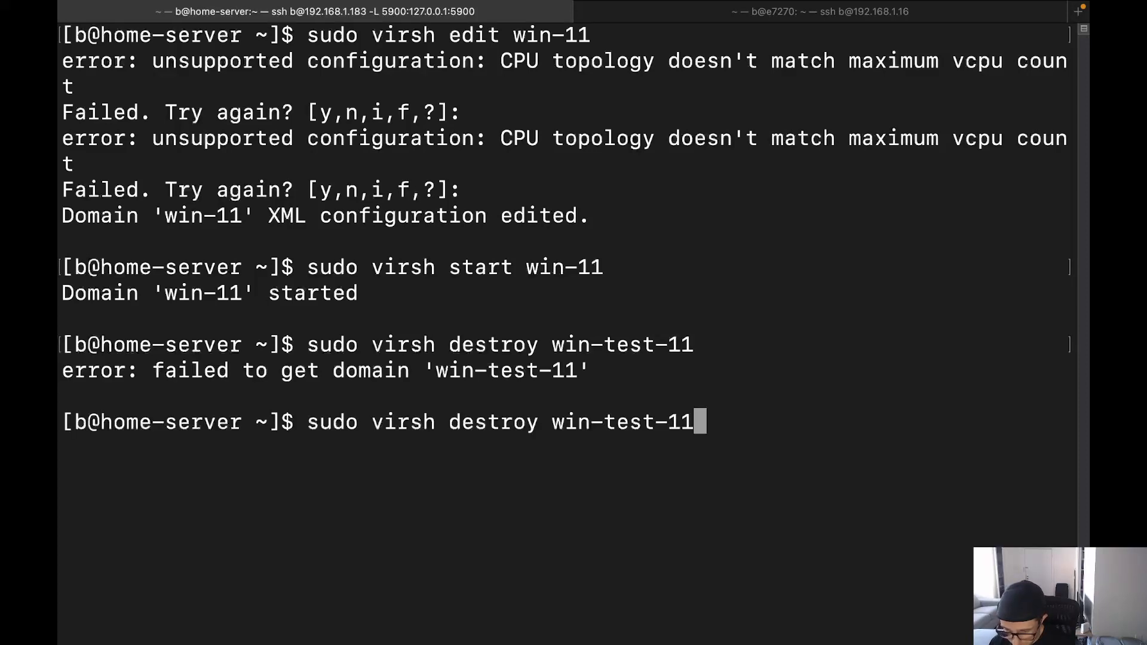
{"action": "key", "text": "Backspace"}
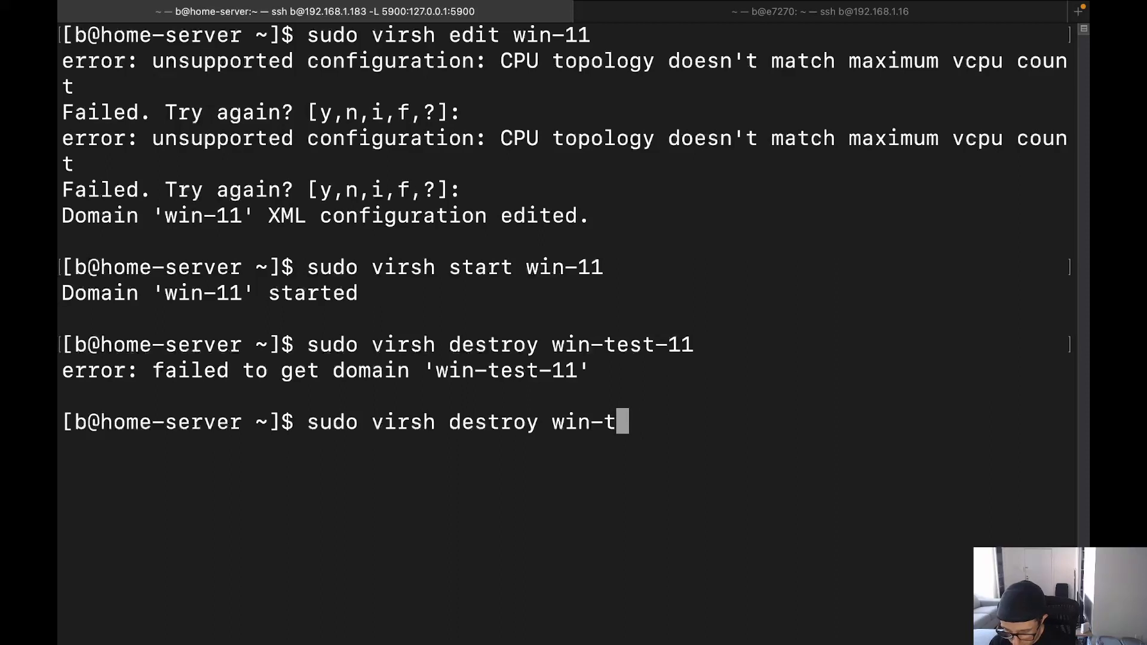
{"action": "type", "text": "11-test"}
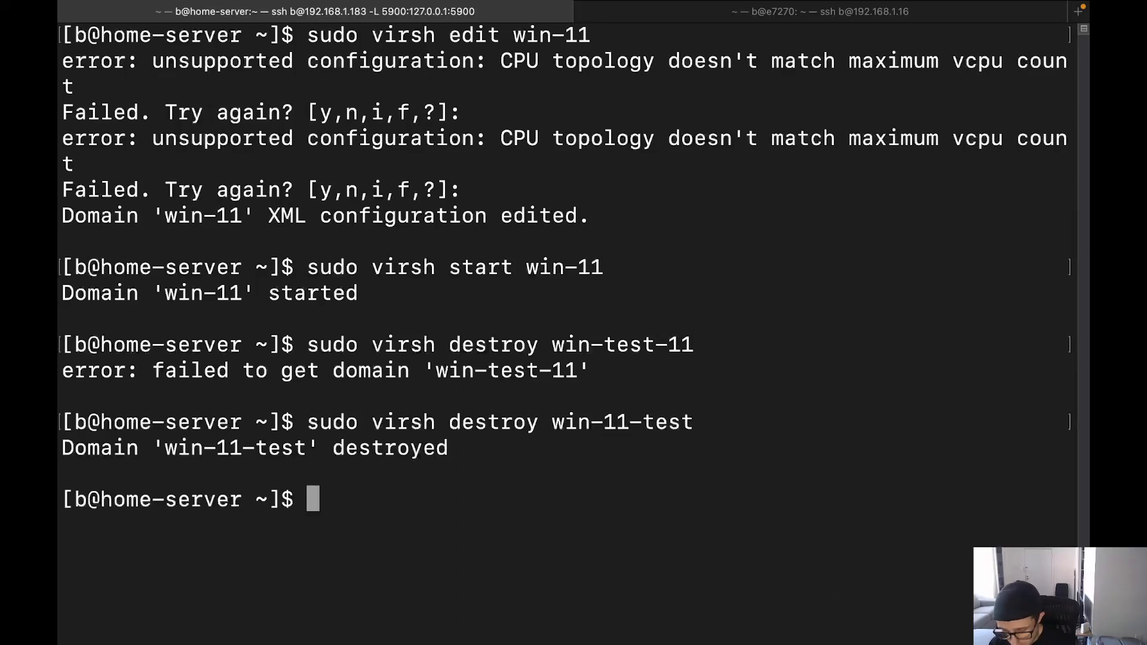
- Destroy the win-11 domain, then boot it again with sudo virsh start
{"action": "type", "text": "sudo virs"}
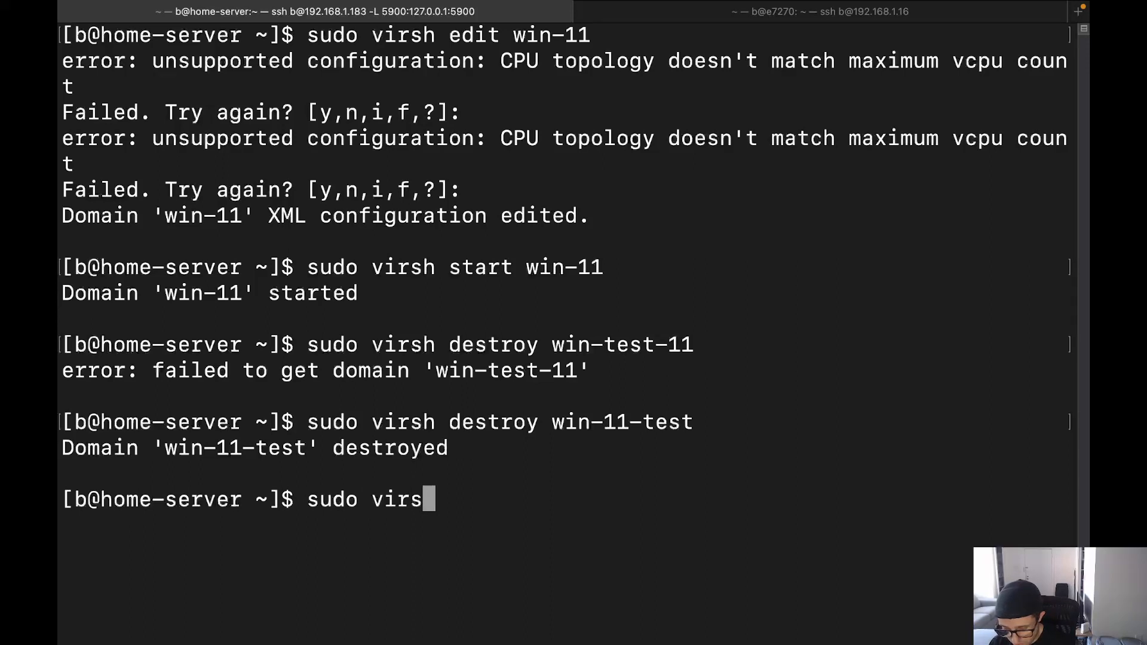
{"action": "type", "text": "destroy"}
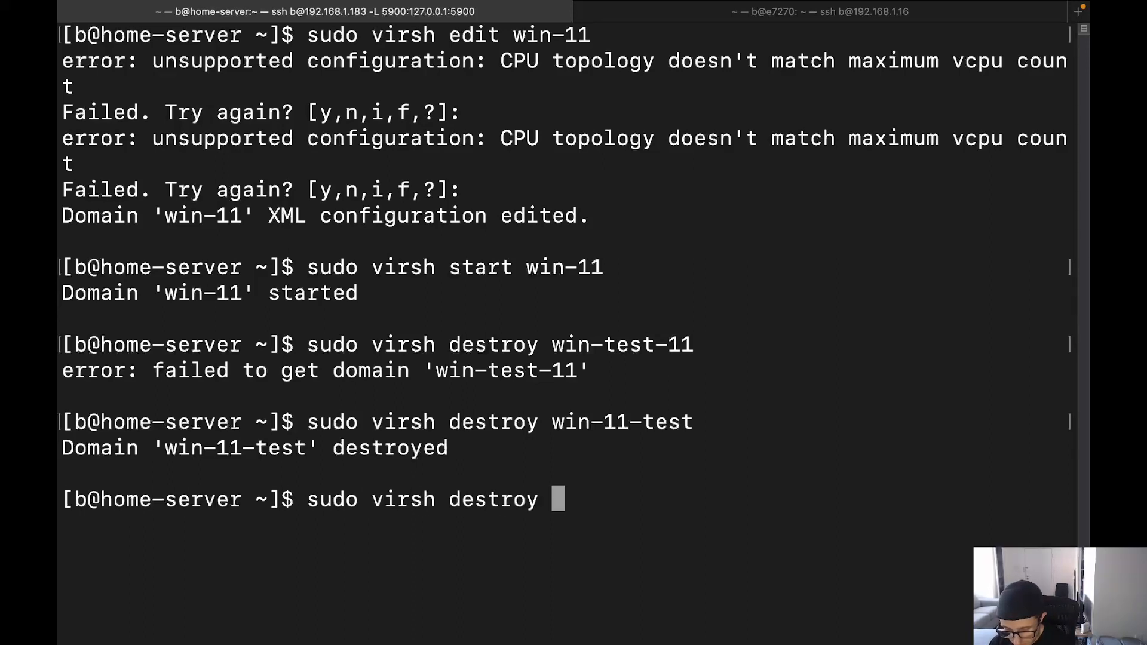
{"action": "type", "text": "win-11"}
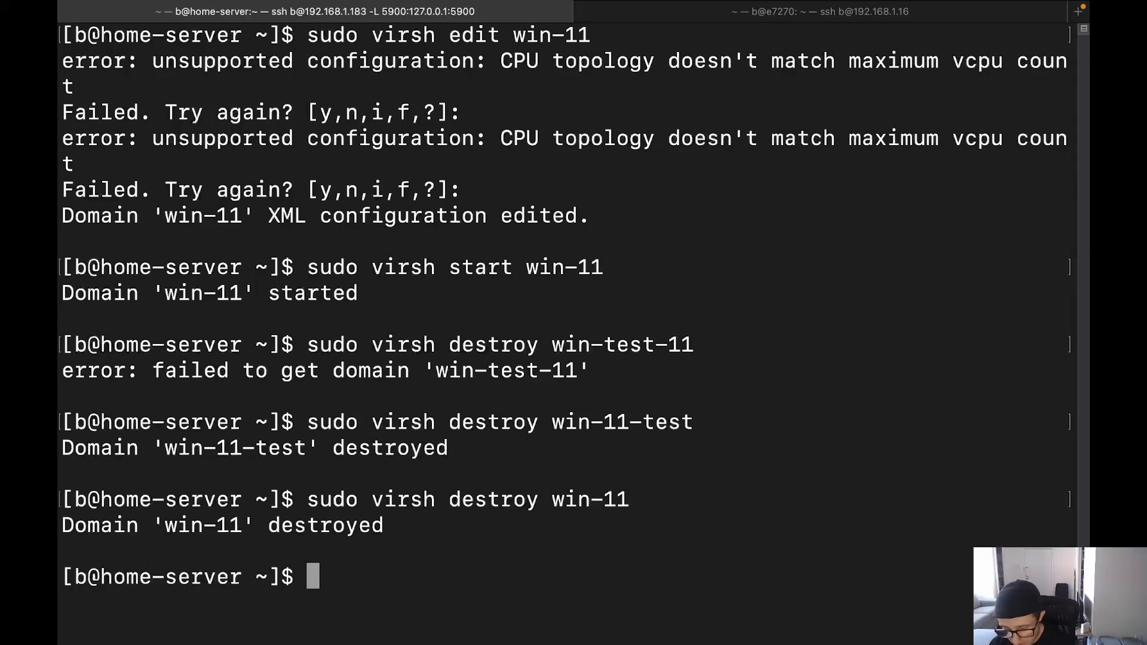
{"action": "type", "text": "sudo"}
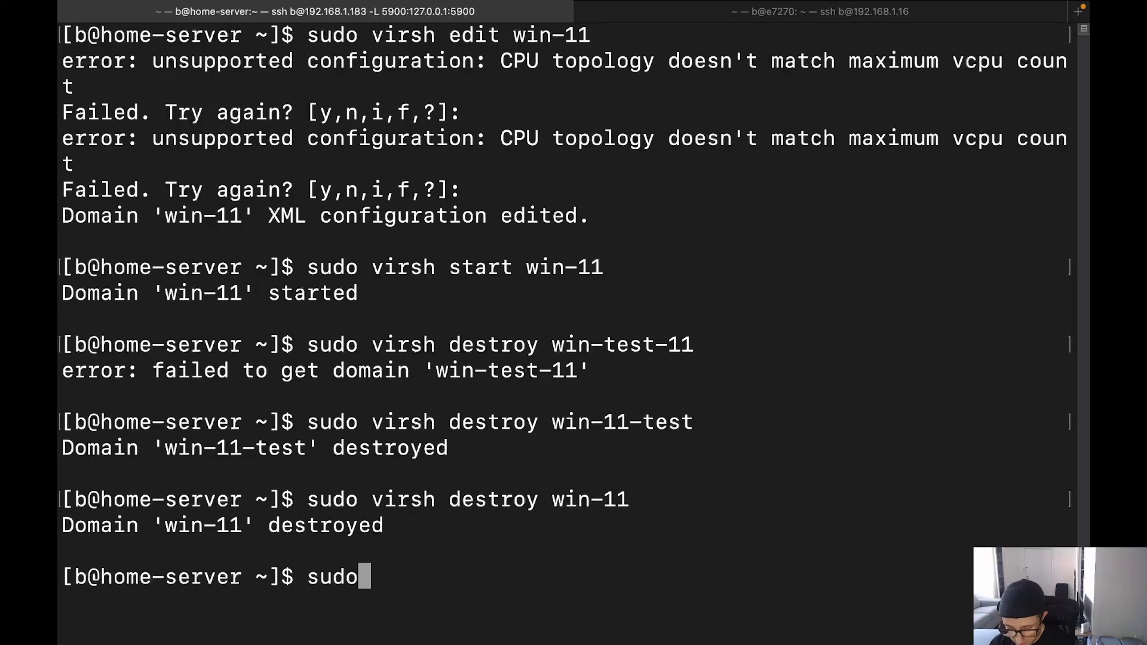
{"action": "type", "text": "virsh start"}
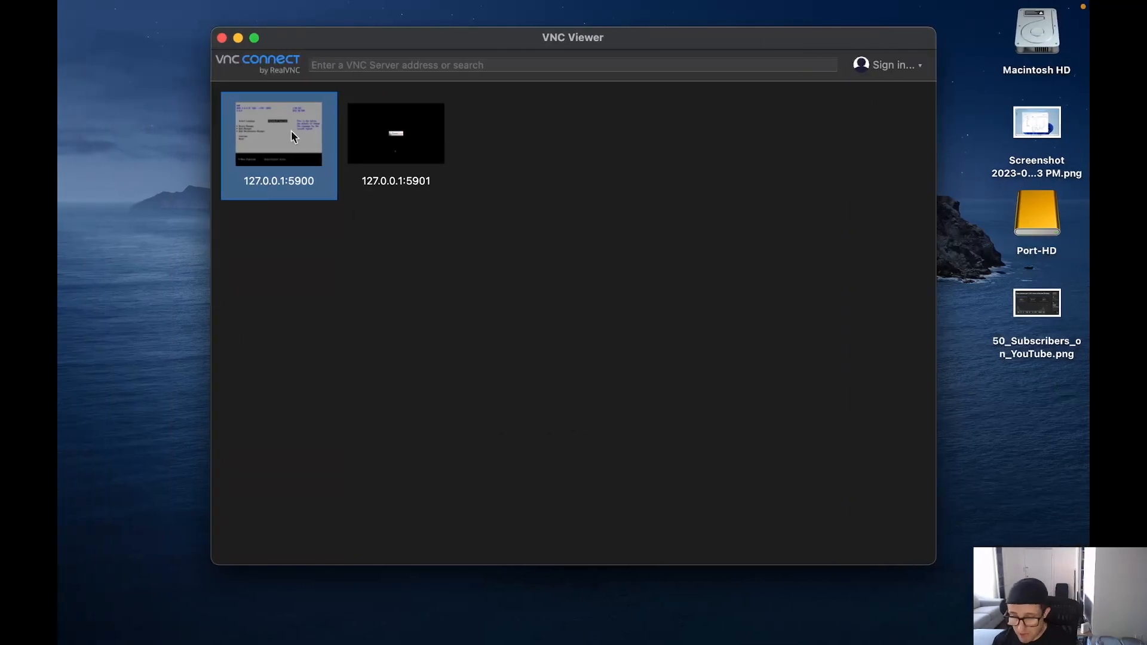
- Reconnect to 127.0.0.1:5900 and view Task Manager's CPU performance showing 4 virtual processors
{"action": "double_click", "coordinate": [279, 130]}
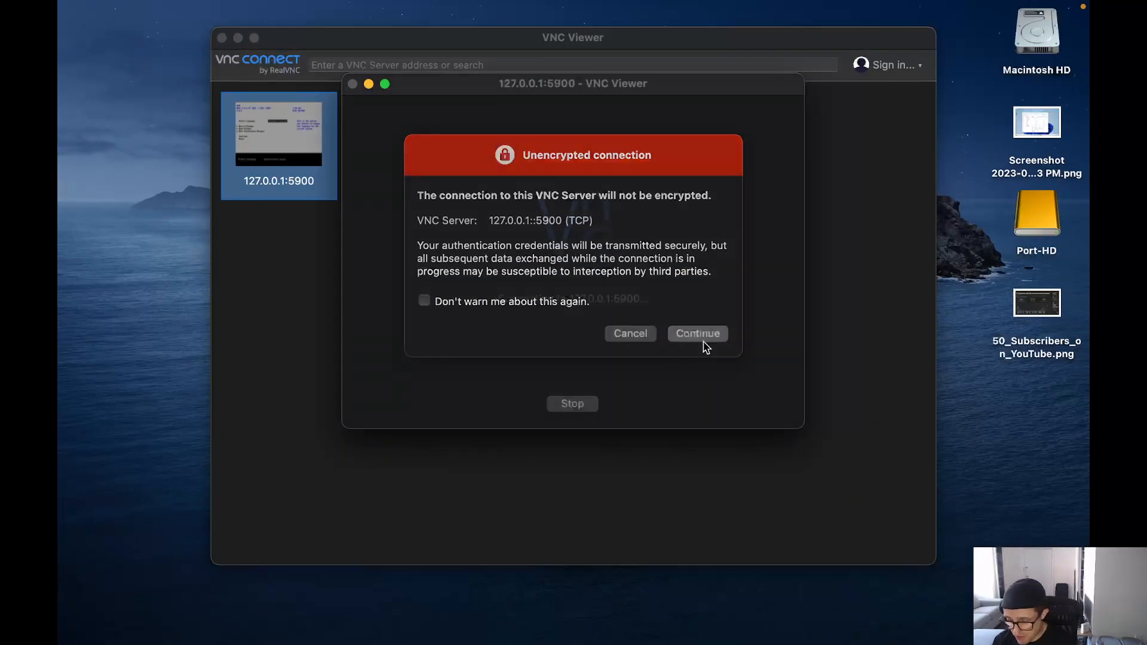
{"action": "left_click", "coordinate": [695, 333]}
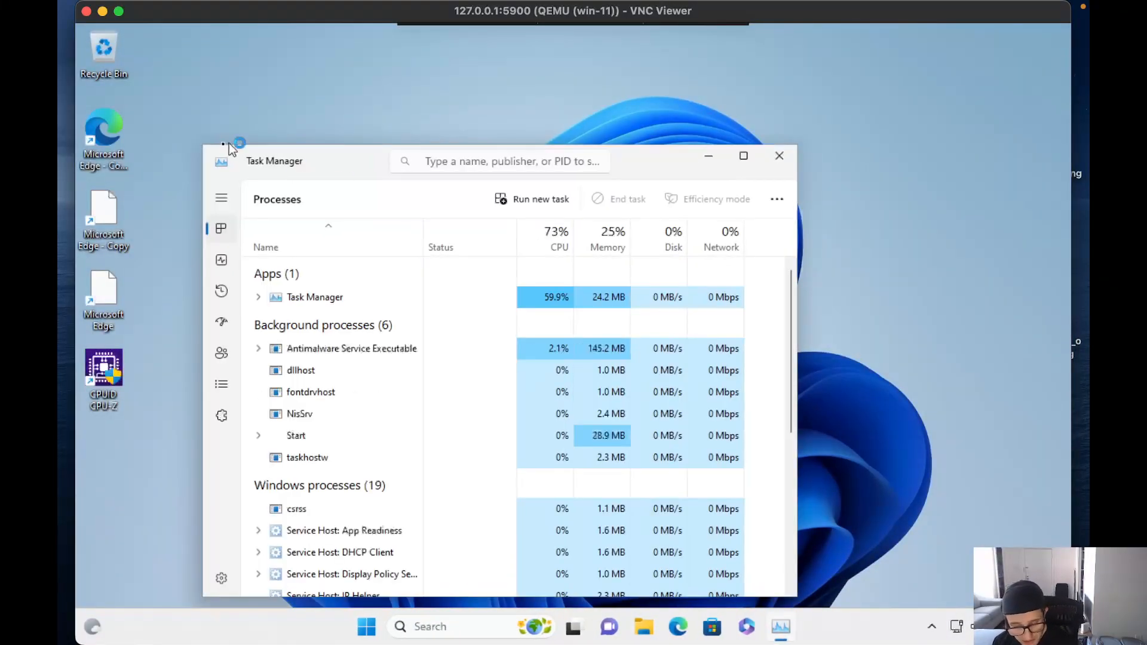
{"action": "left_click", "coordinate": [221, 259]}
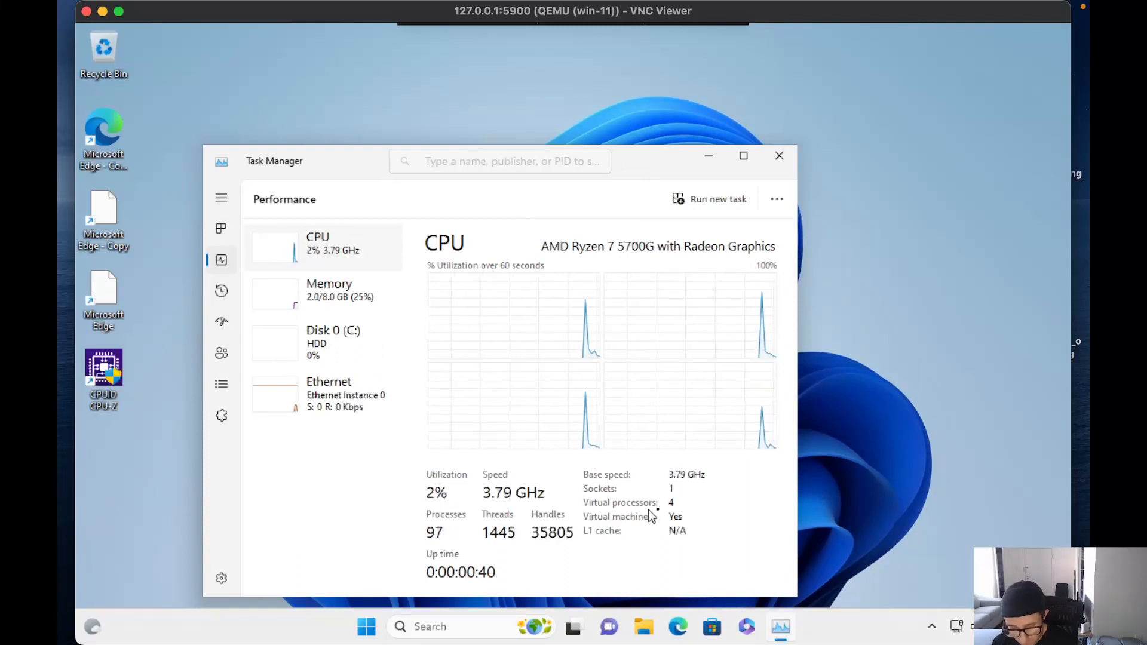
{"action": "mouse_move", "coordinate": [529, 334]}
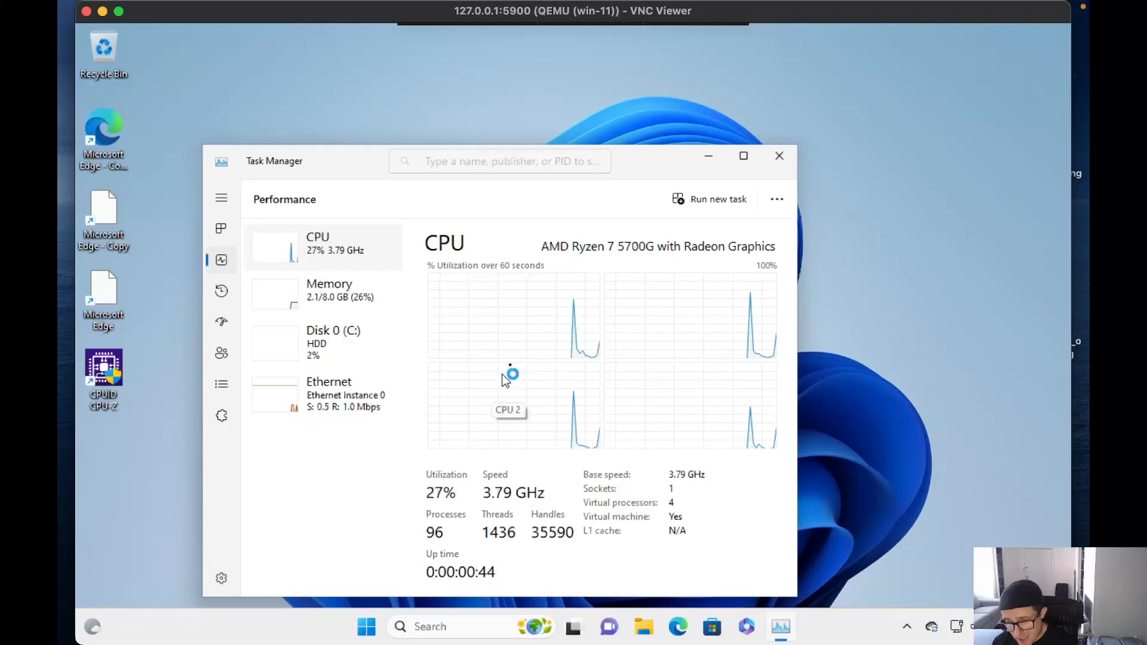
{"action": "mouse_move", "coordinate": [653, 248]}
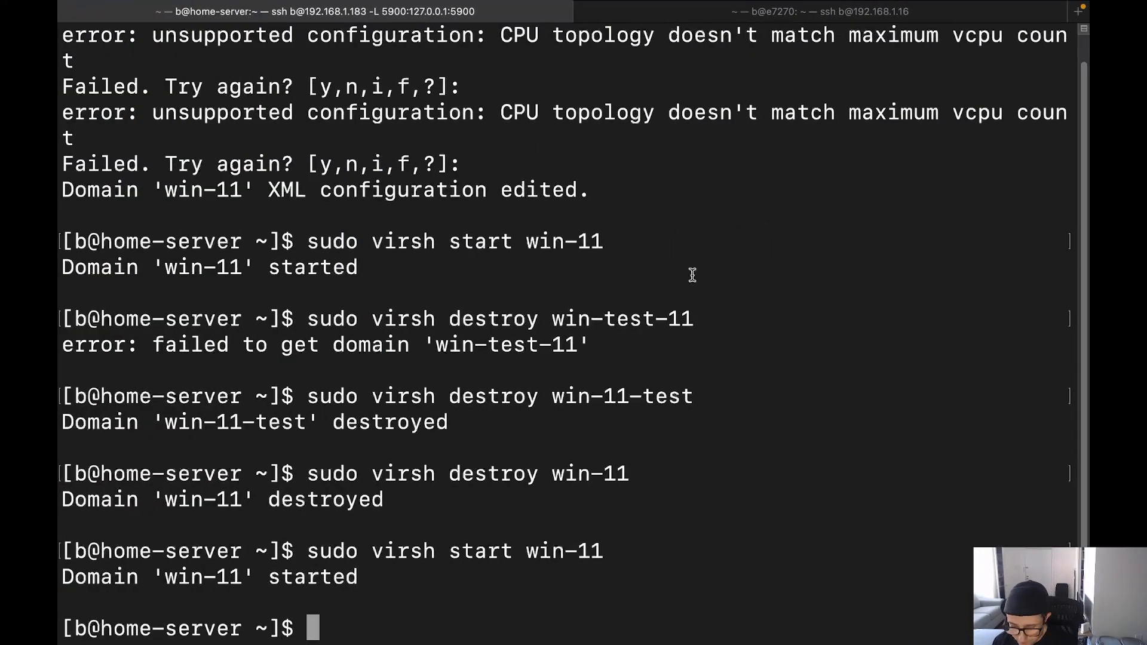
{"action": "mouse_move", "coordinate": [516, 620]}
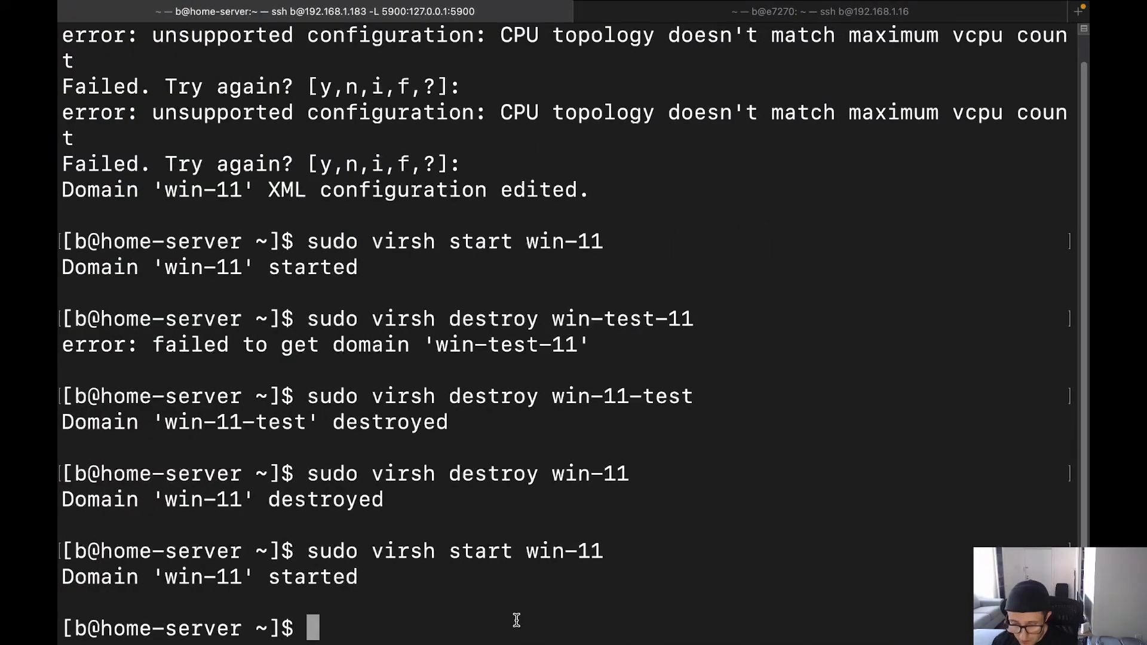